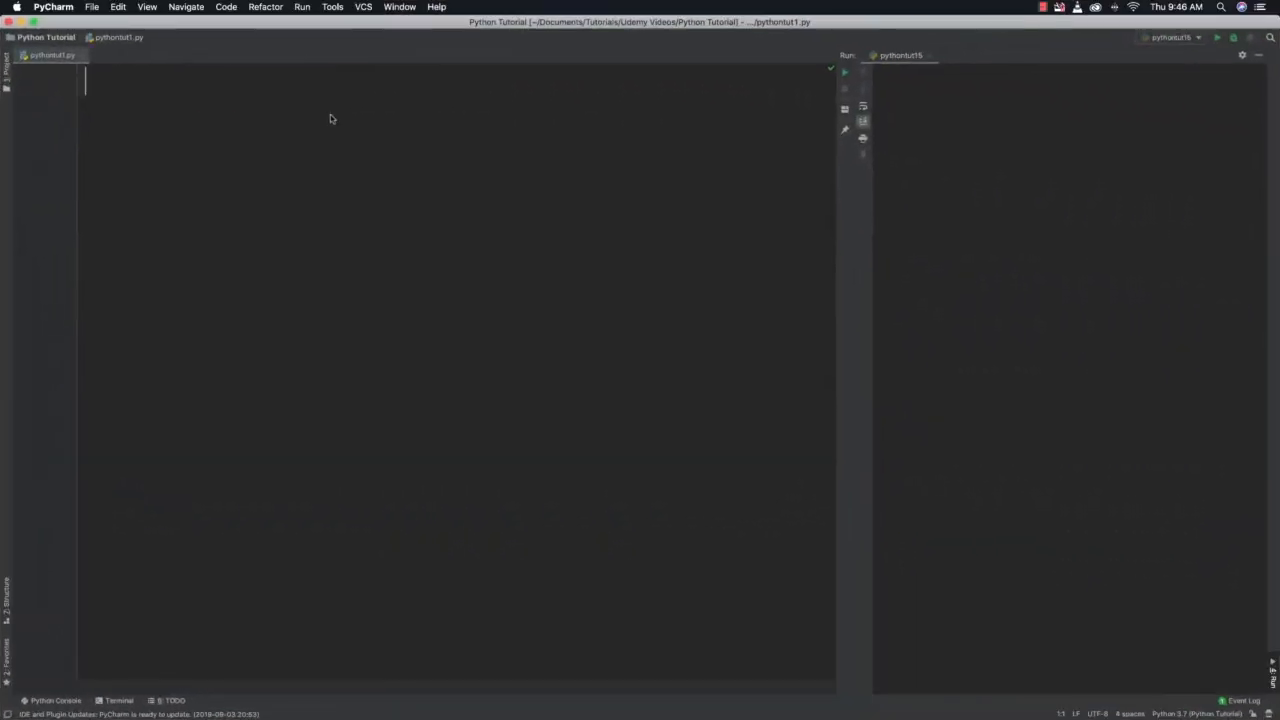
- Declare 'class Dog:' and begin a method definition inside it
text(class)
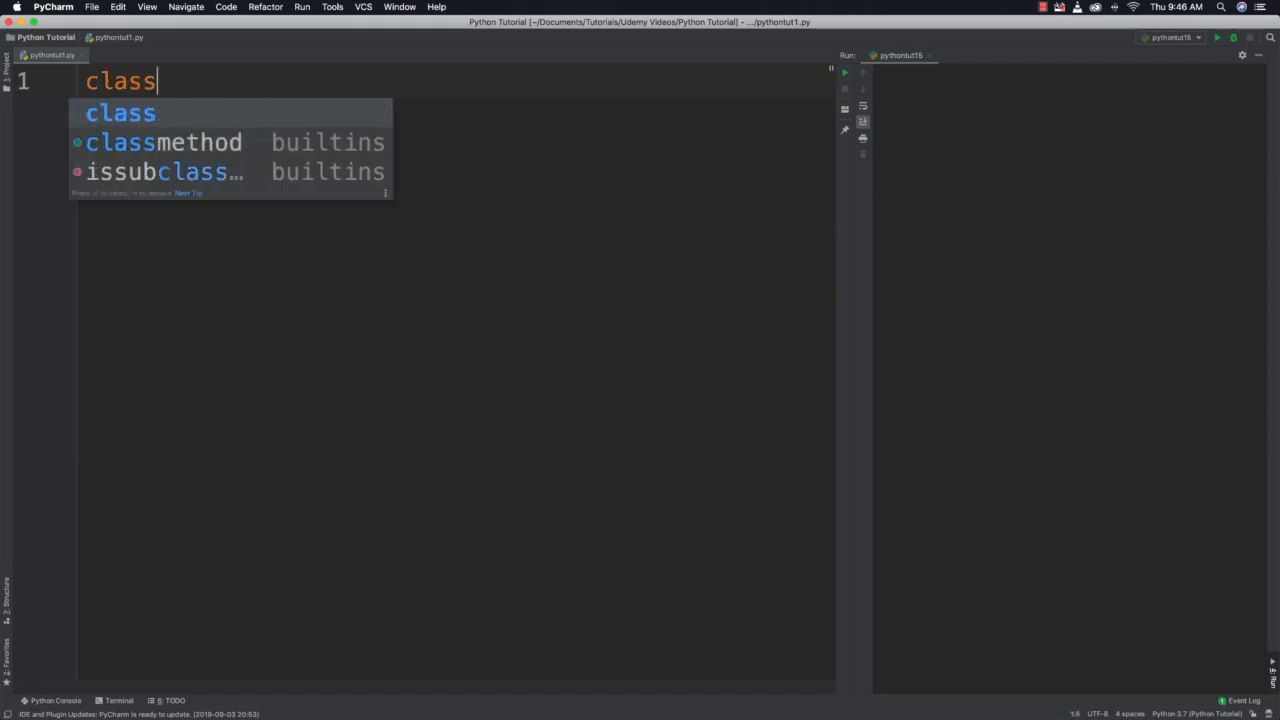
text(Dog:)
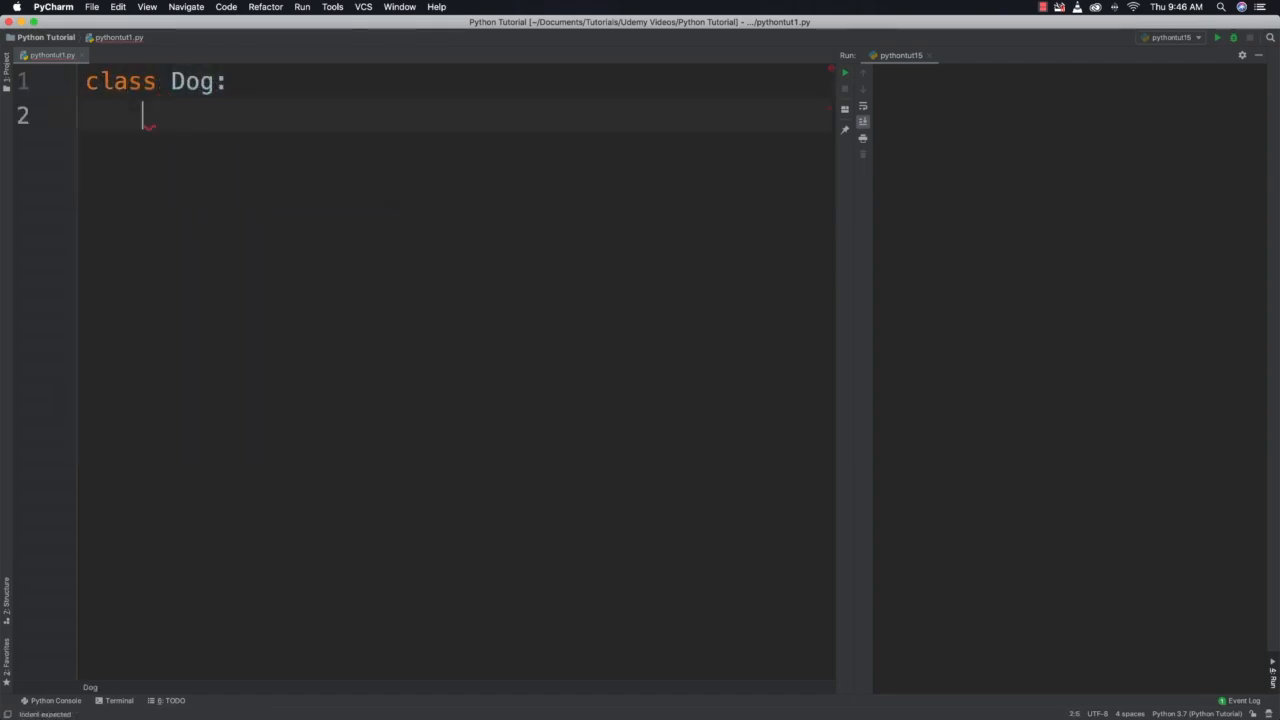
text(def)
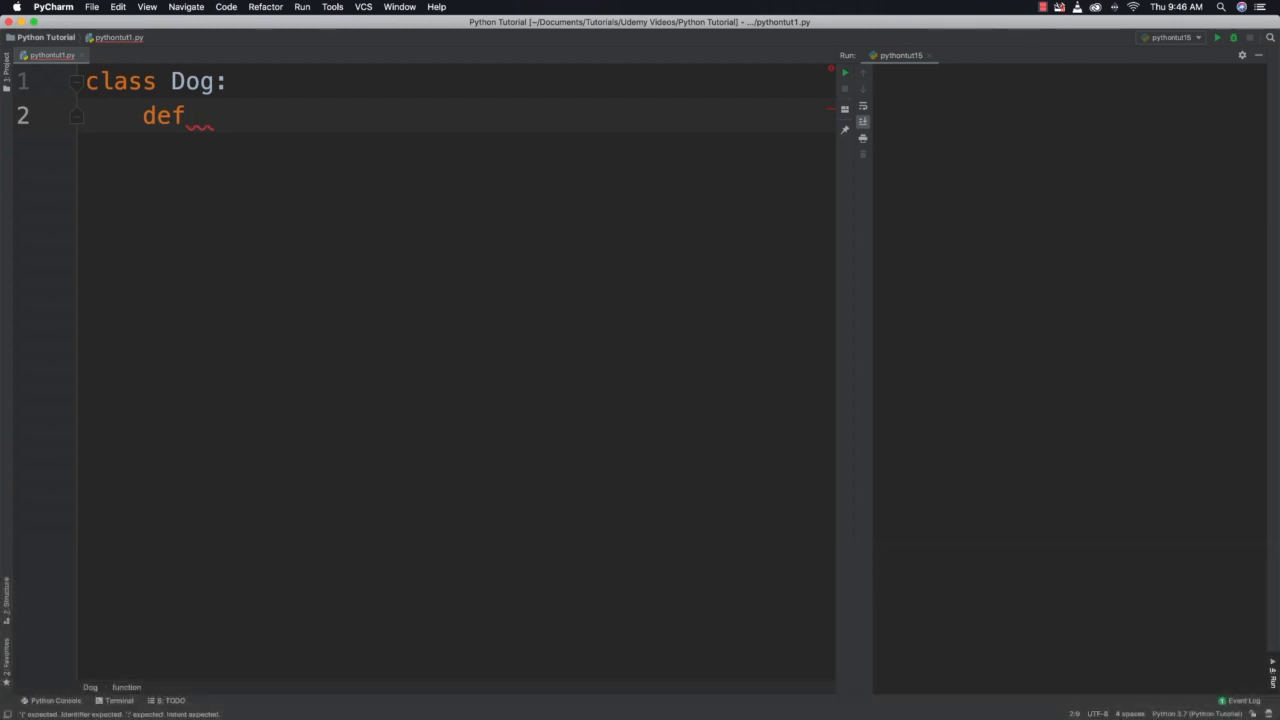
- Write the __init__ method signature with self using autocomplete
text(__)
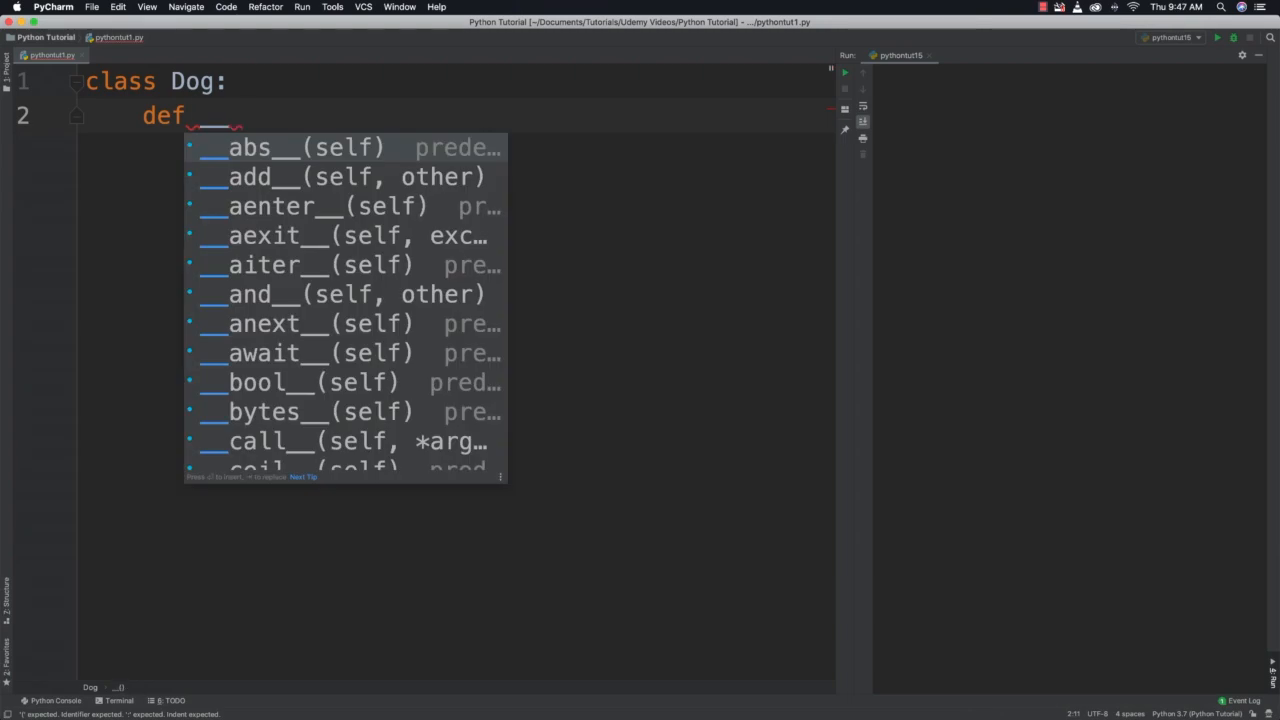
text(__init__(selfse):)
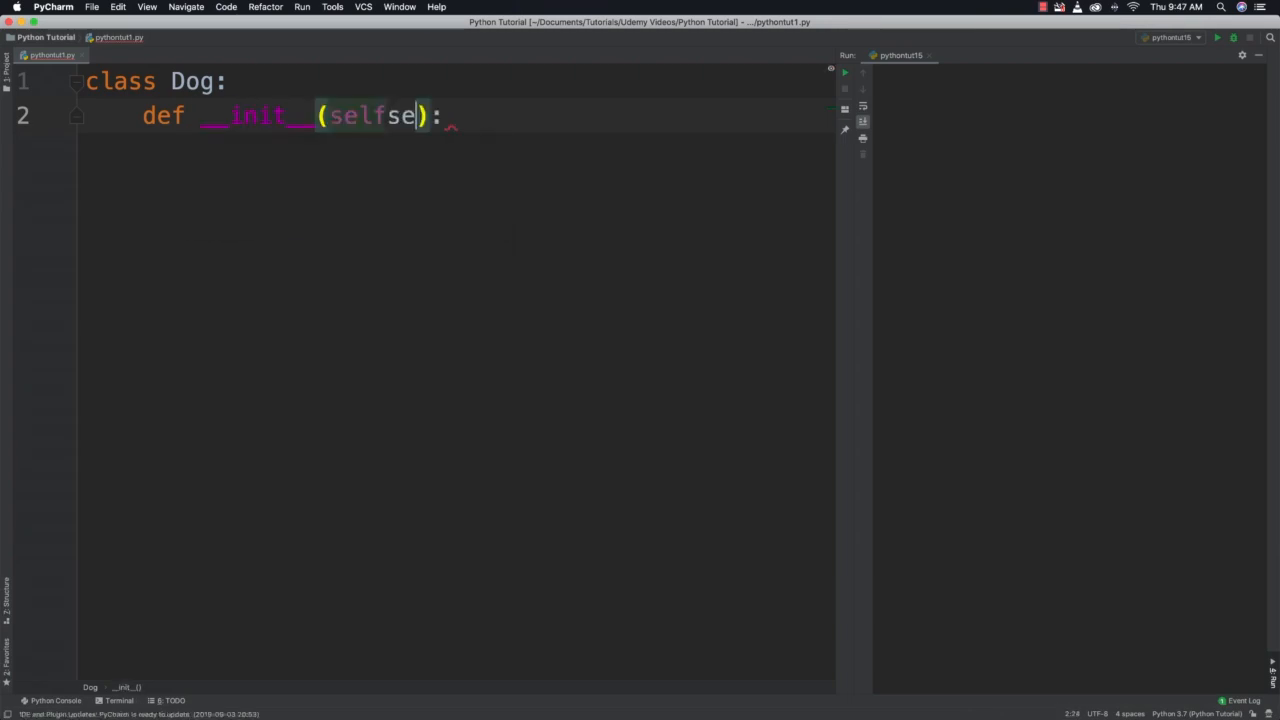
text(lf)
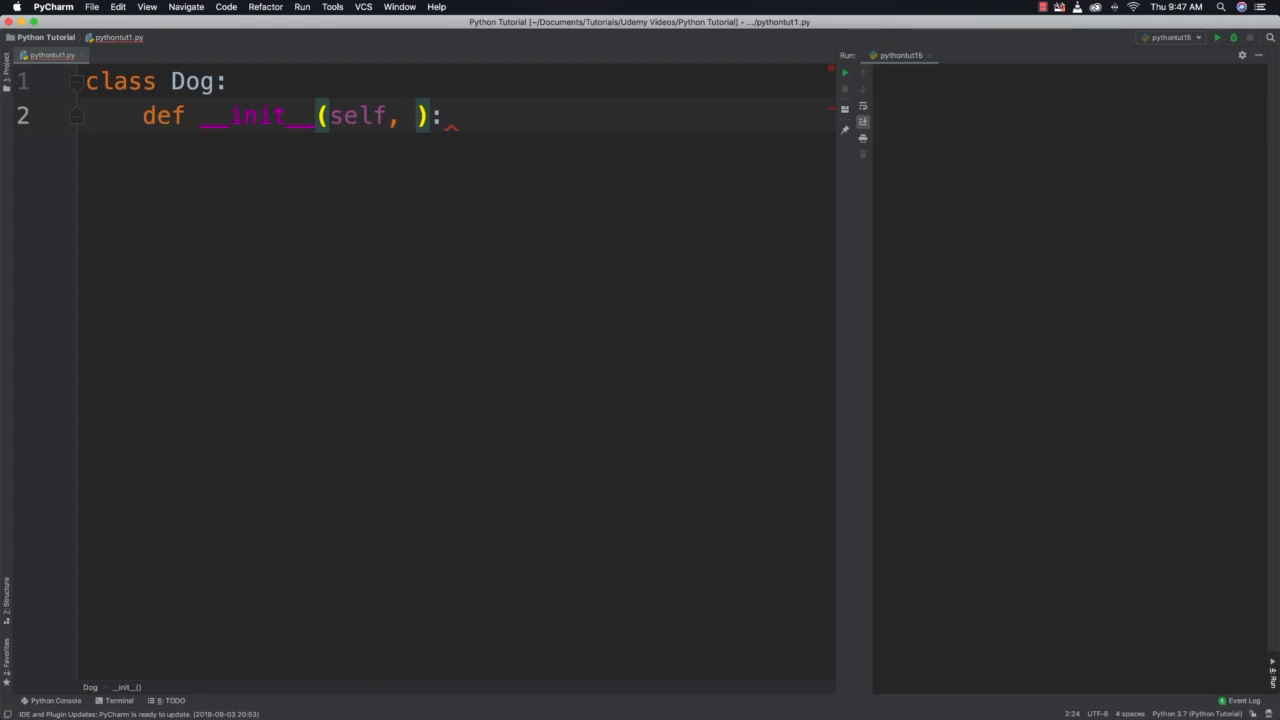
- Add constructor parameters name="", height=0 and weight=0
text(name)
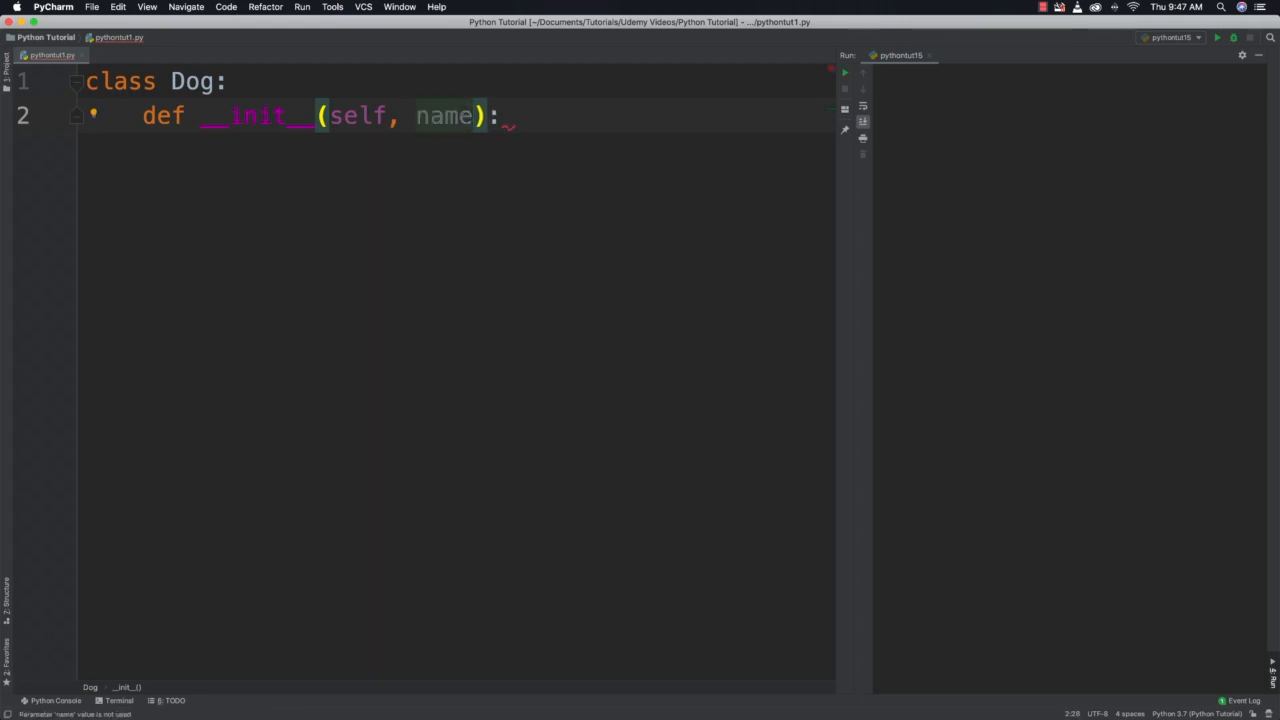
text(=)
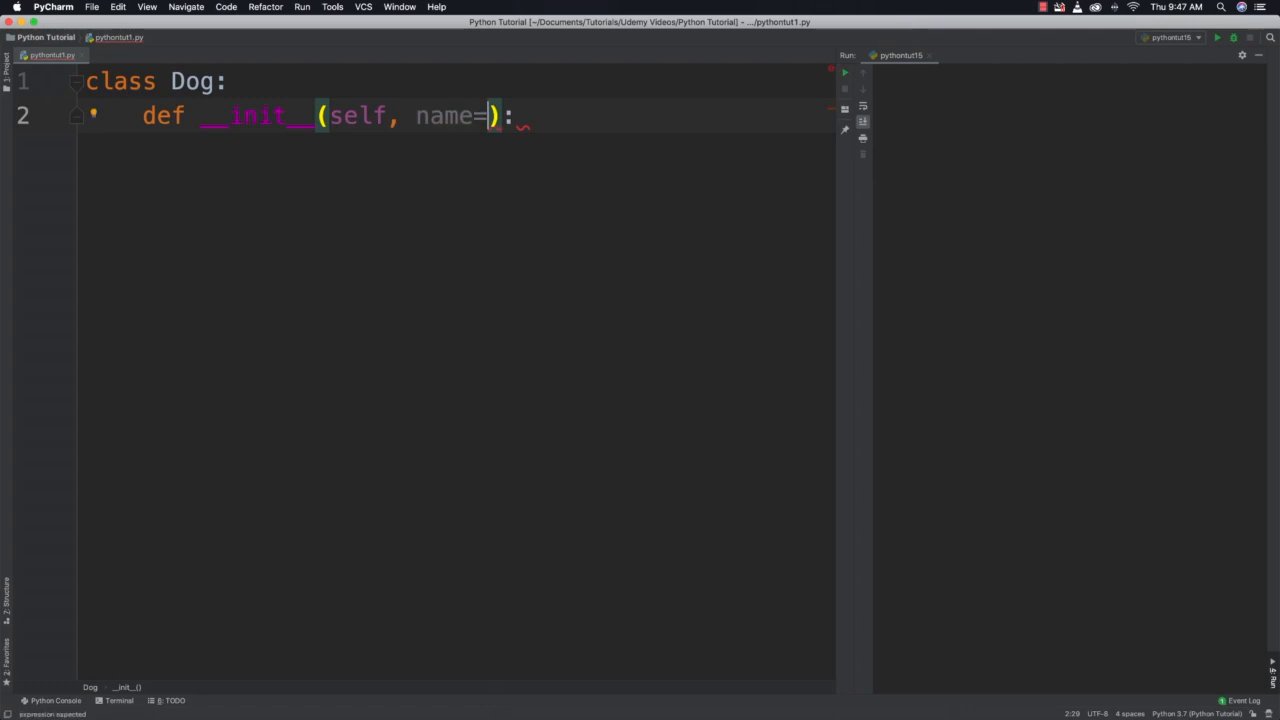
text("")
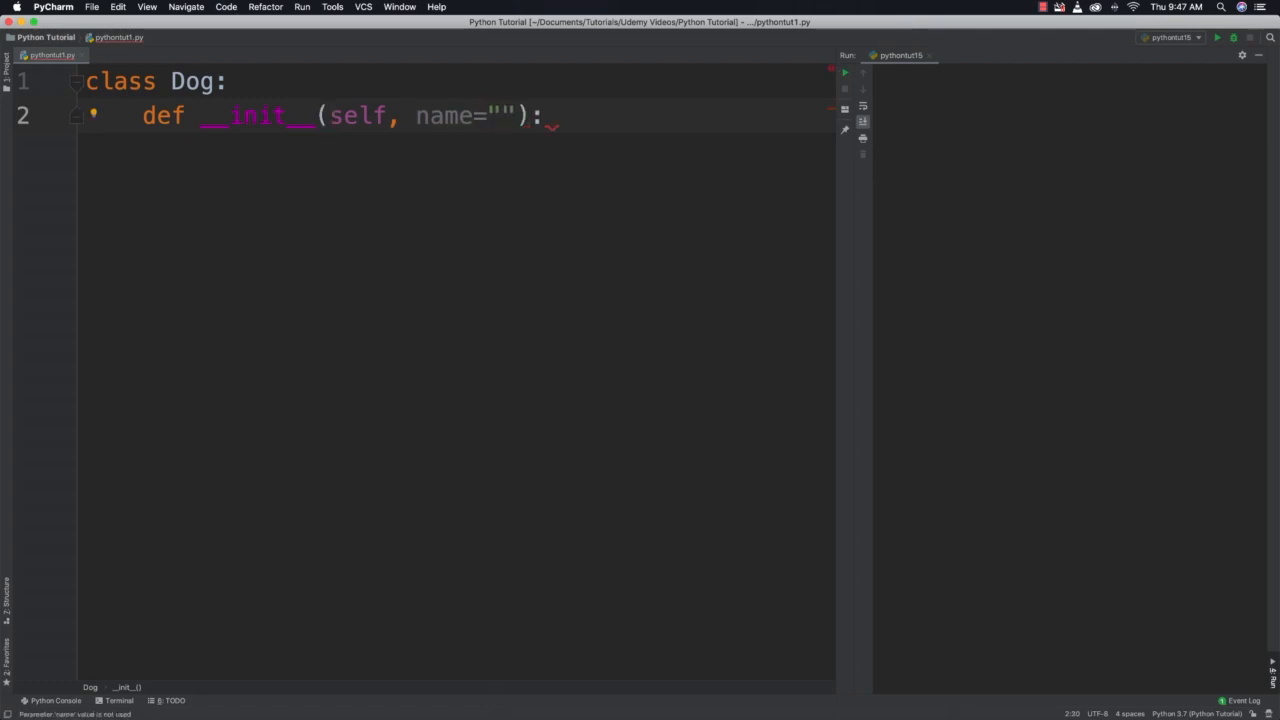
text(,)
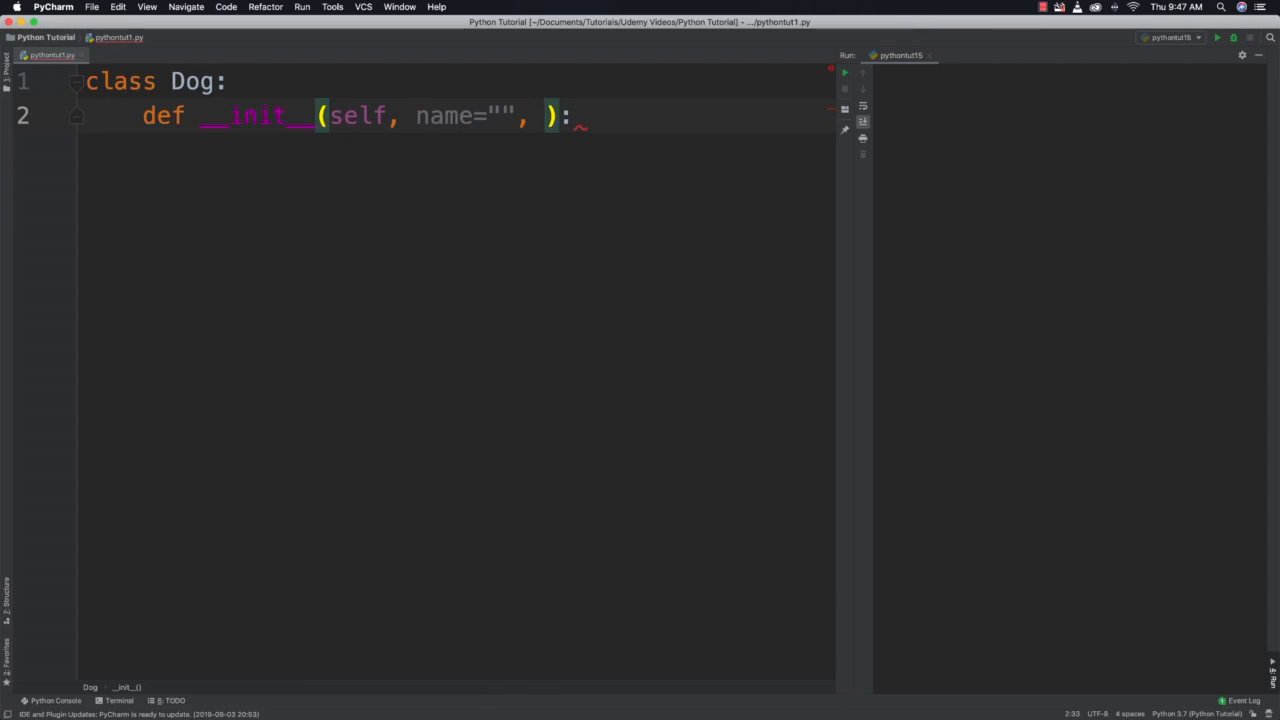
text(height=)
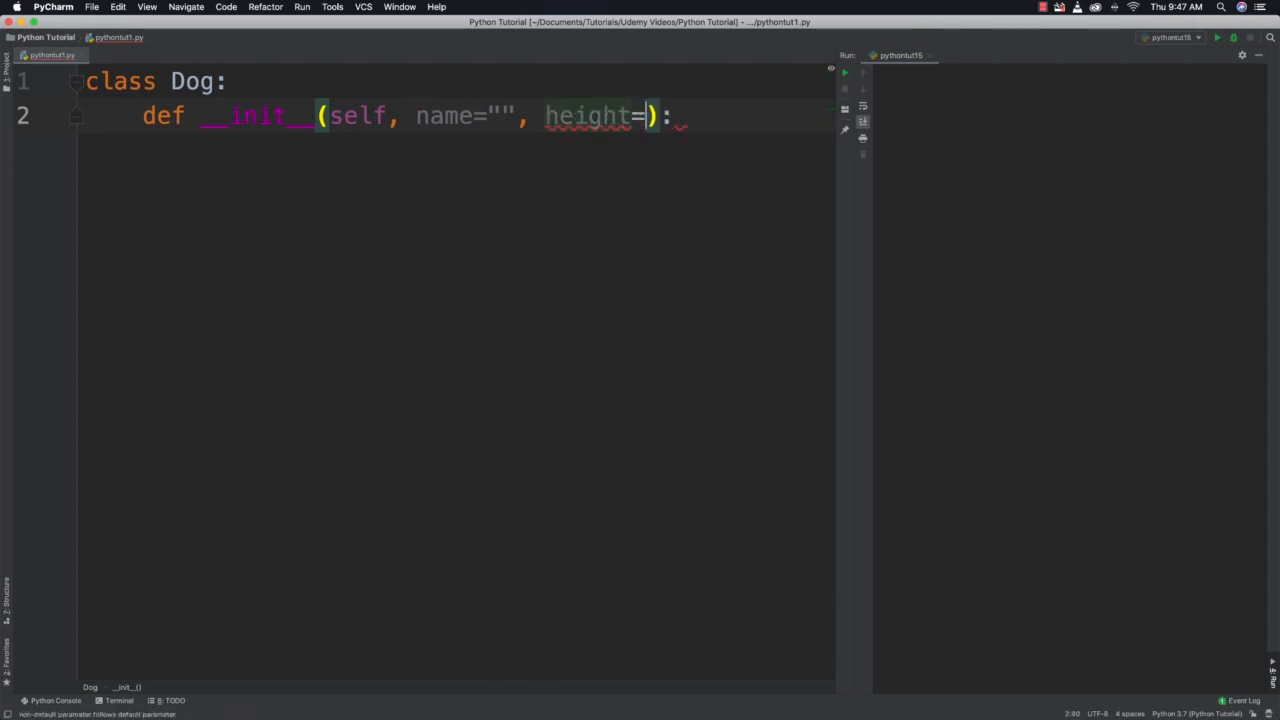
text(0)
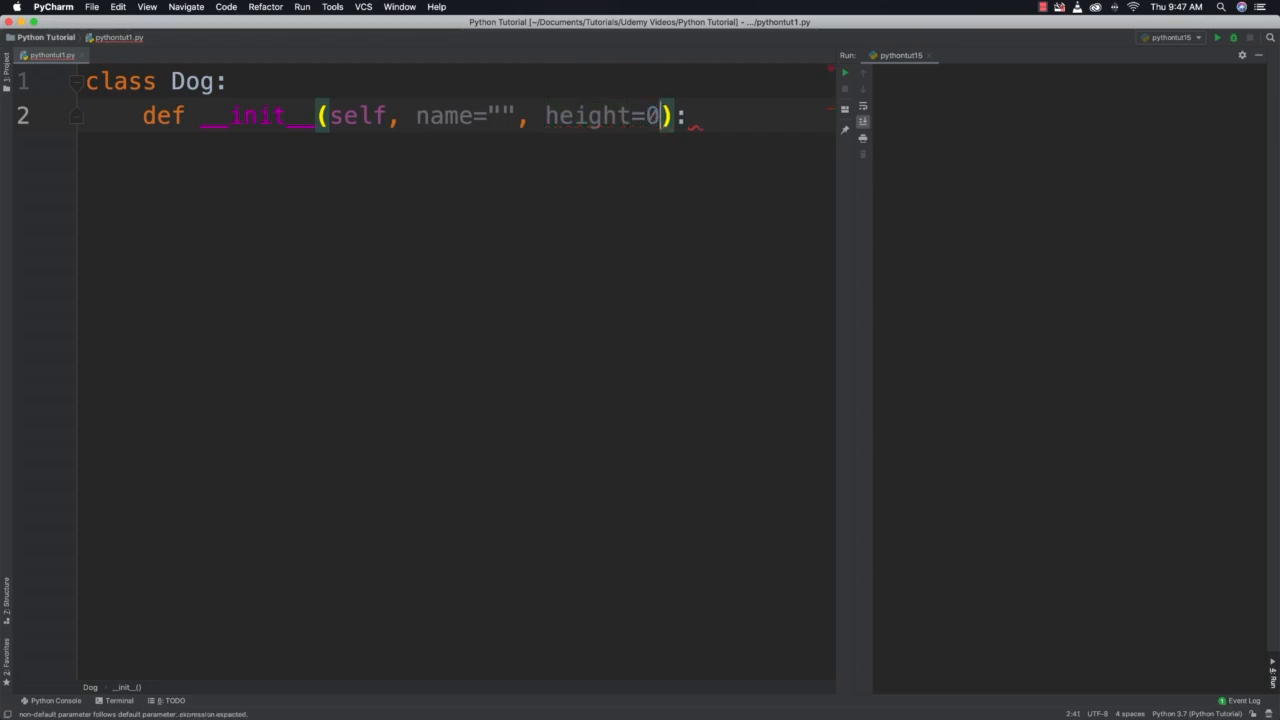
text(, weight)
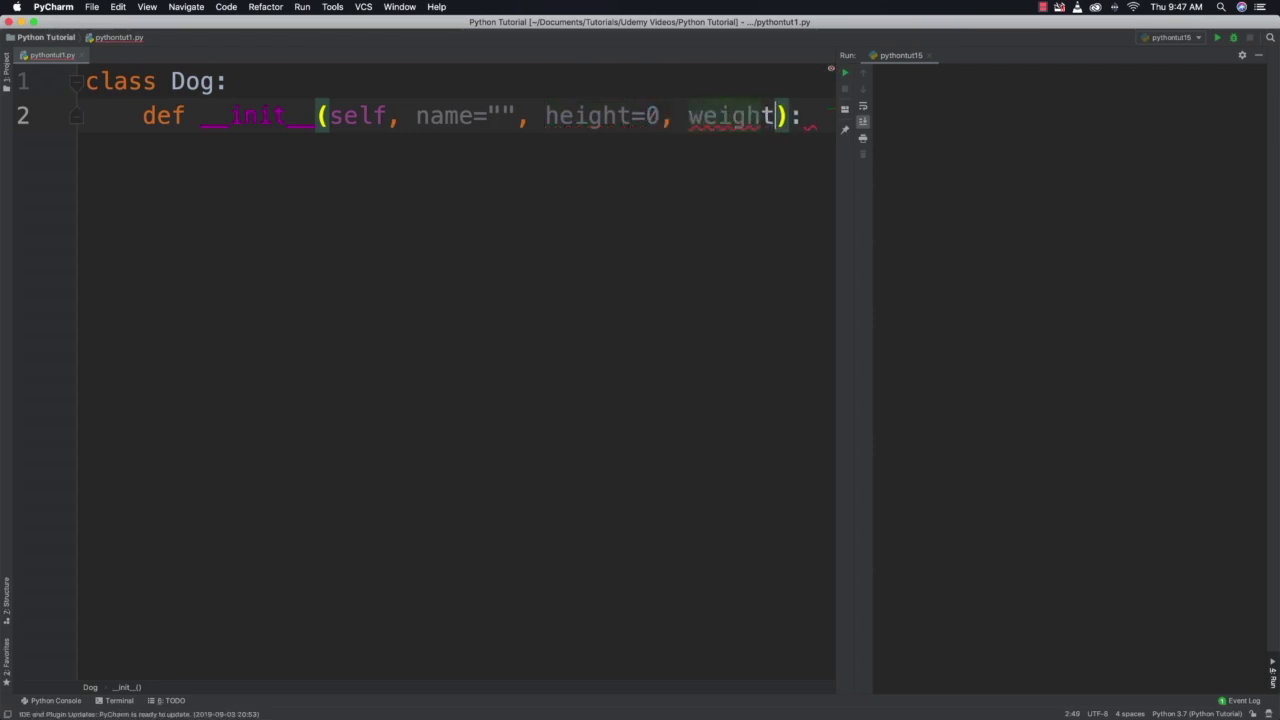
text(=0)
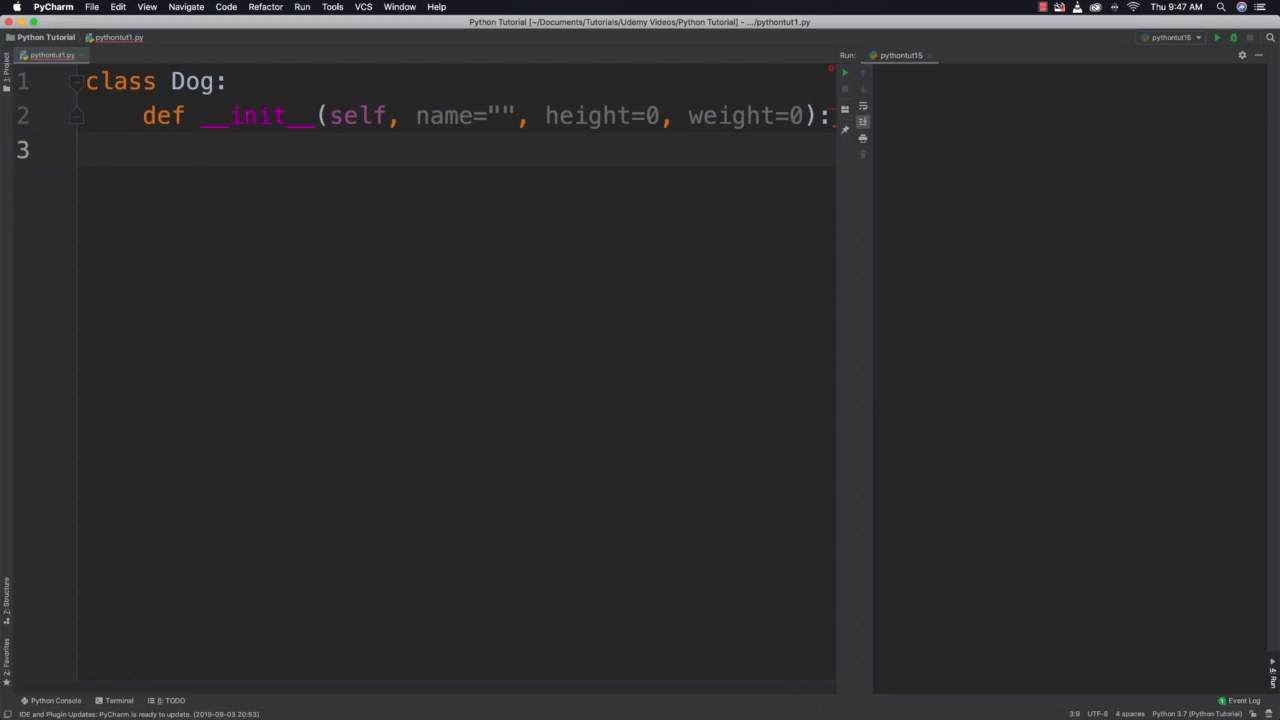
- Assign self.name = name, self.height = height and self.weight = weight in the constructor
text(self)
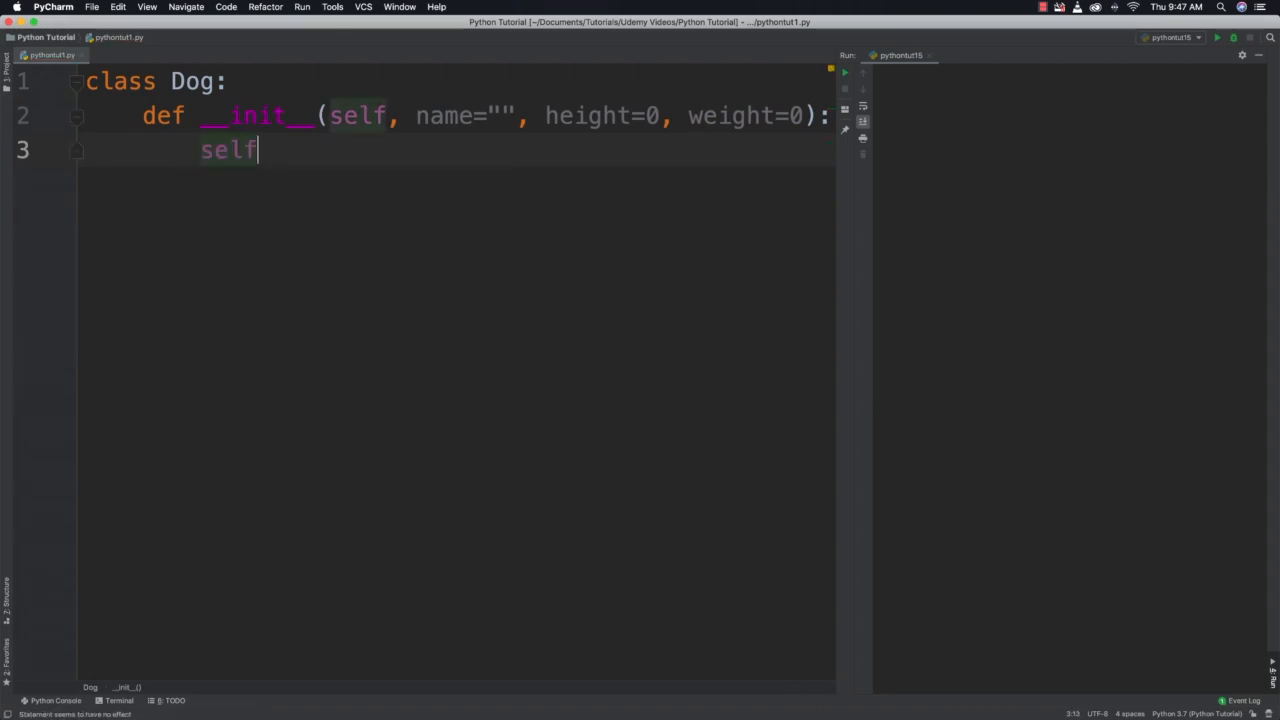
text(.)
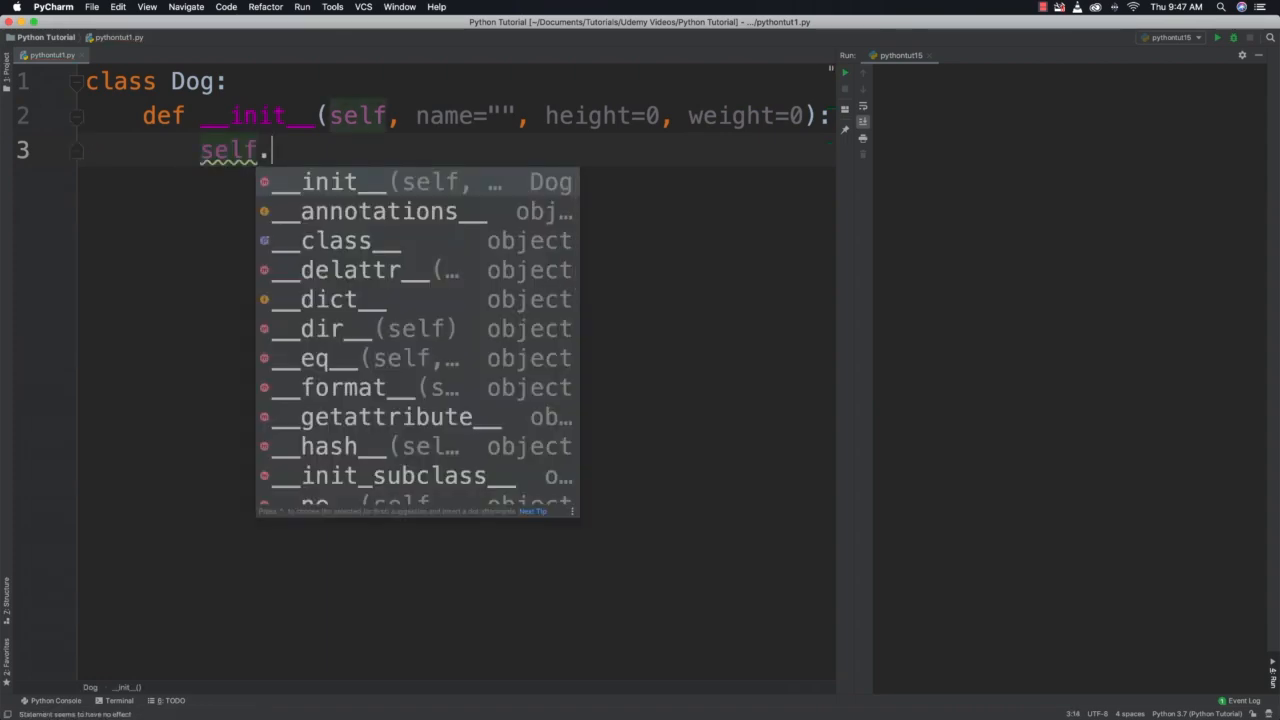
text(name = name)
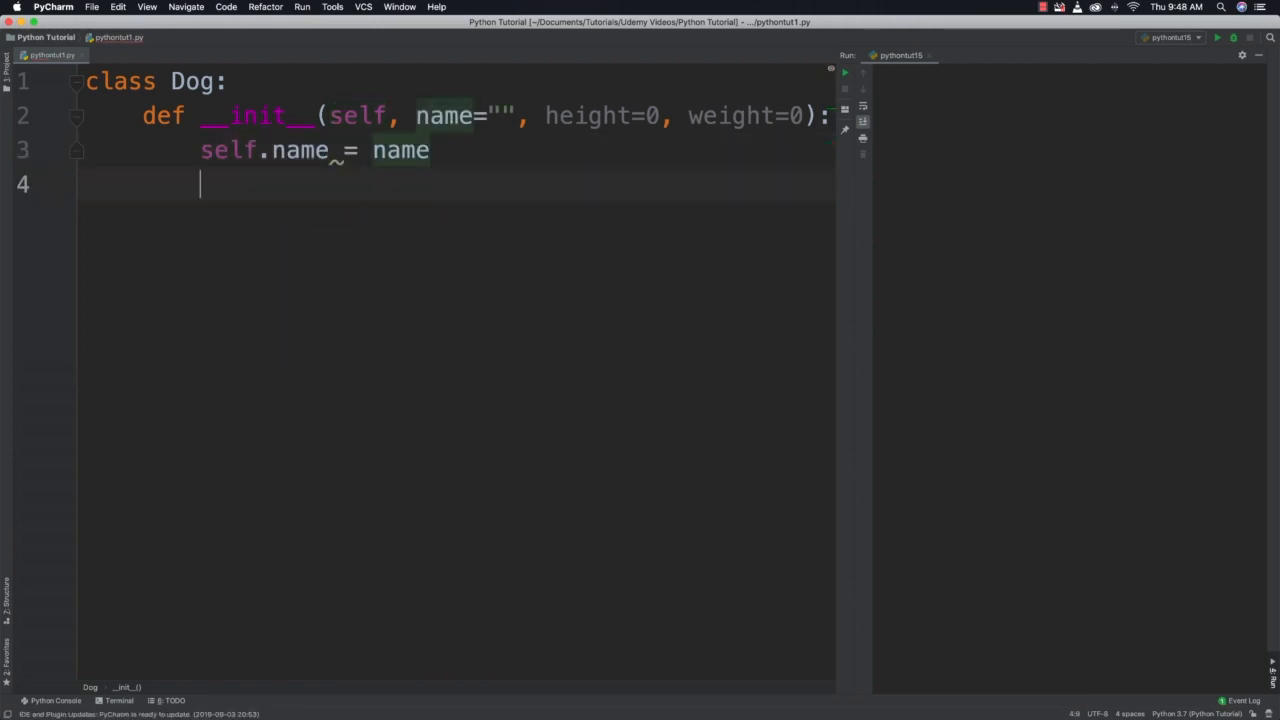
text(self.)
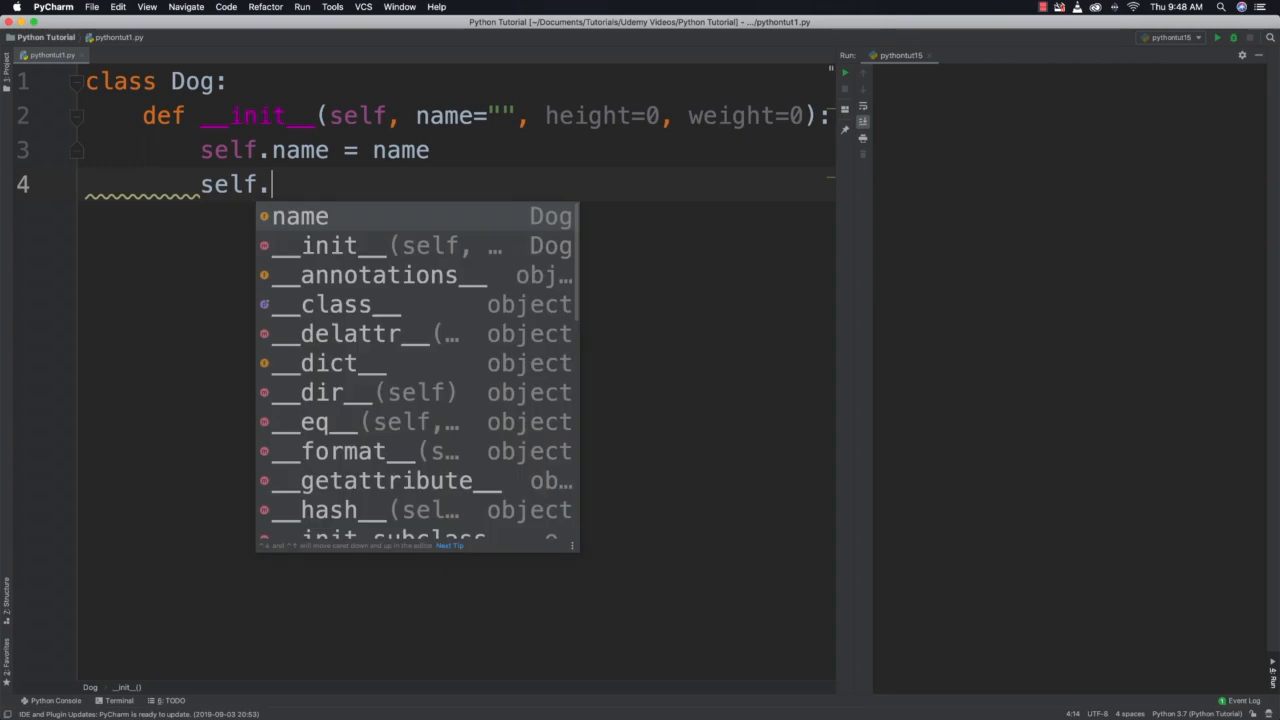
text(hei)
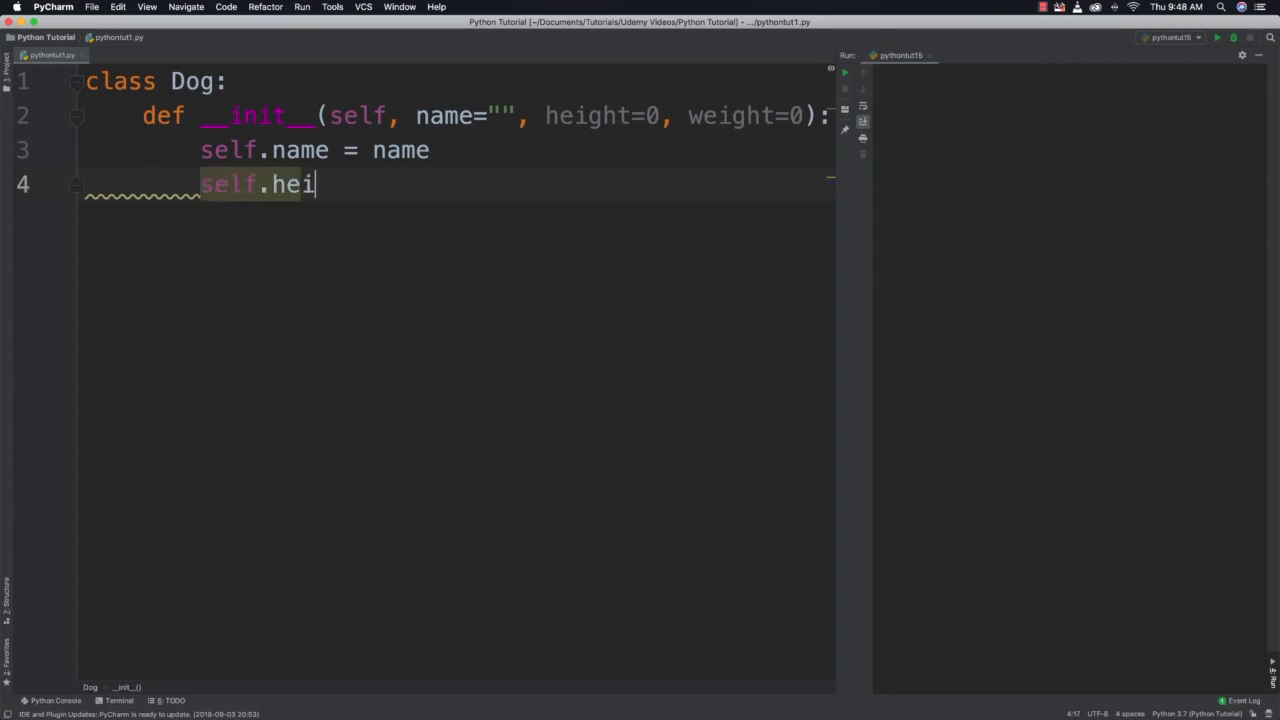
text(ght =)
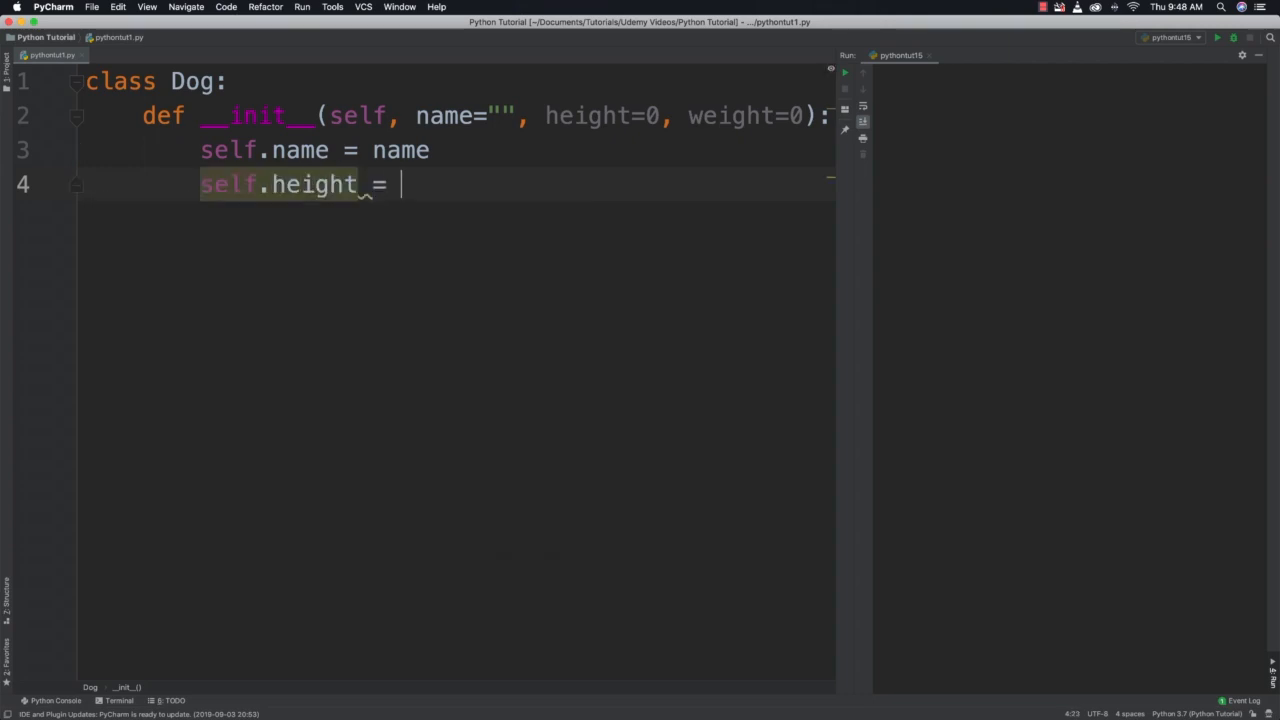
text(height)
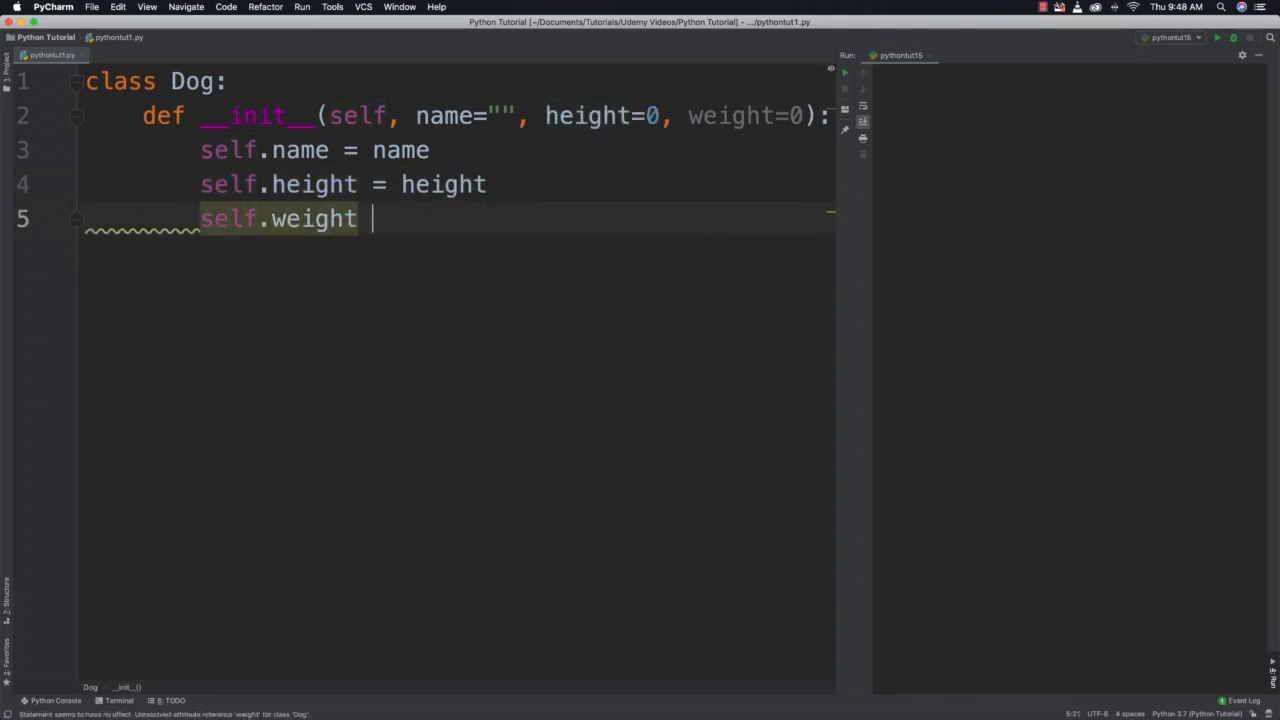
text(= weight)
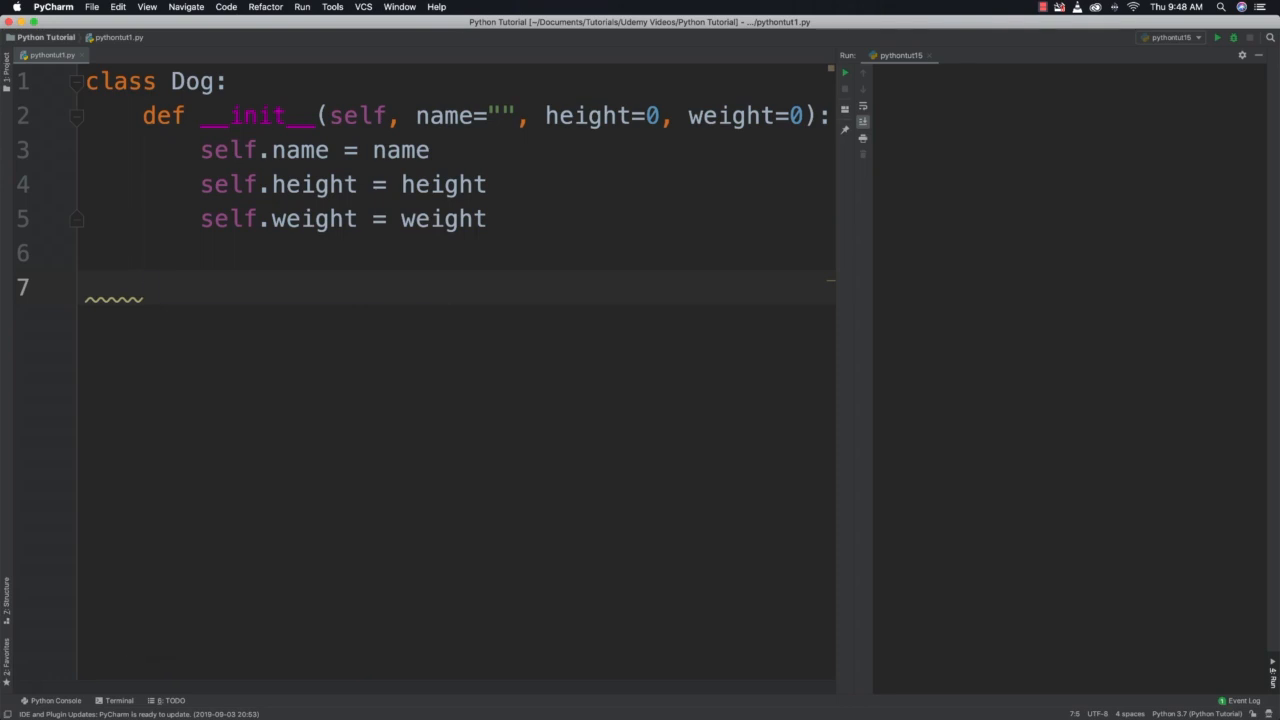
- Write def run(self) printing "{} the dog runs".format(self.name)
text(def)
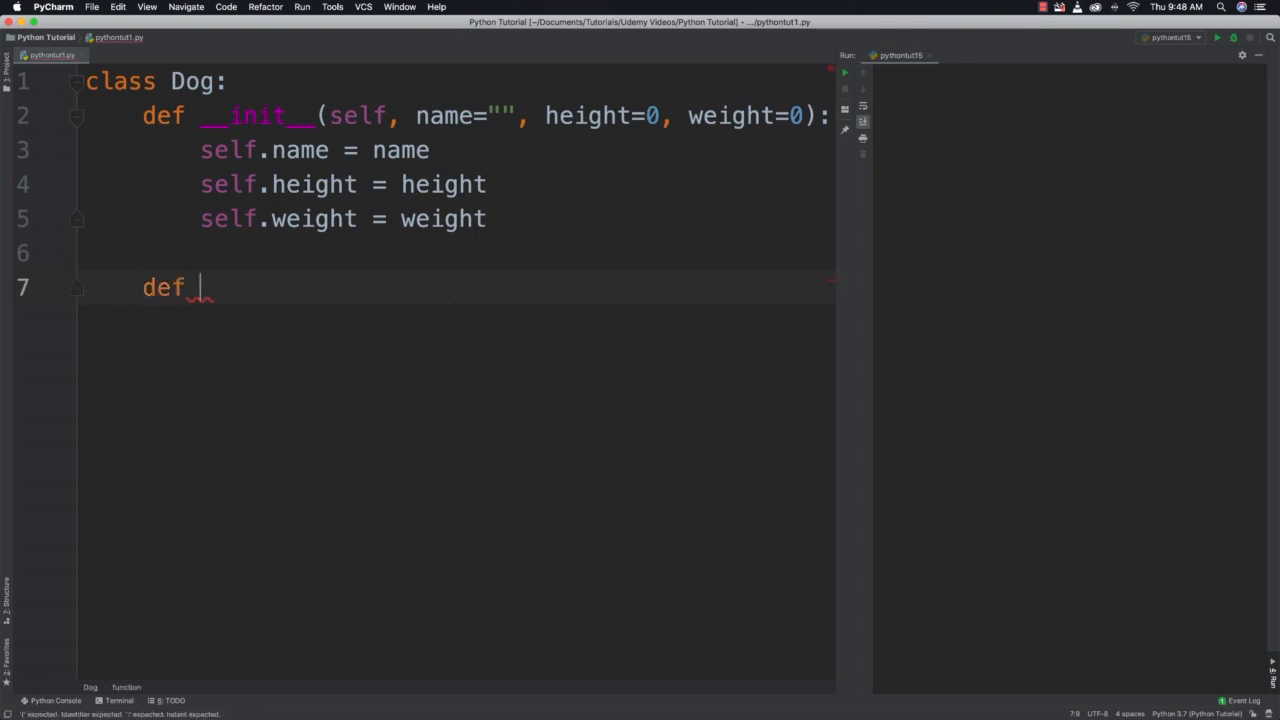
text(run(self):)
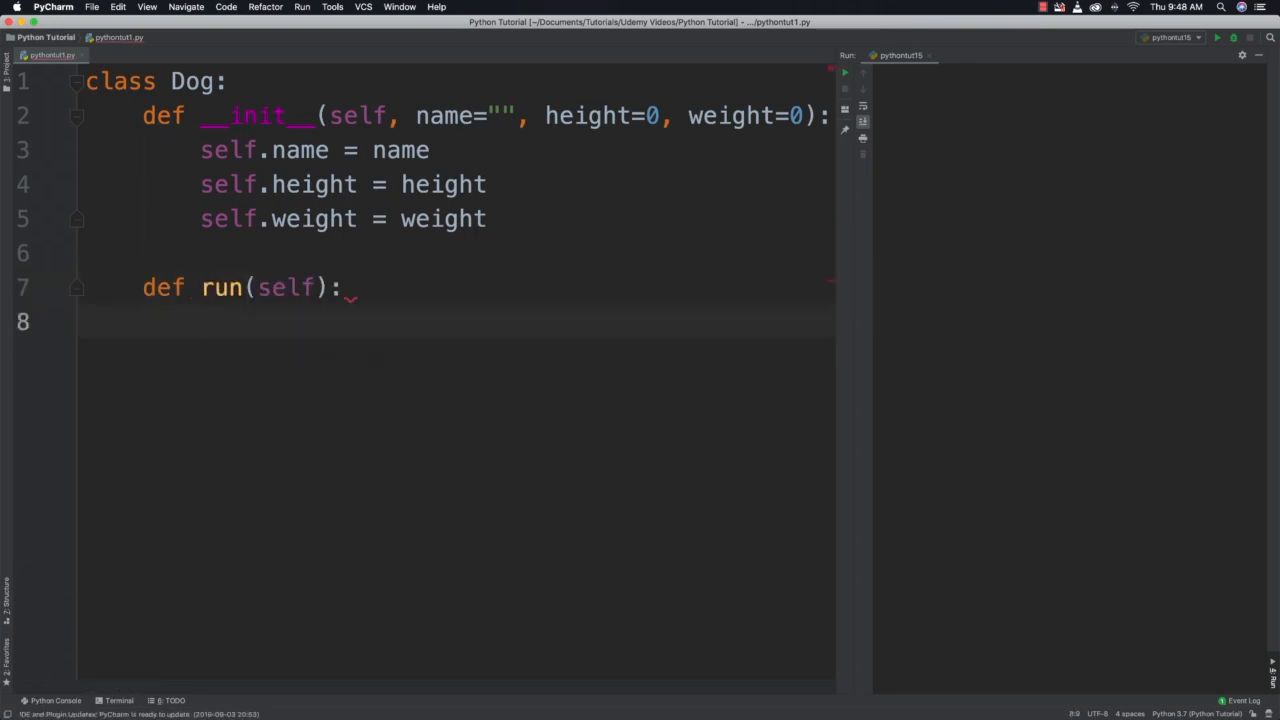
text(print()
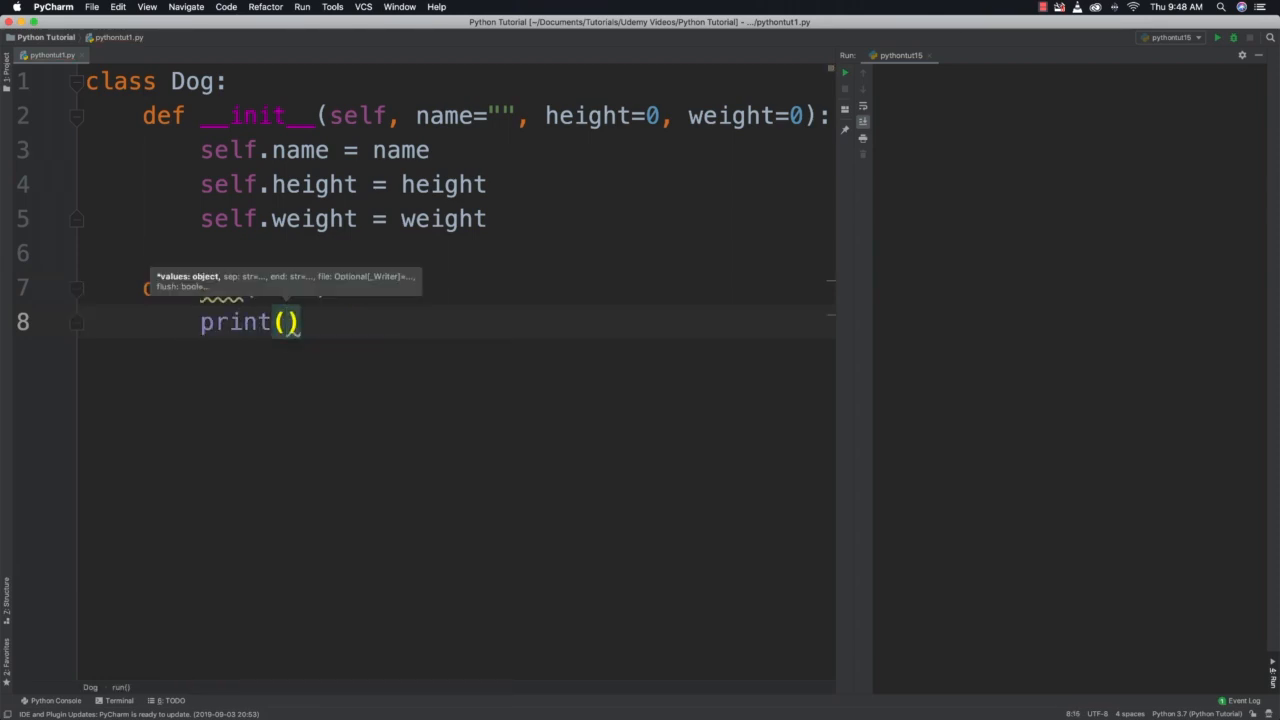
text("")
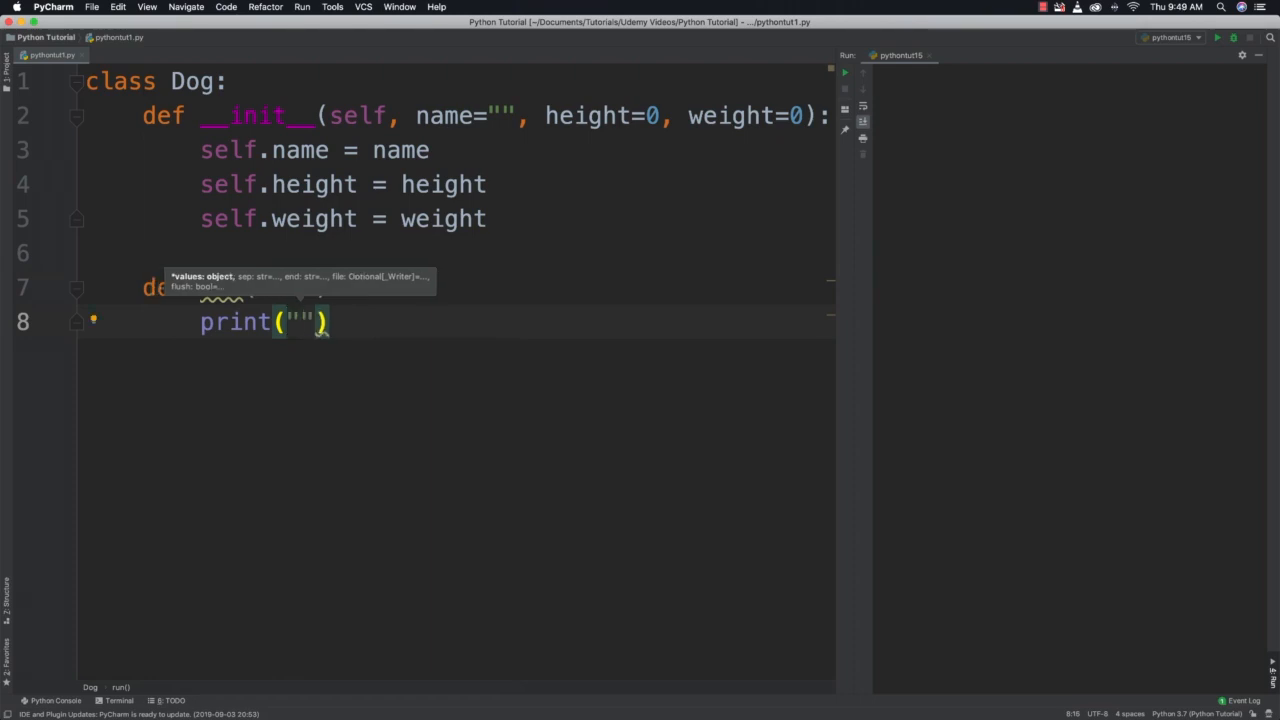
text({})
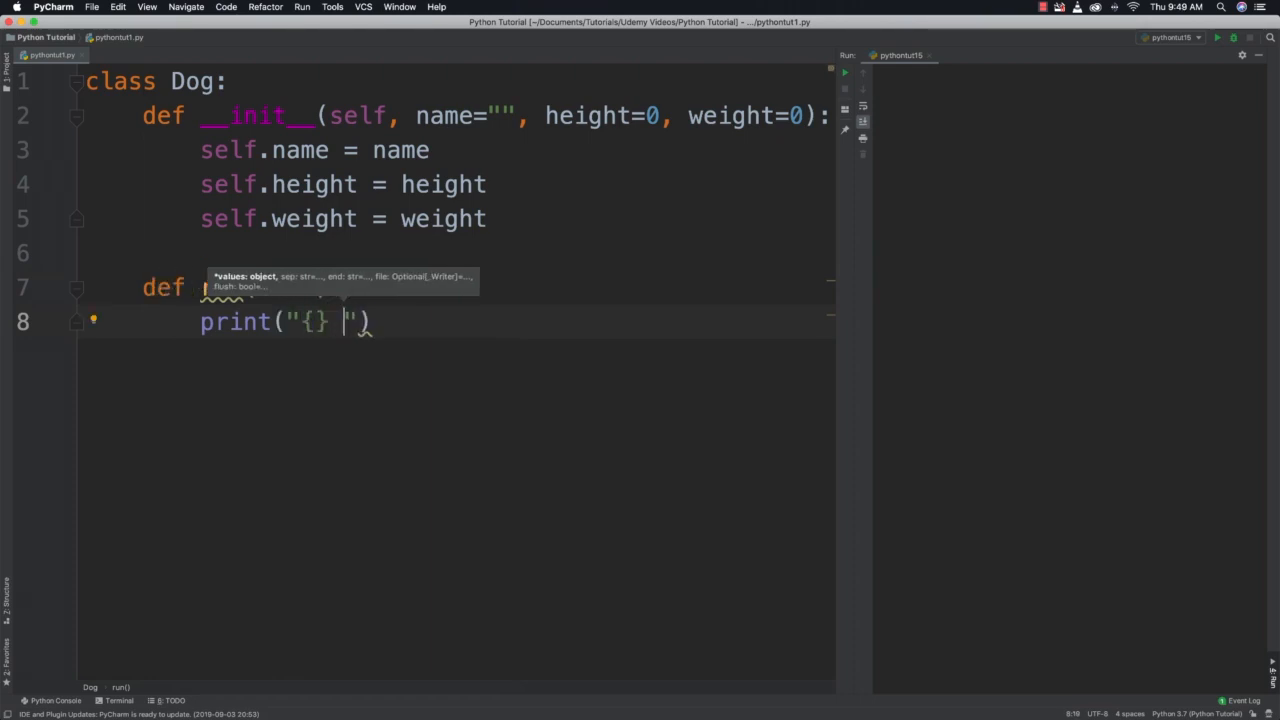
text(the dog ru)
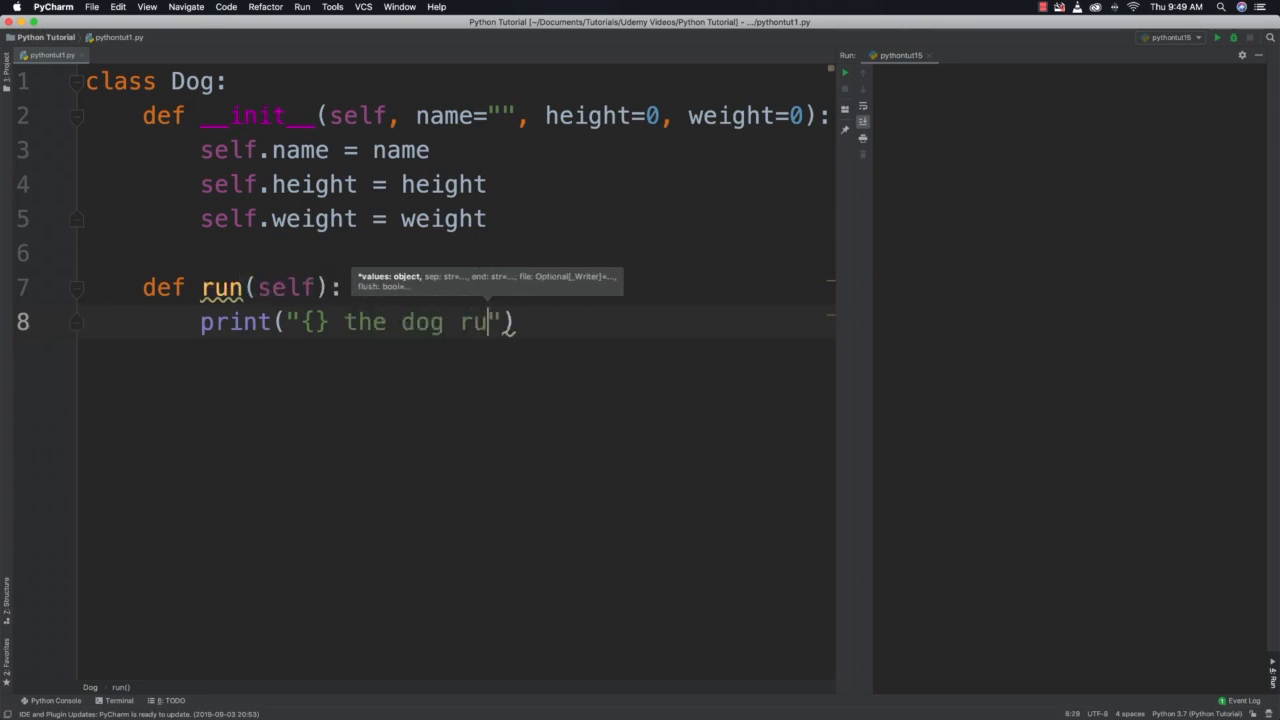
text(ns)
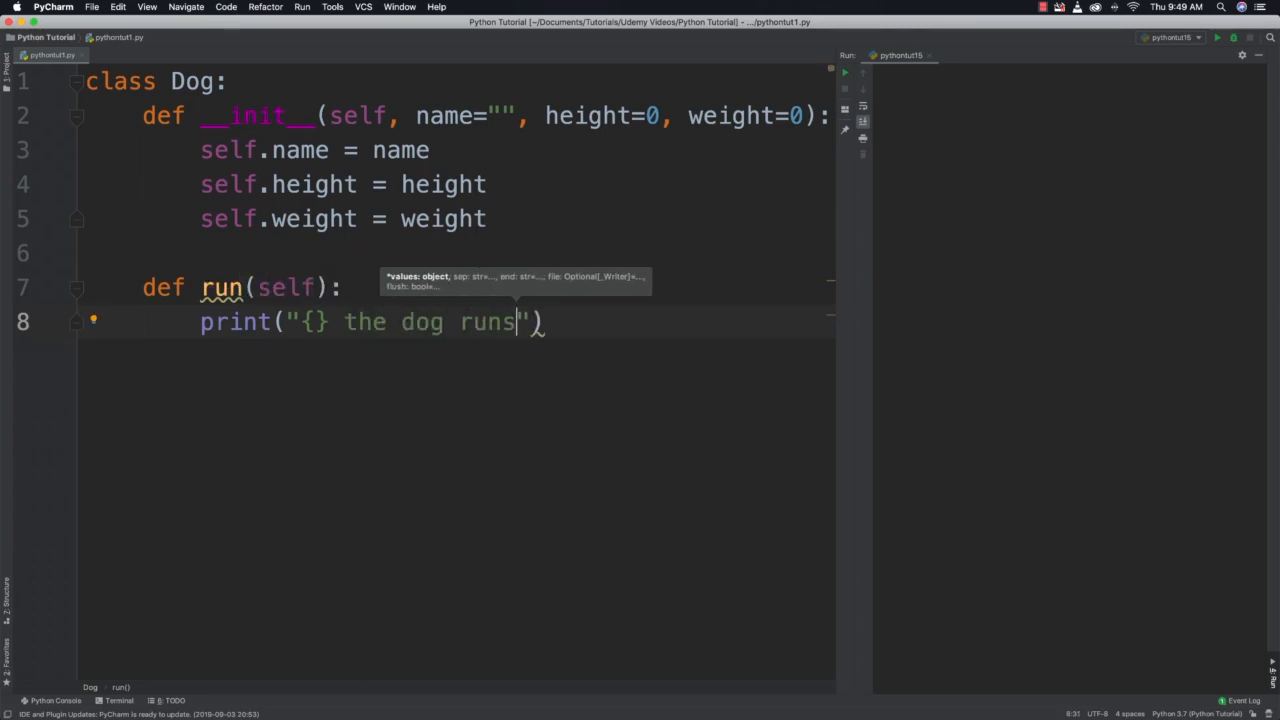
text(.format)
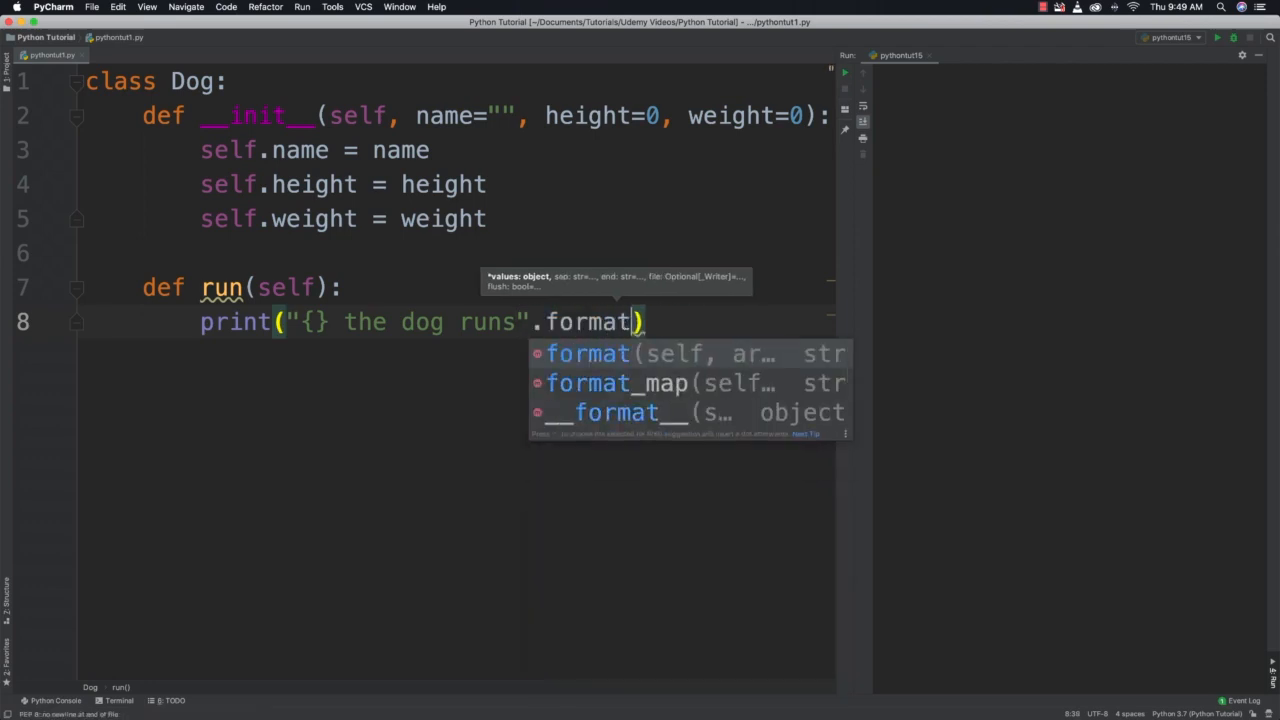
text((self.name)
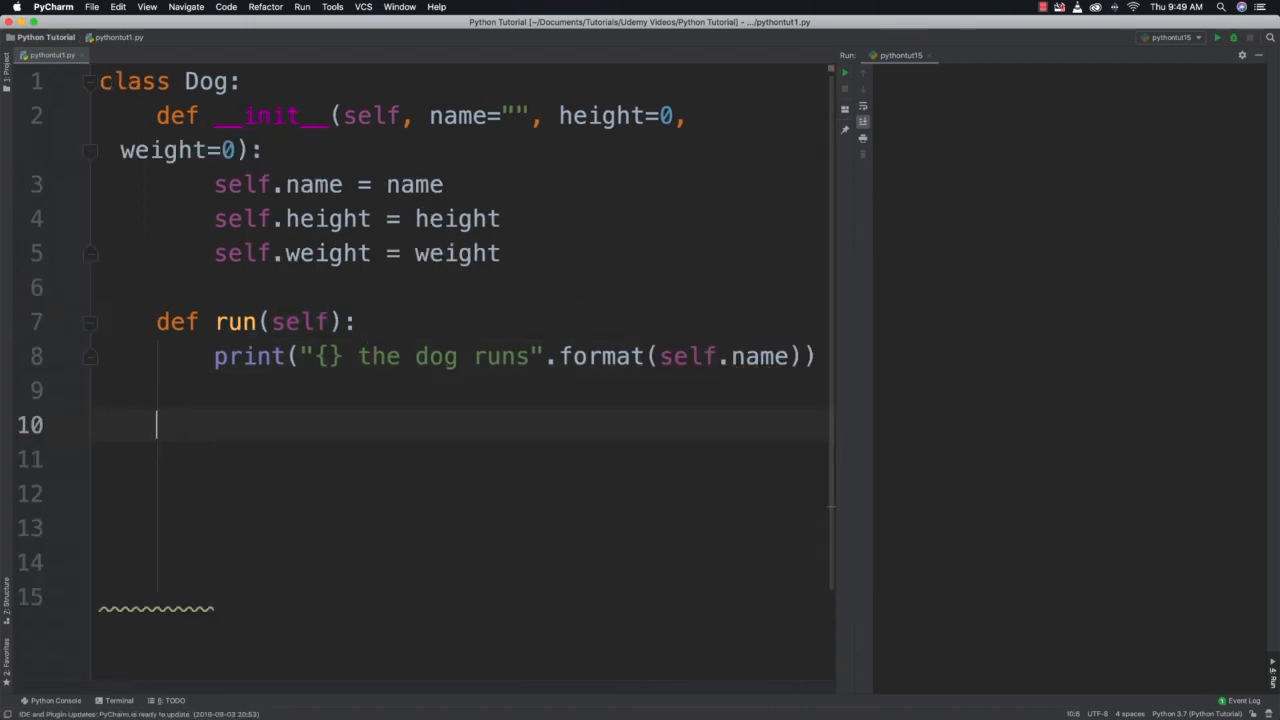
- Write def eat(self) printing "{} the dog eats".format(self.name)
text(def eat)
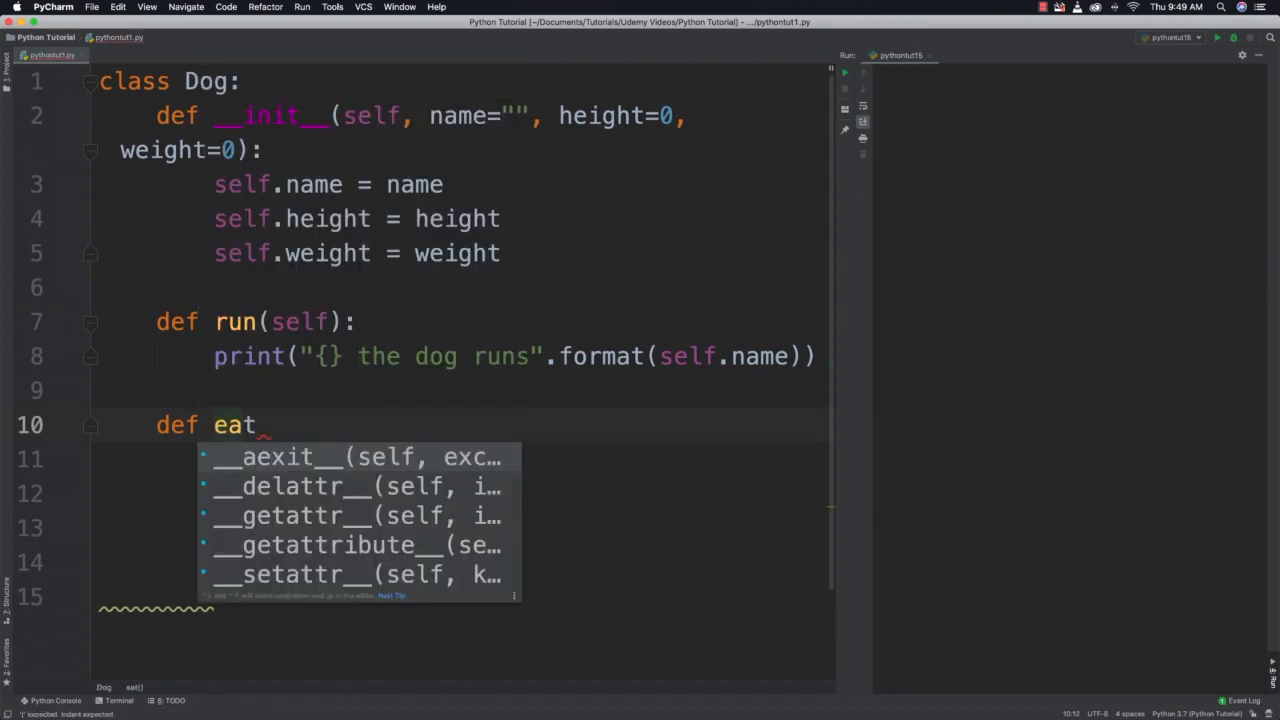
text((self):)
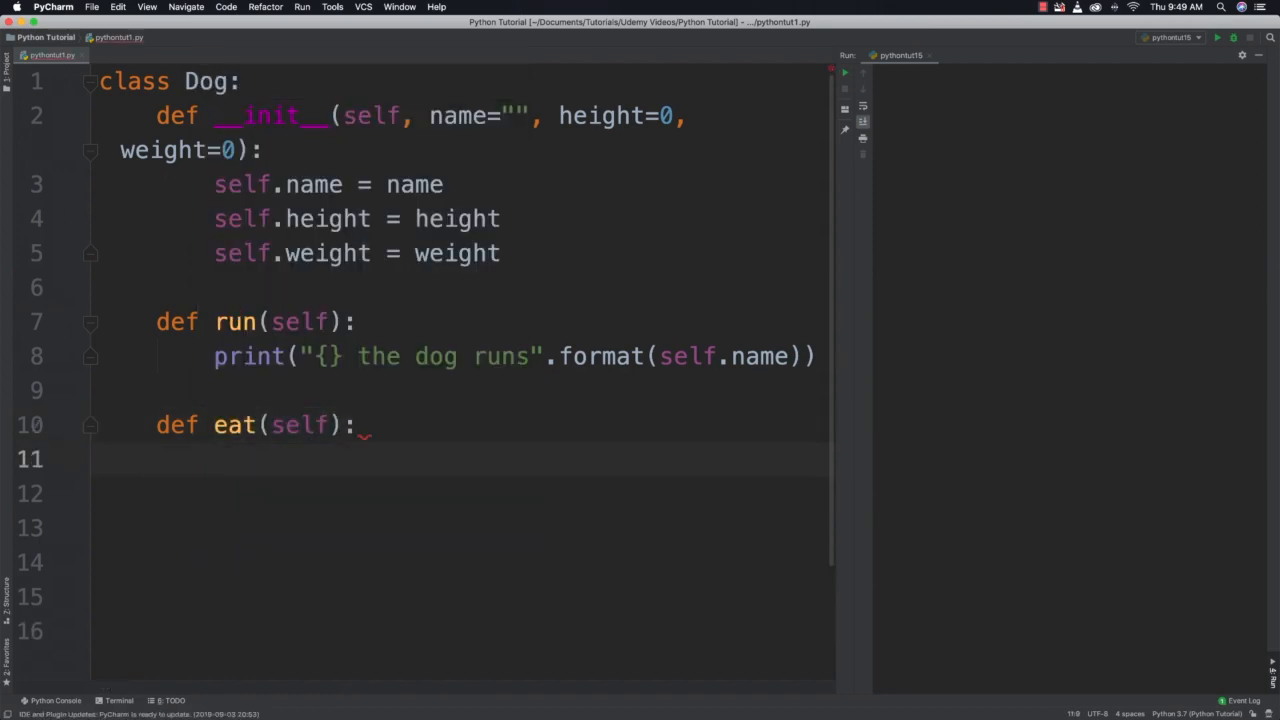
text(print()
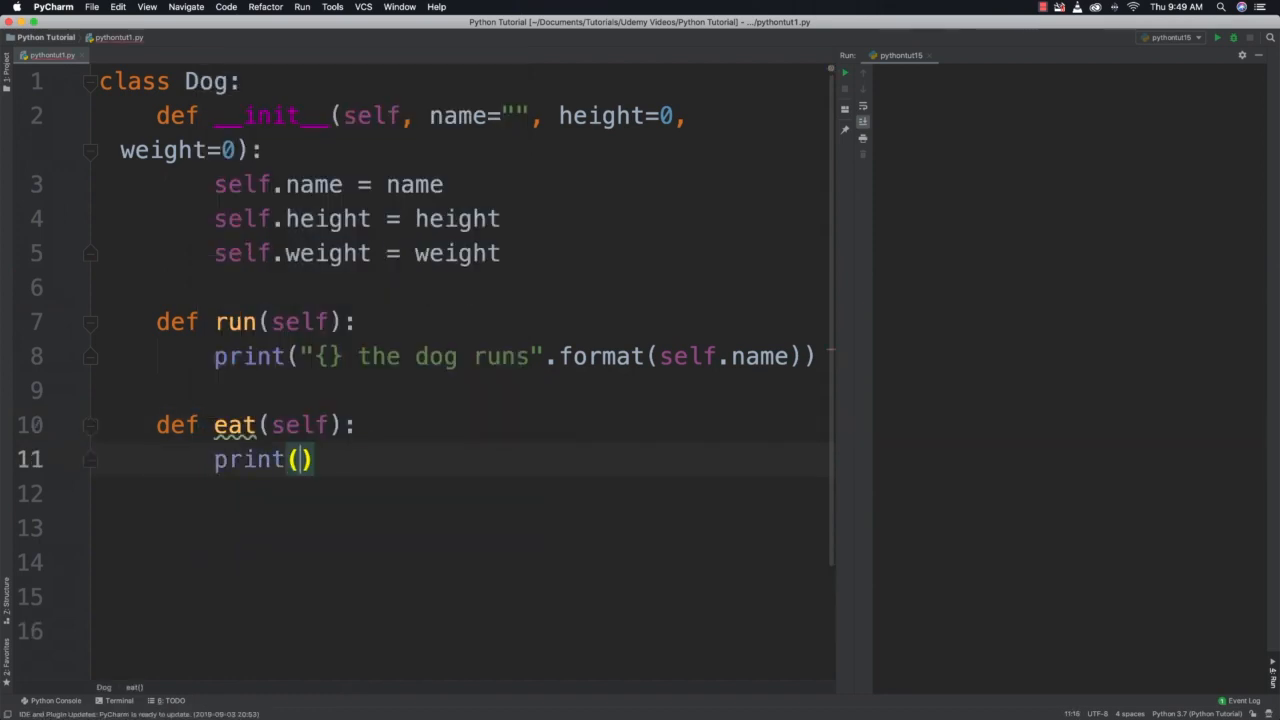
text("{} the dog eat)
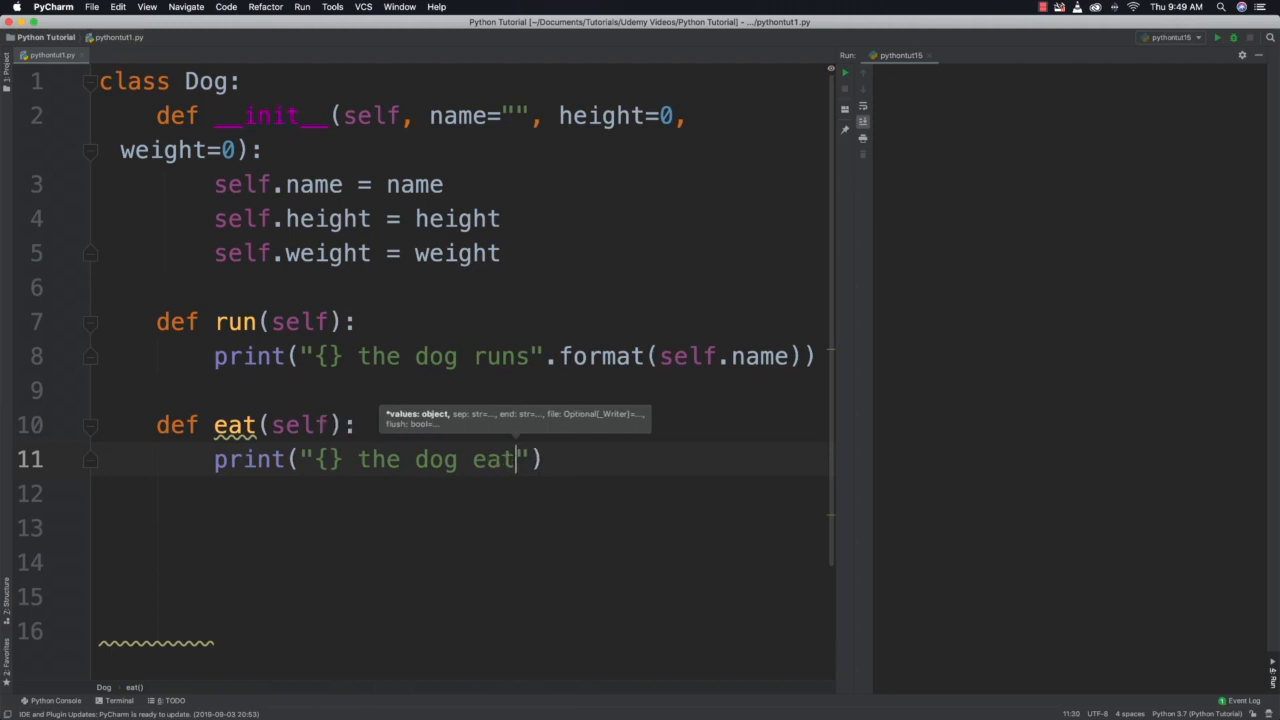
text(s".format(s)
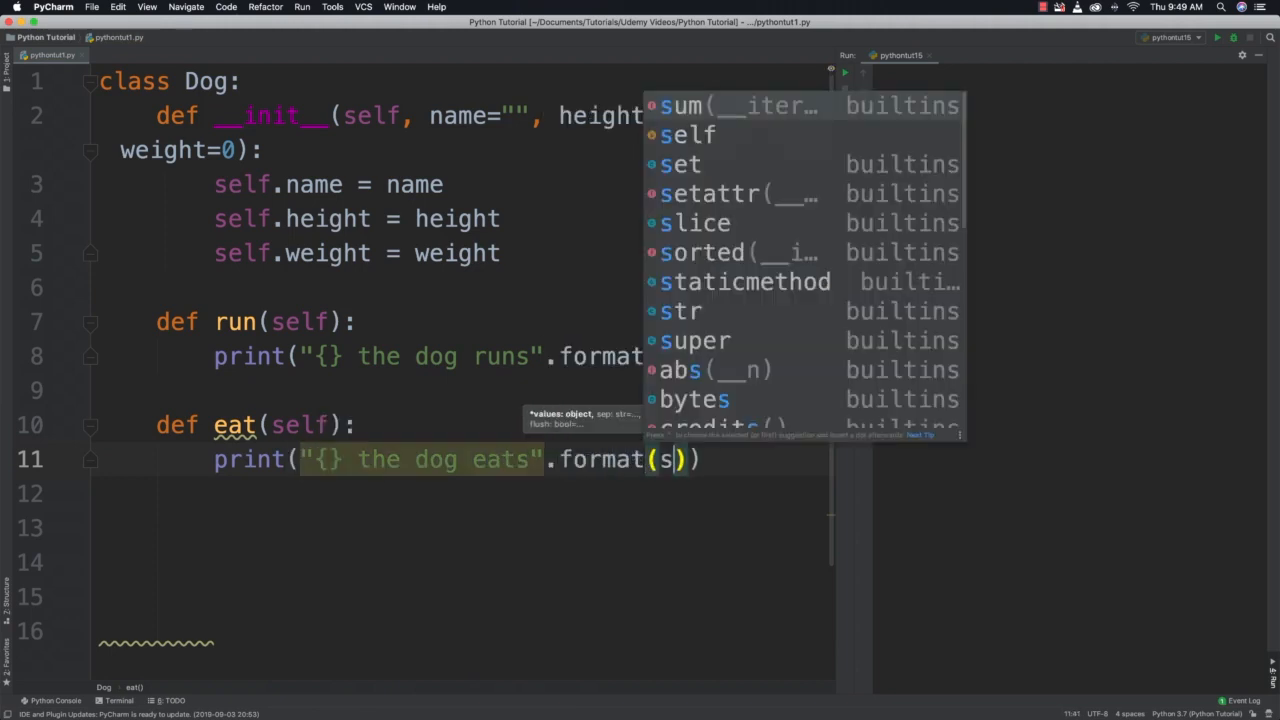
text(elf.name)
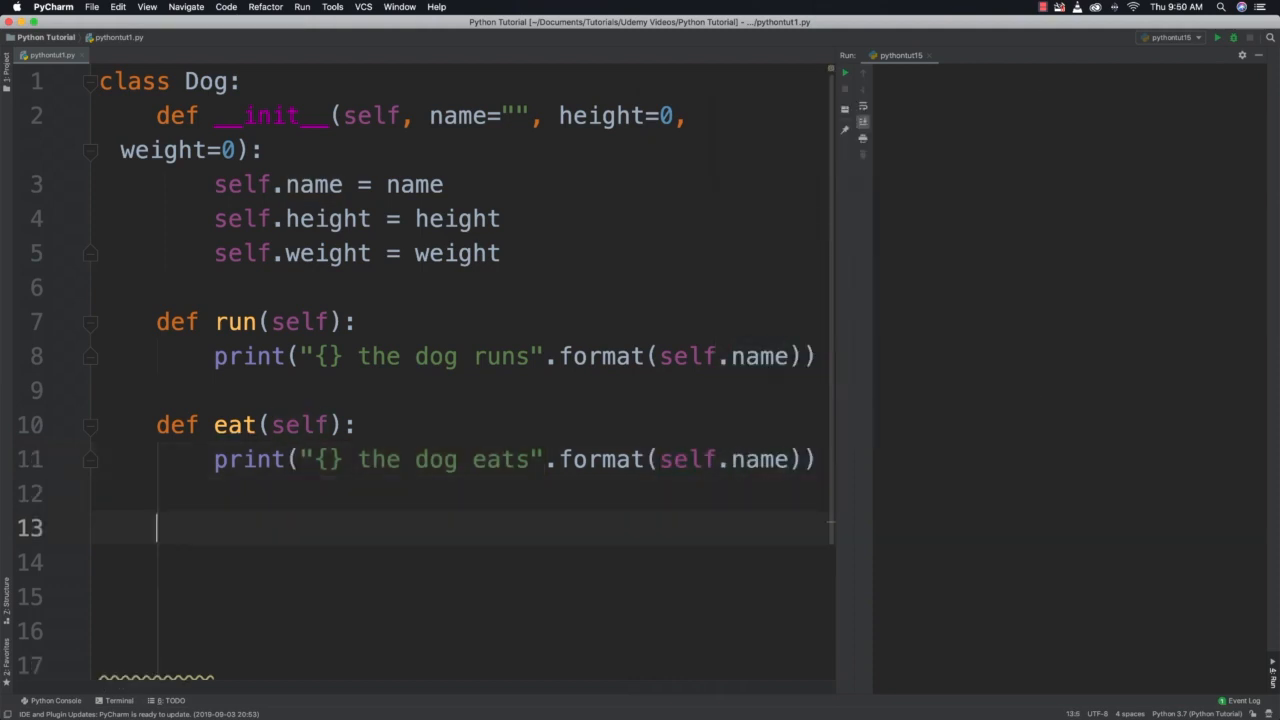
- Write def bark(self) printing "{} the dog barks".format(self.name)
text(def)
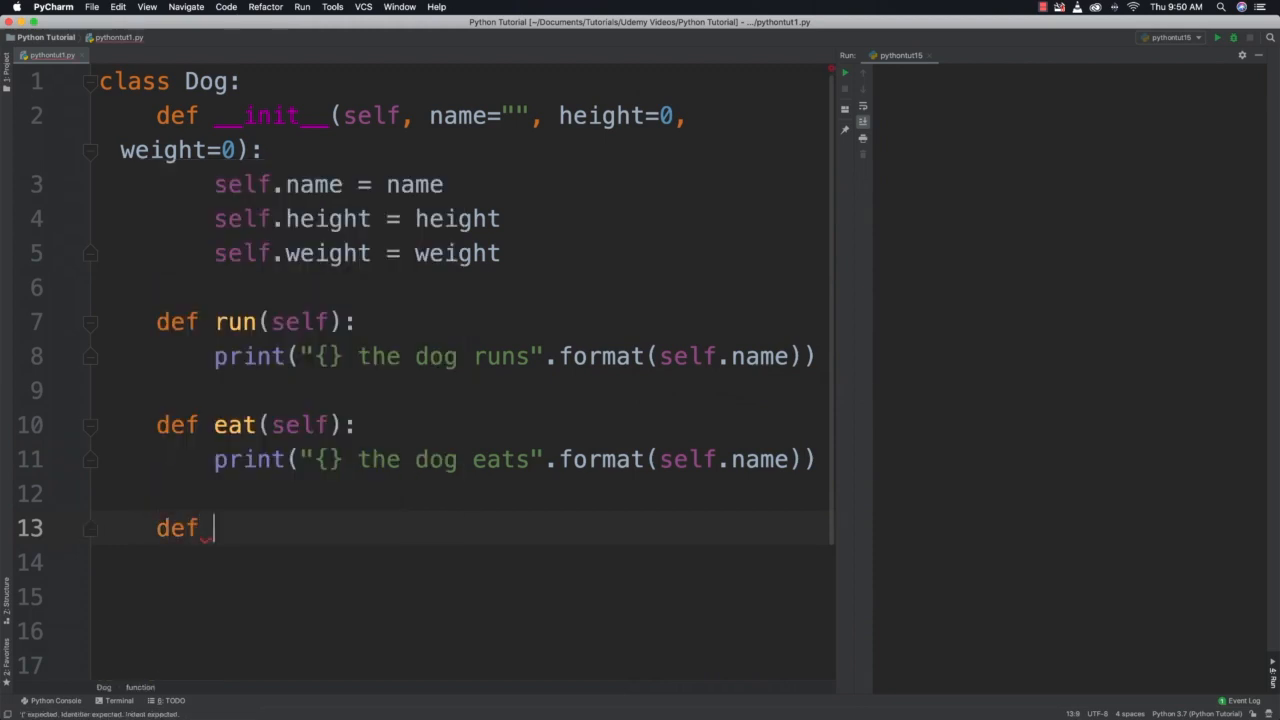
text(bark(self):)
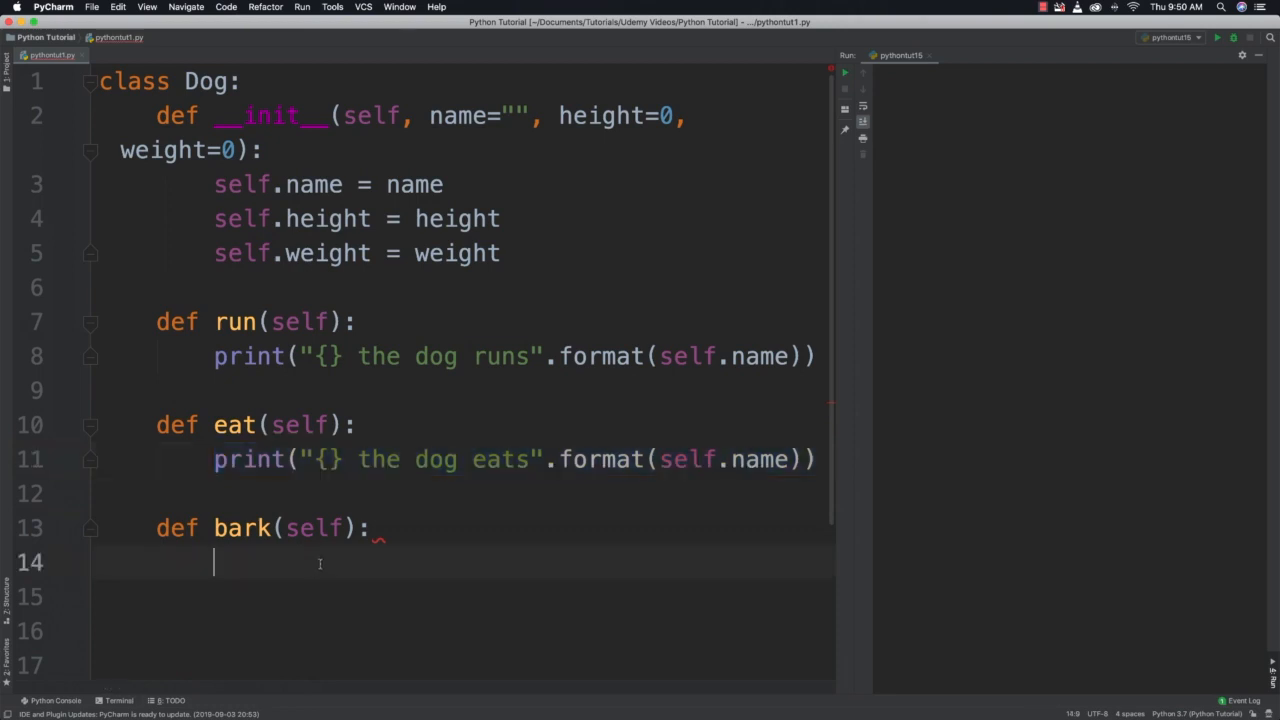
text(print("{} the dog eats".format(self.name)))
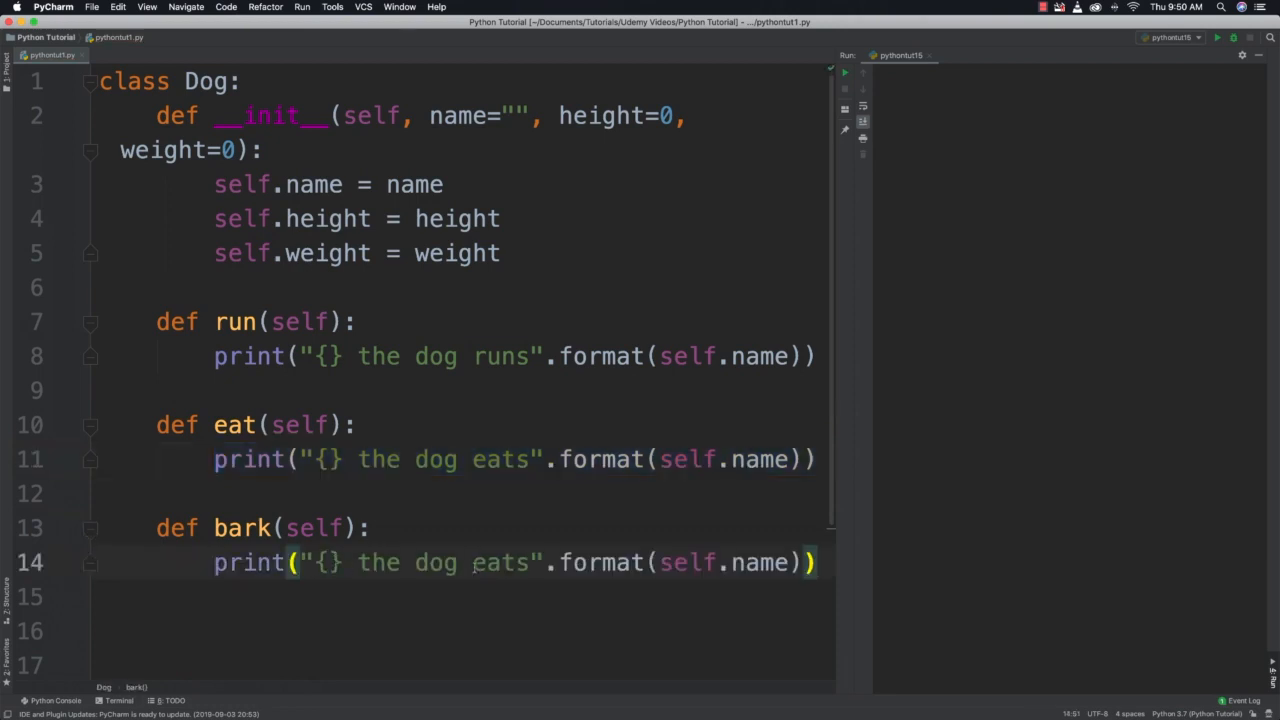
text(ba)
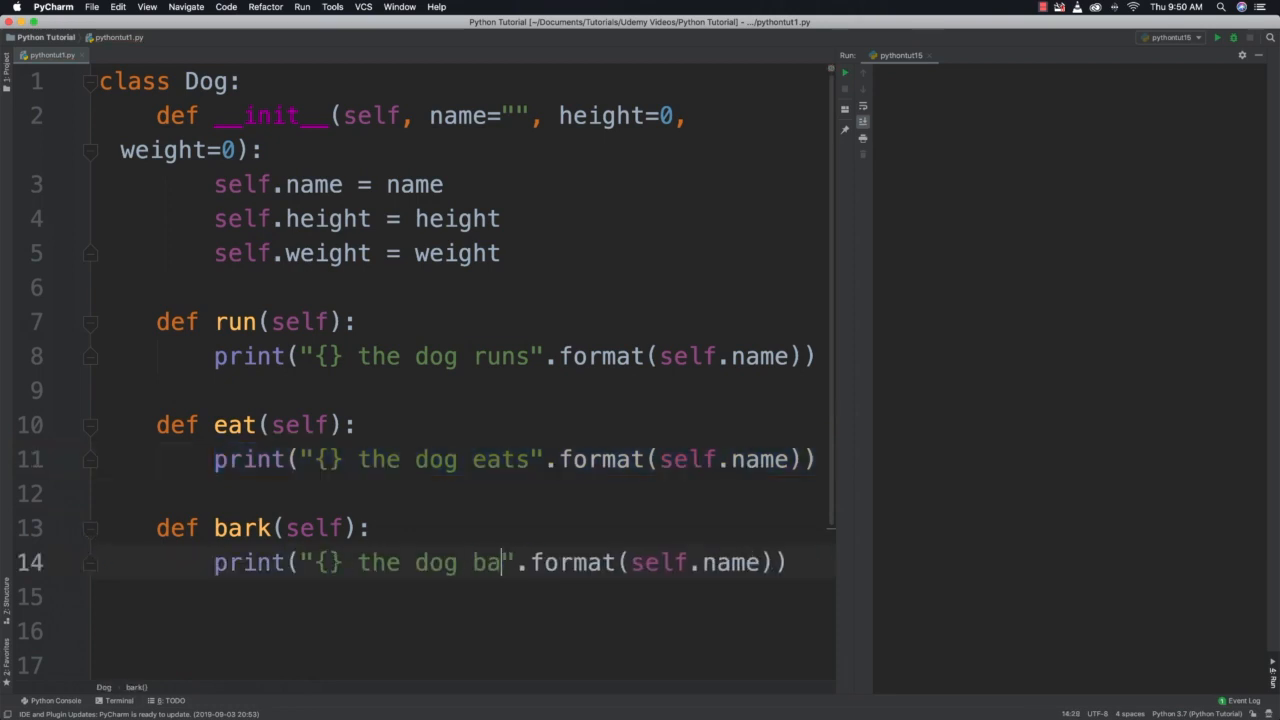
text(rks)
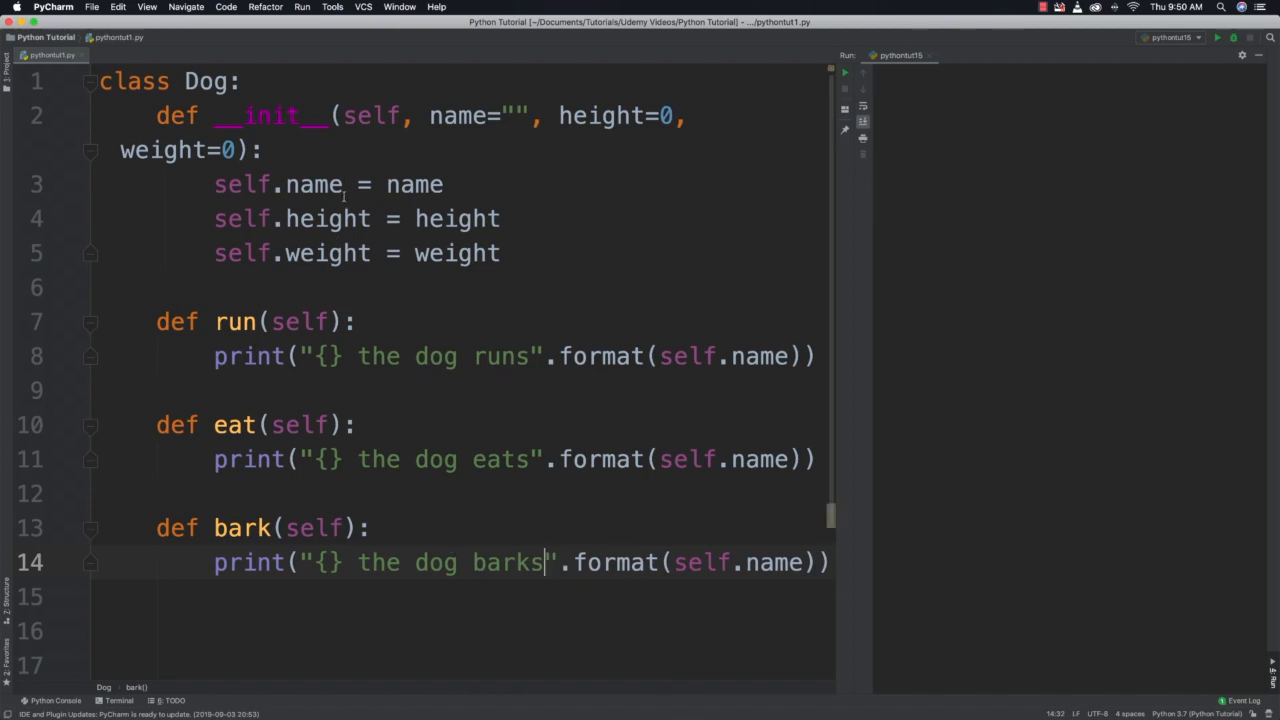
mouse_move(292, 411)
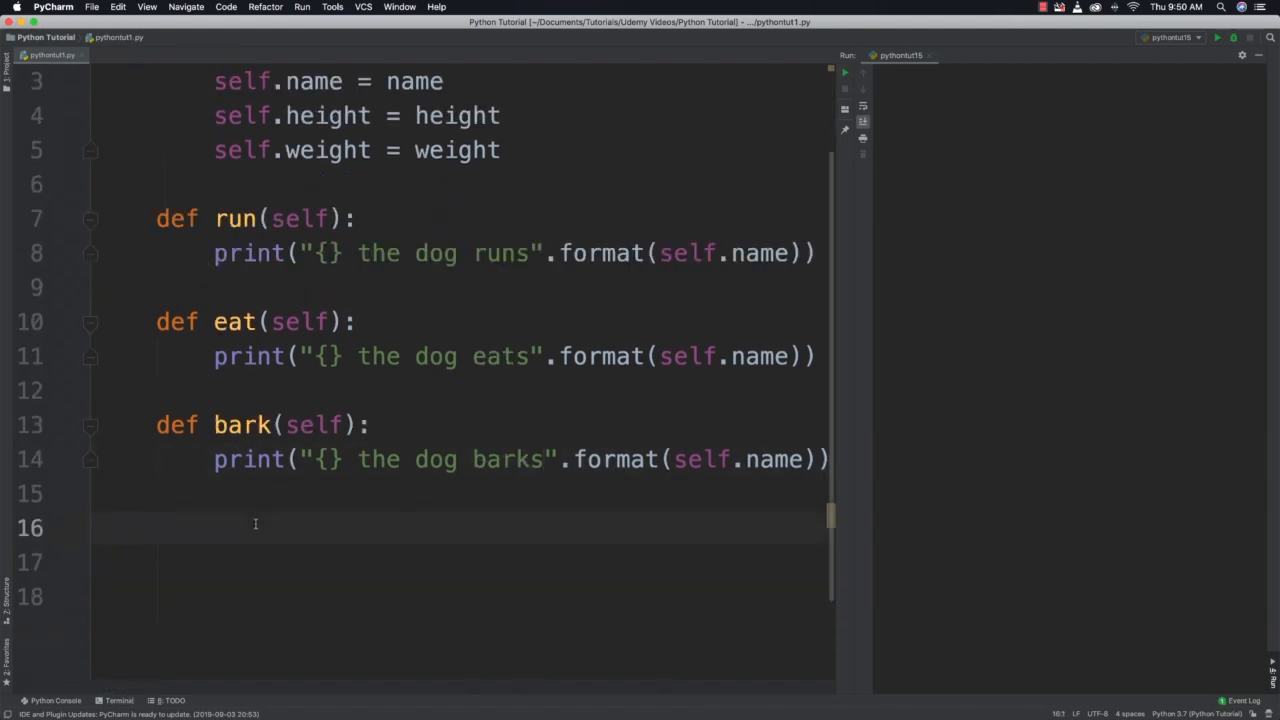
- Define main() creating spot = Dog("Spot", 66, 26)
text(def)
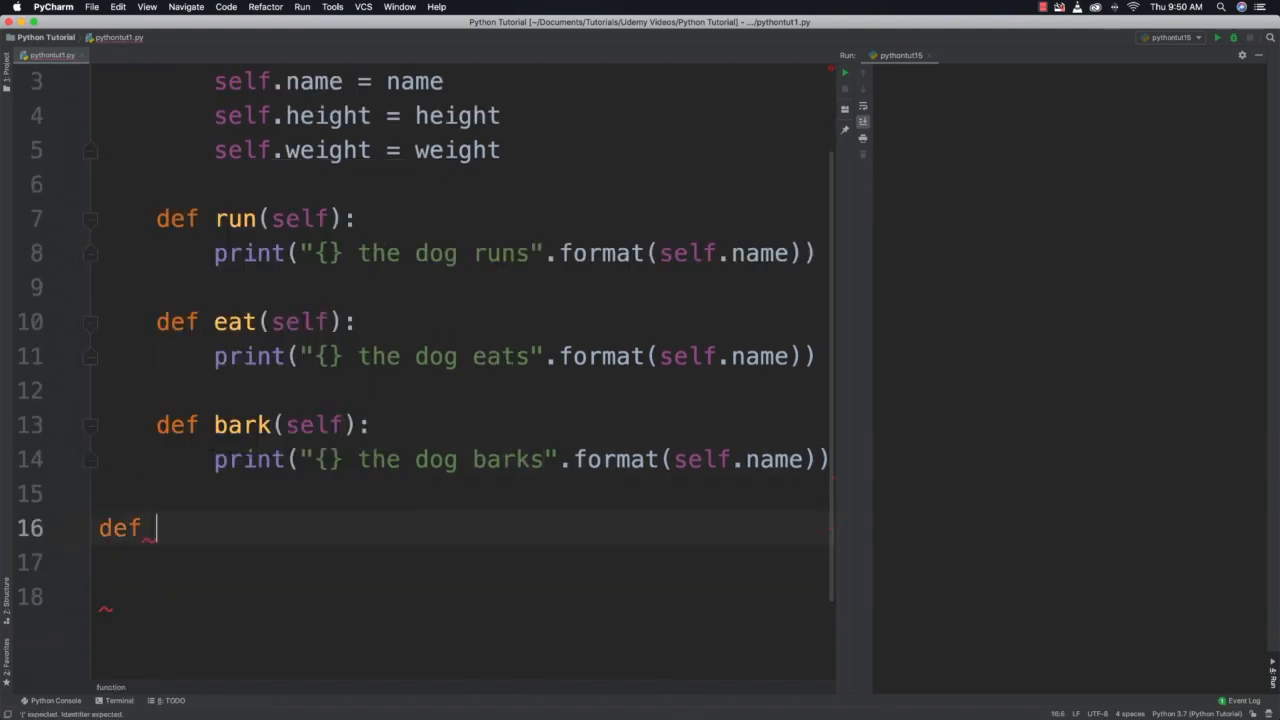
text(main():)
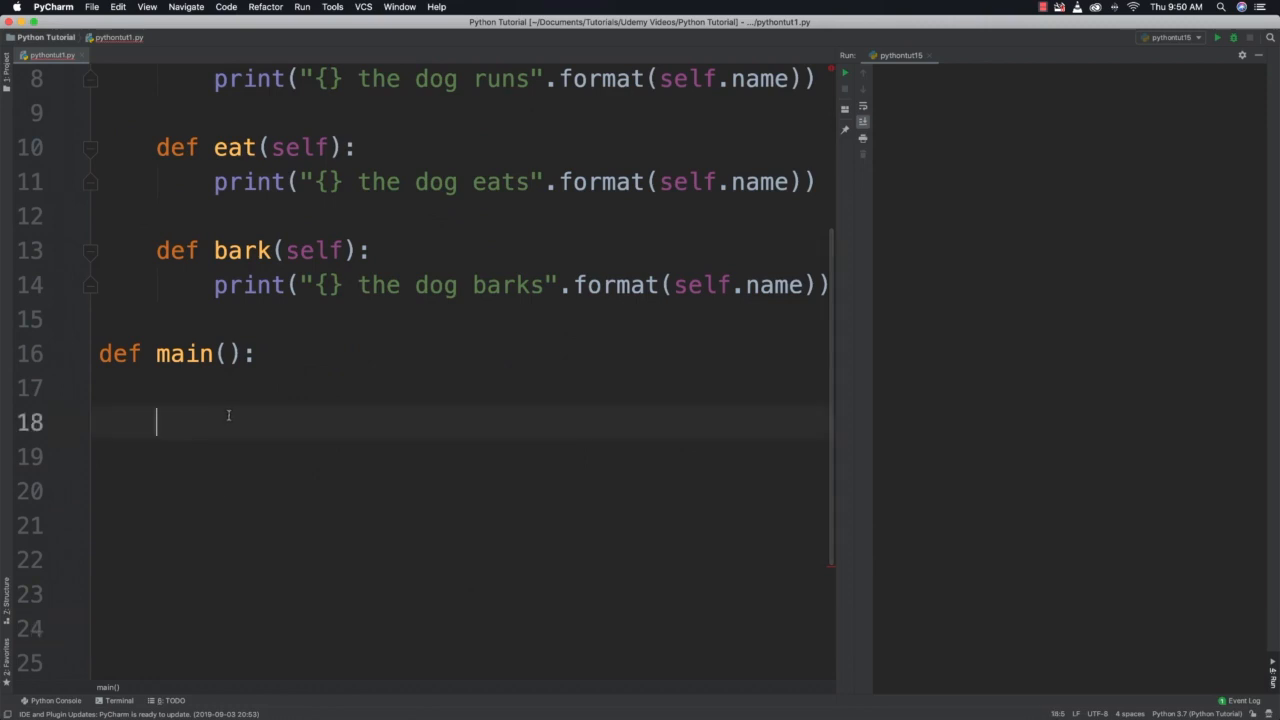
text(spot =)
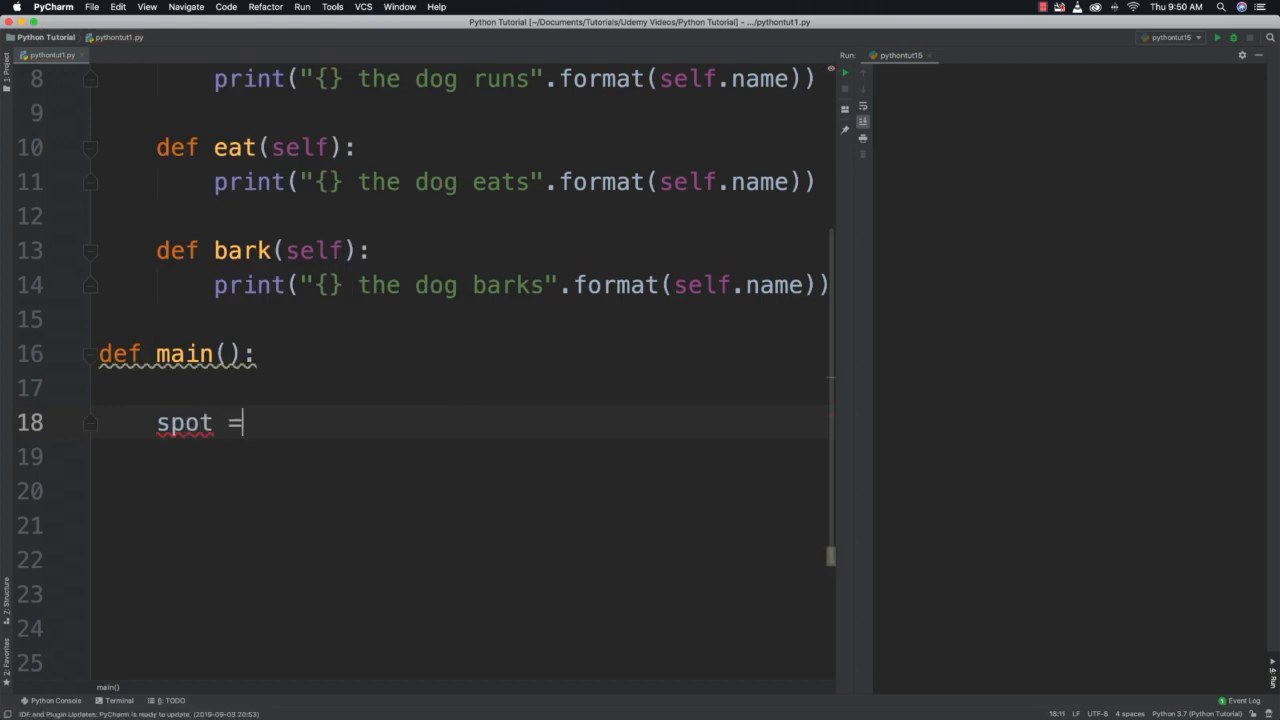
text(Dog)
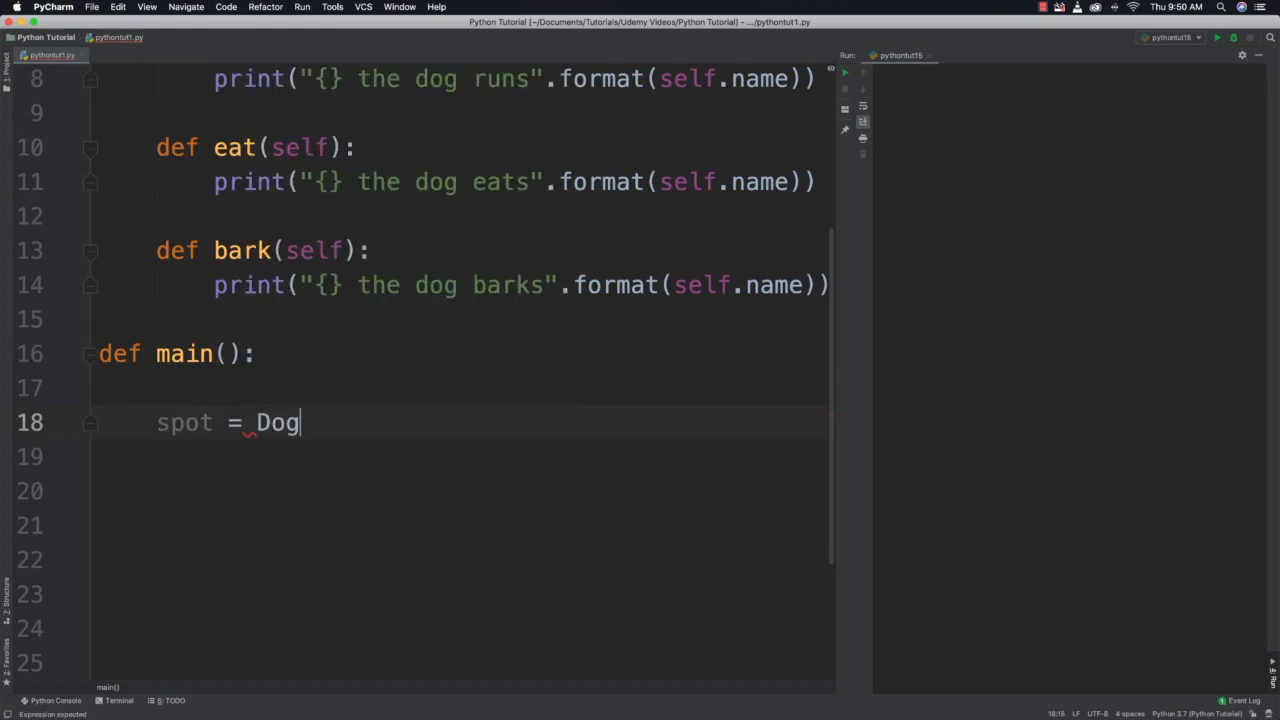
text((""))
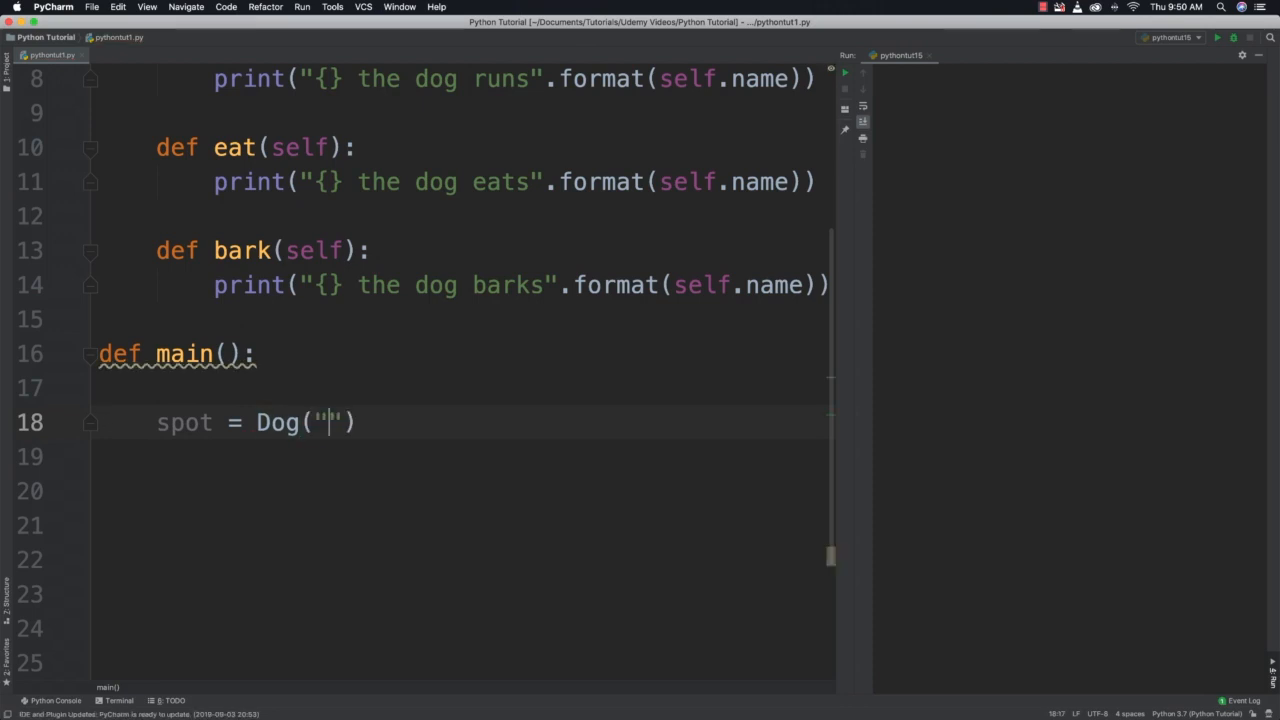
text(Spot)
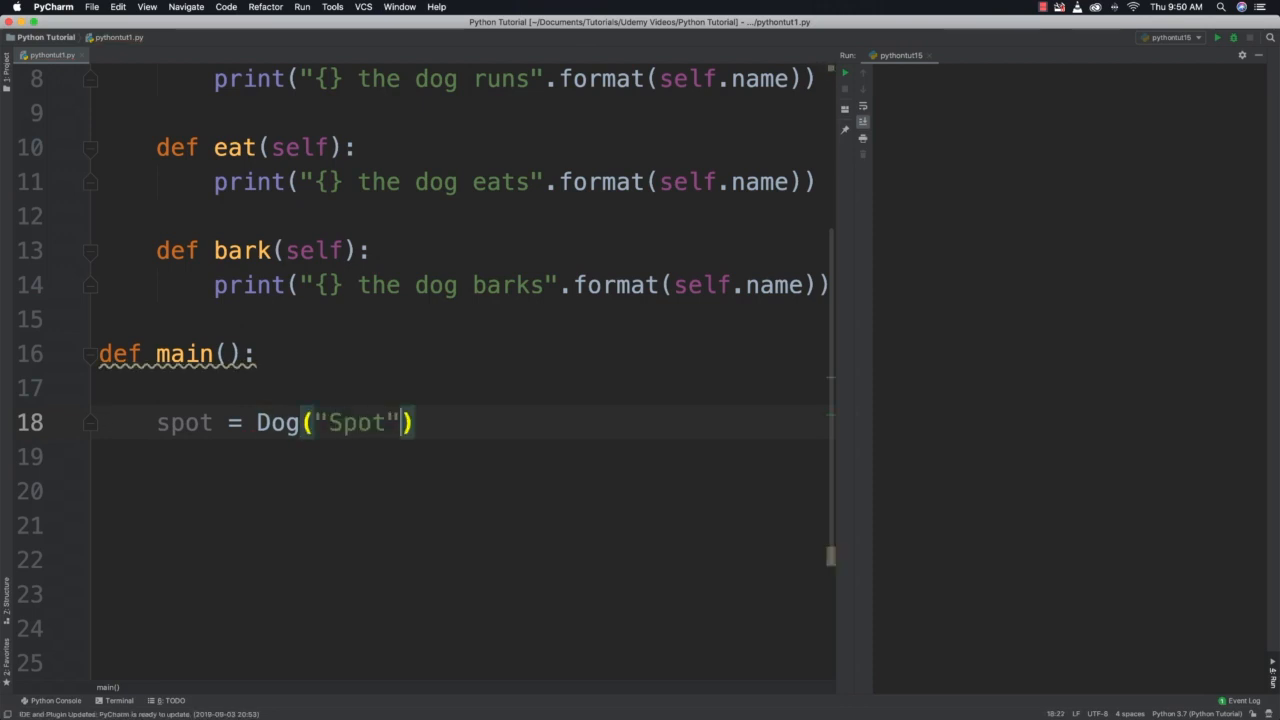
text(, 6)
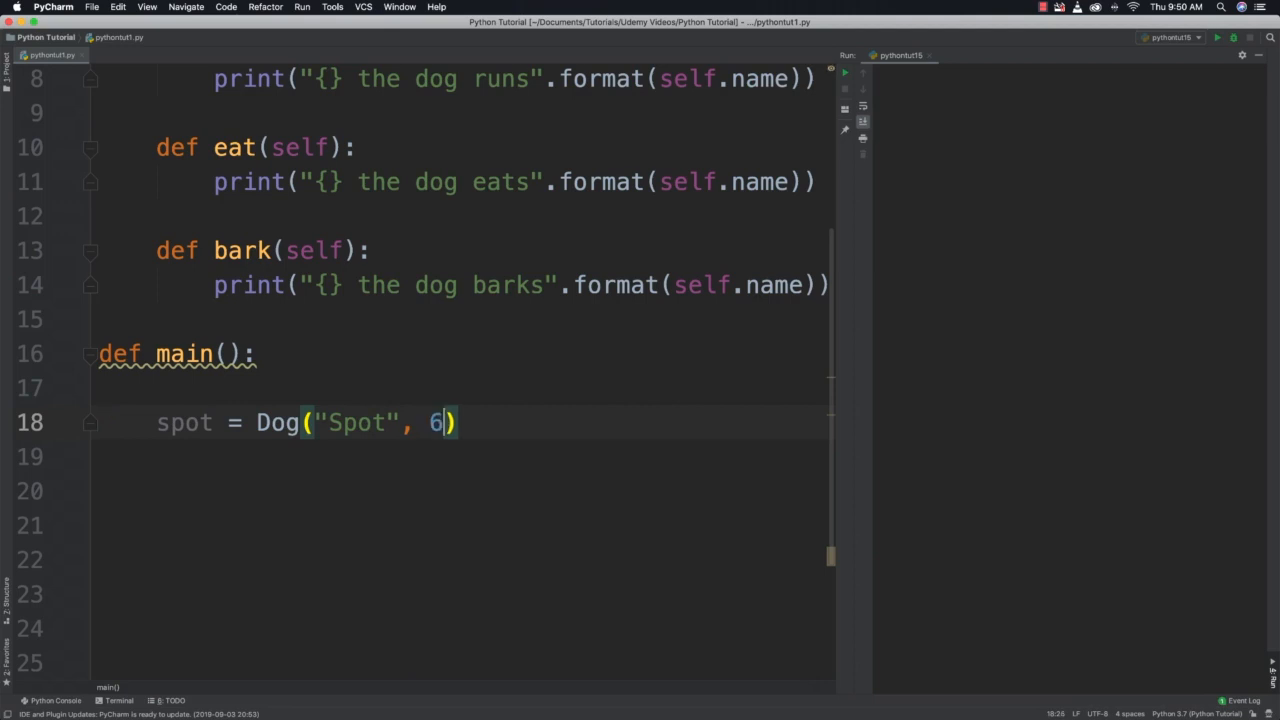
text(6,)
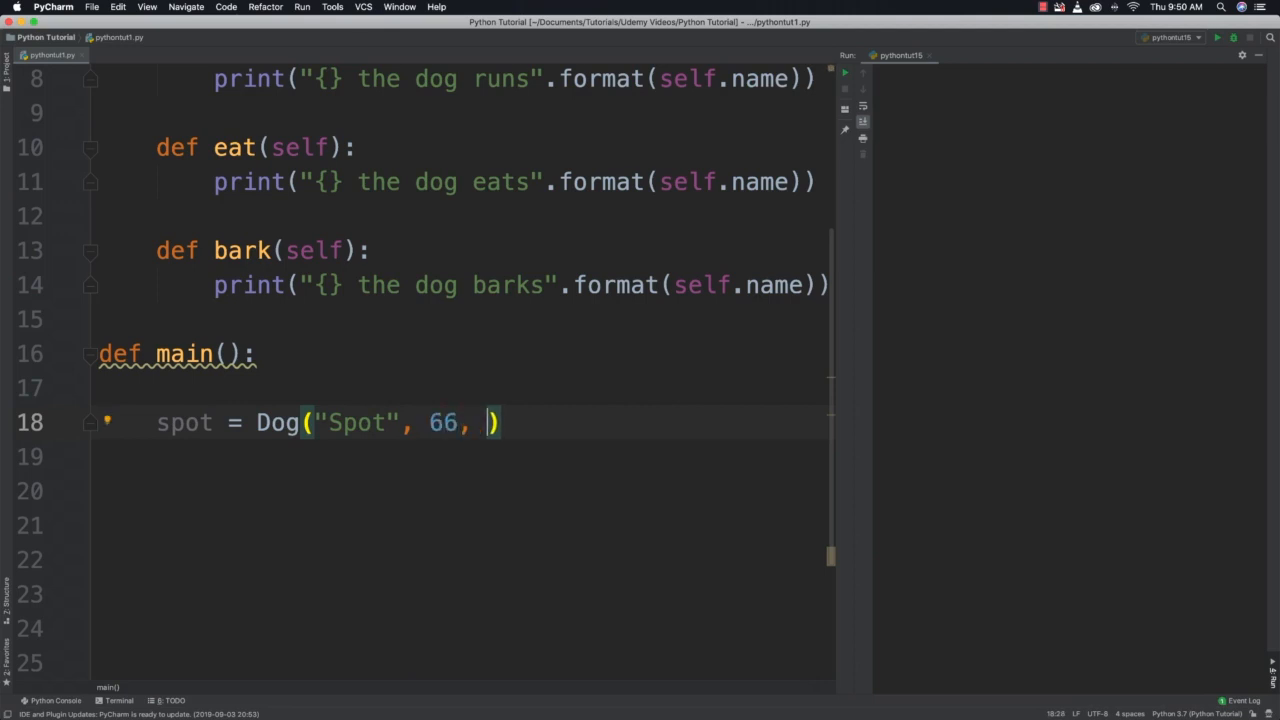
text(26)
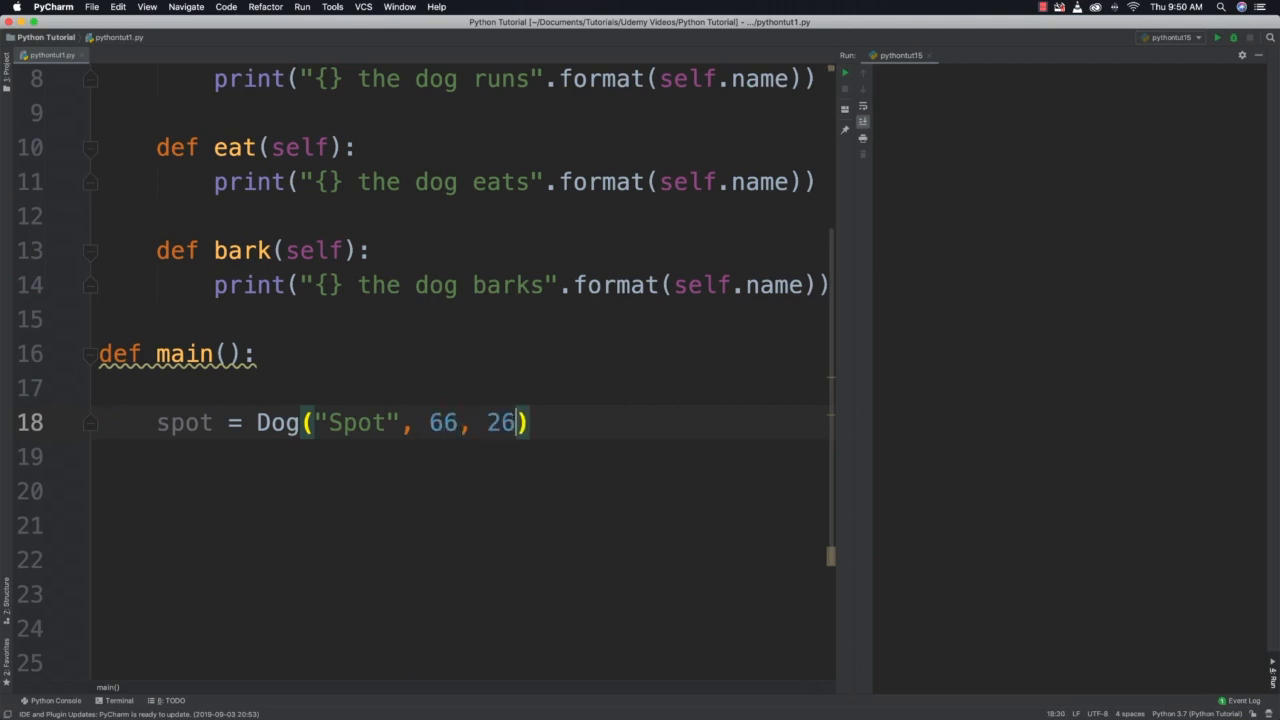
- Call spot.bark() inside main
scroll(up, 3)
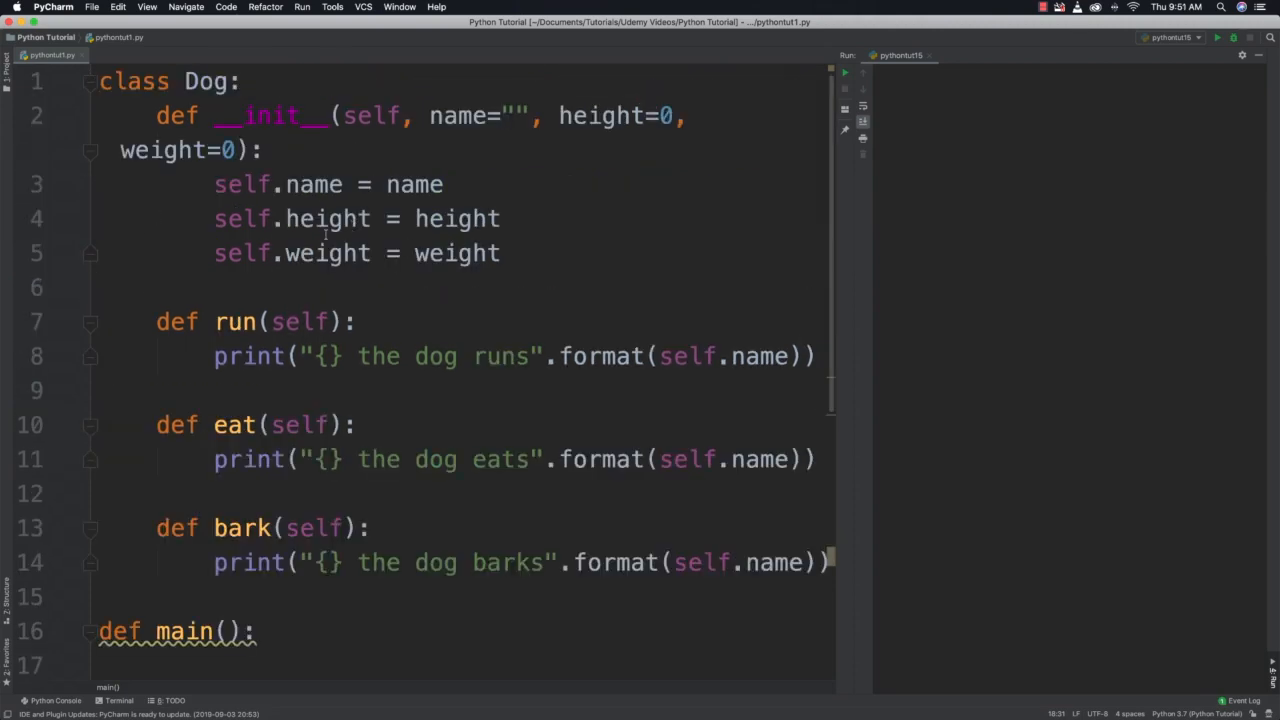
scroll(down, 3)
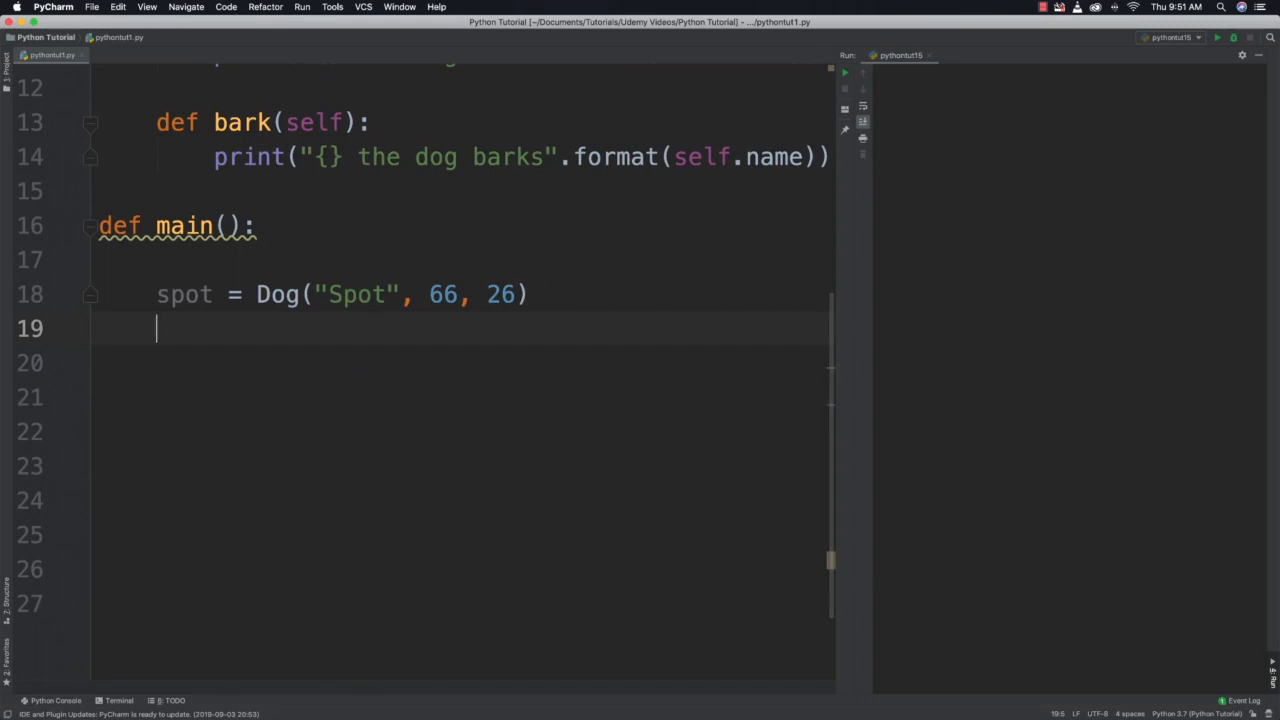
text(spot)
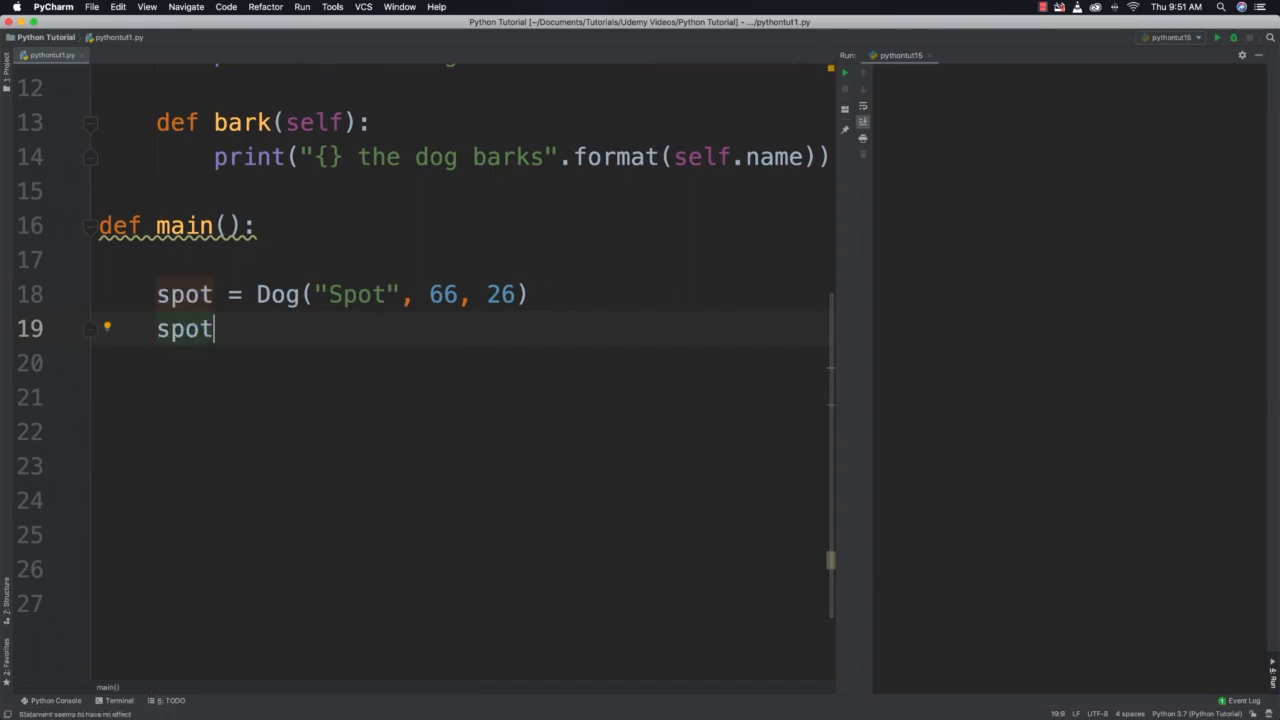
text(.bark())
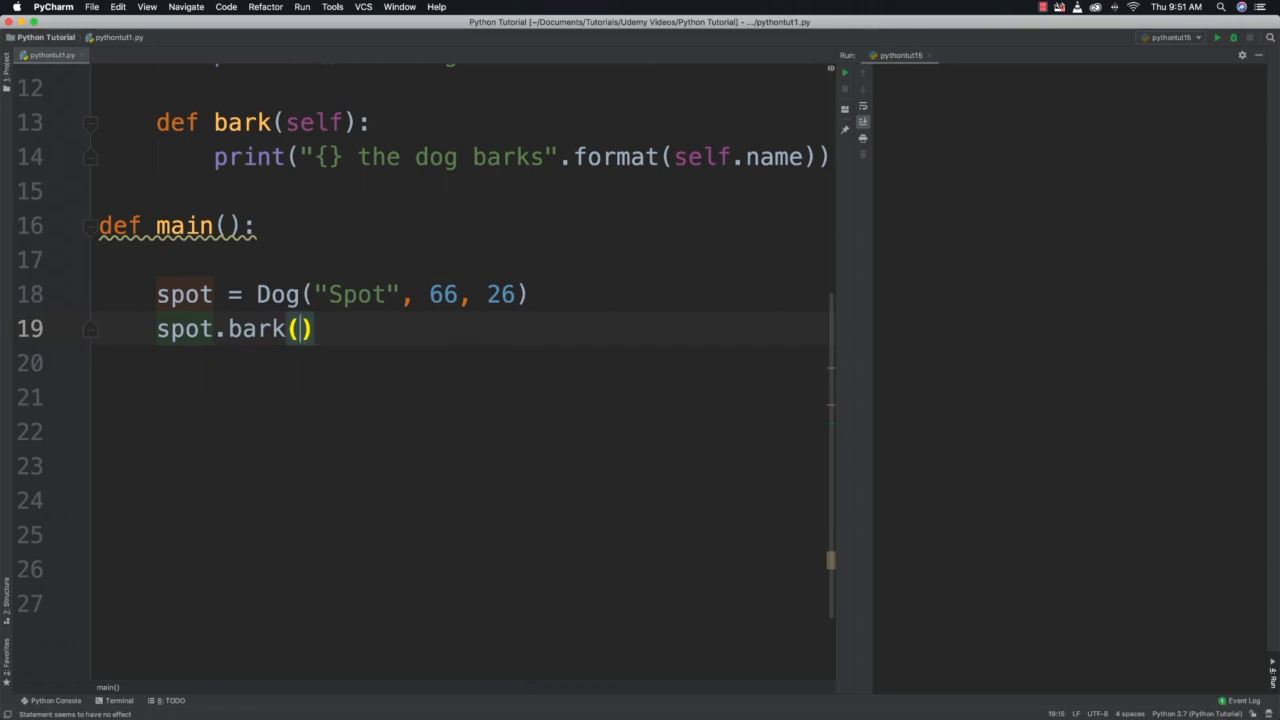
- Run the script to print "Spot the dog barks", then select the Dog class code for removal
click(1217, 37)
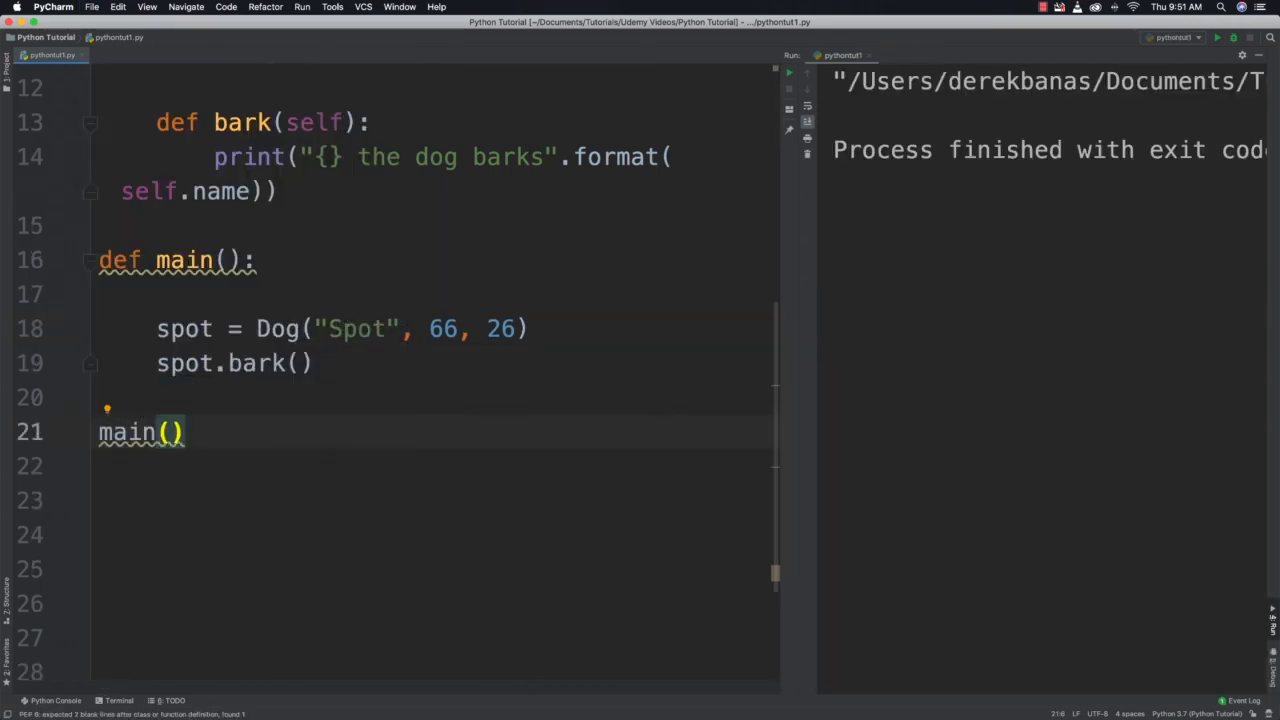
click(1218, 37)
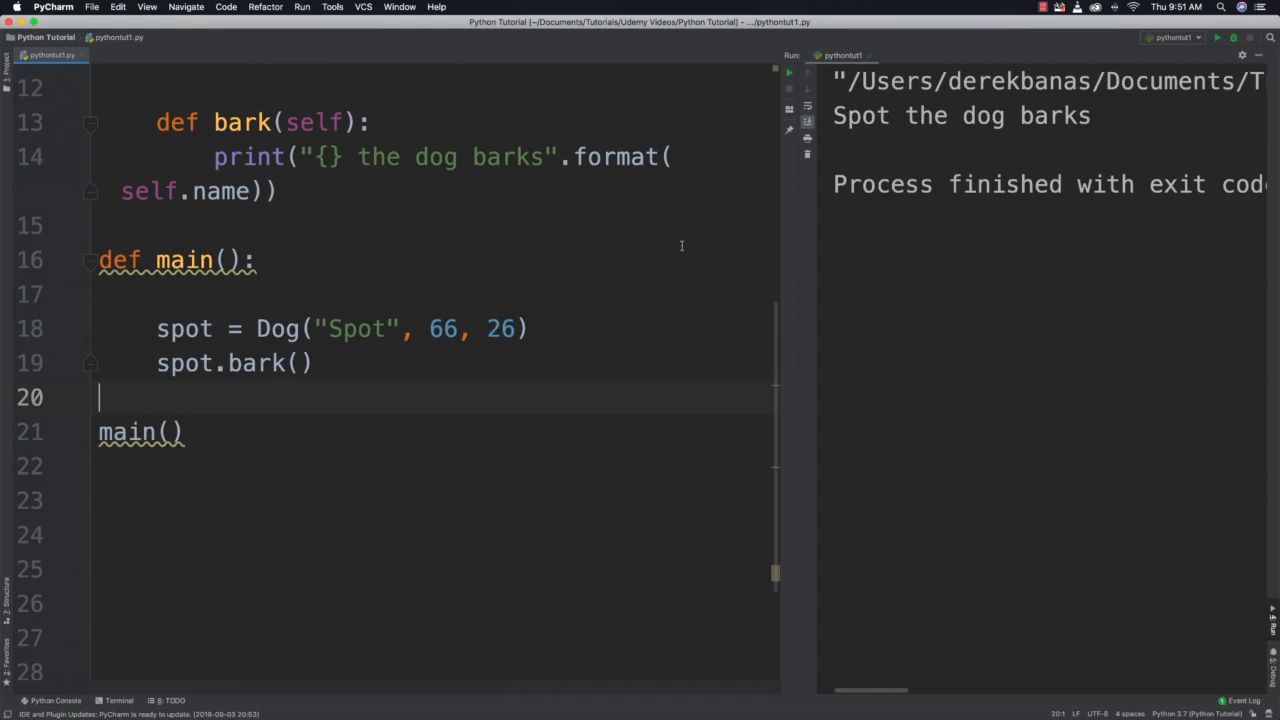
mouse_move(430, 438)
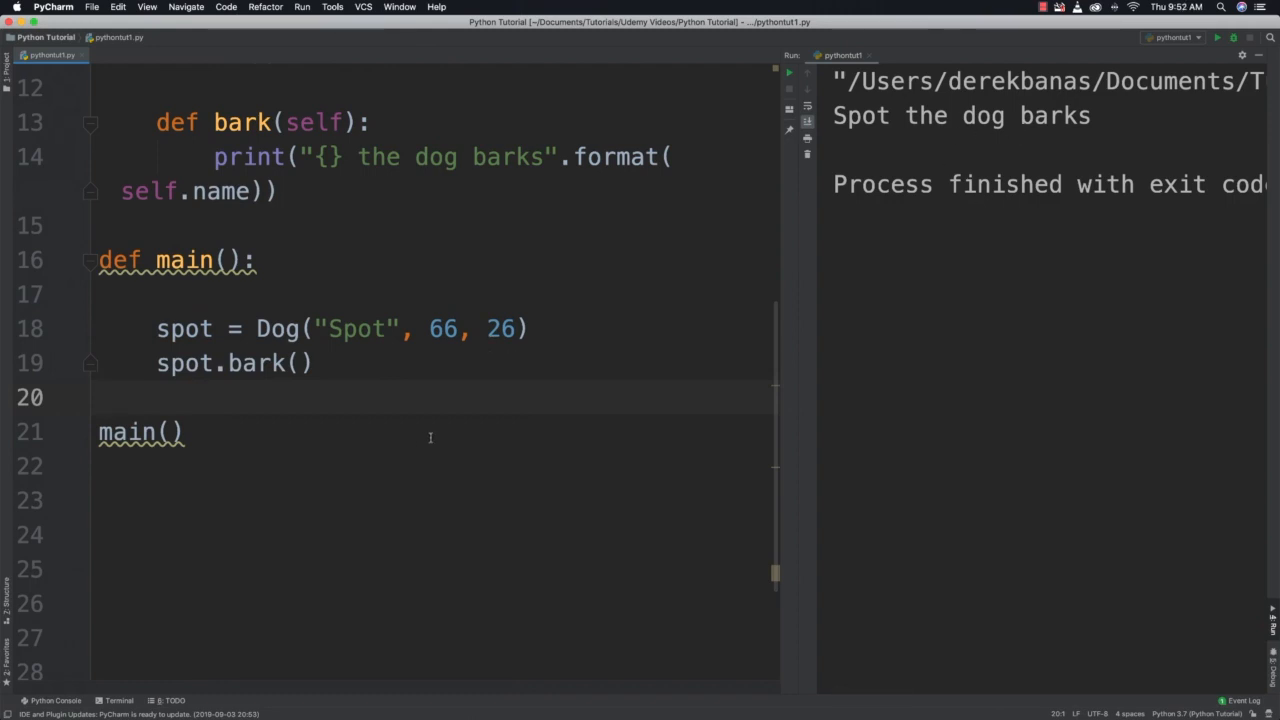
mouse_move(298, 459)
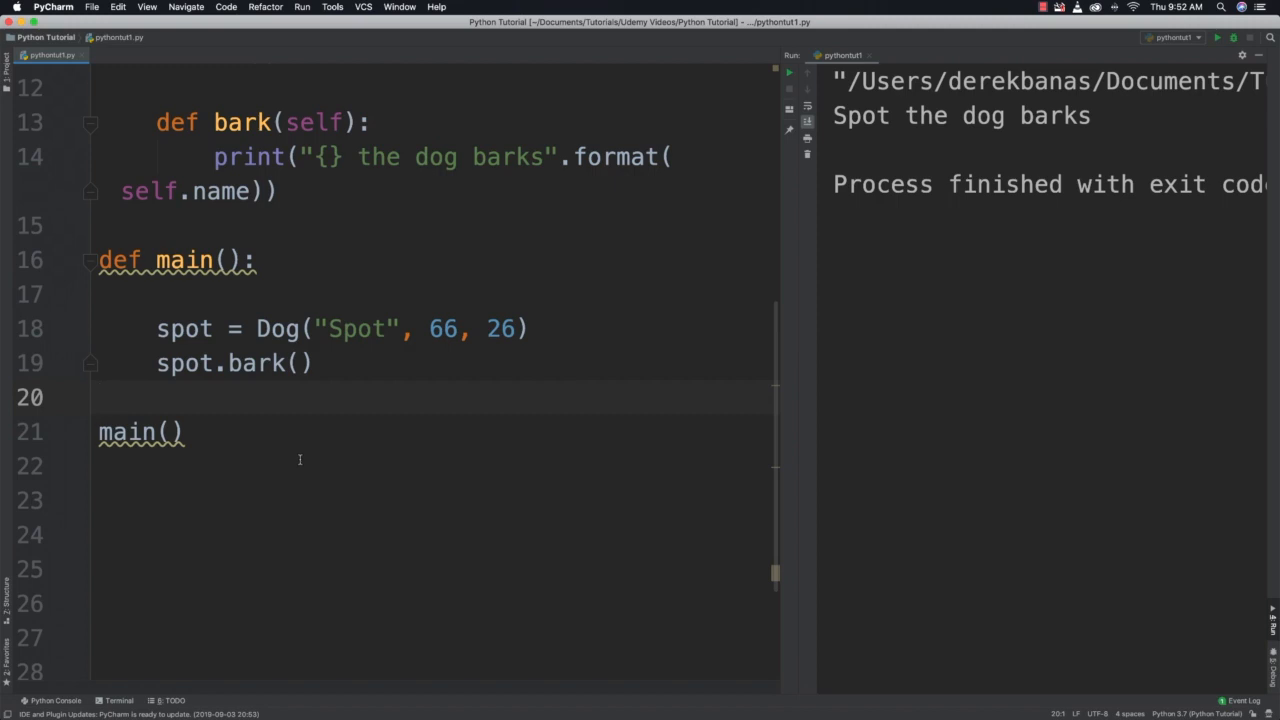
click(98, 397)
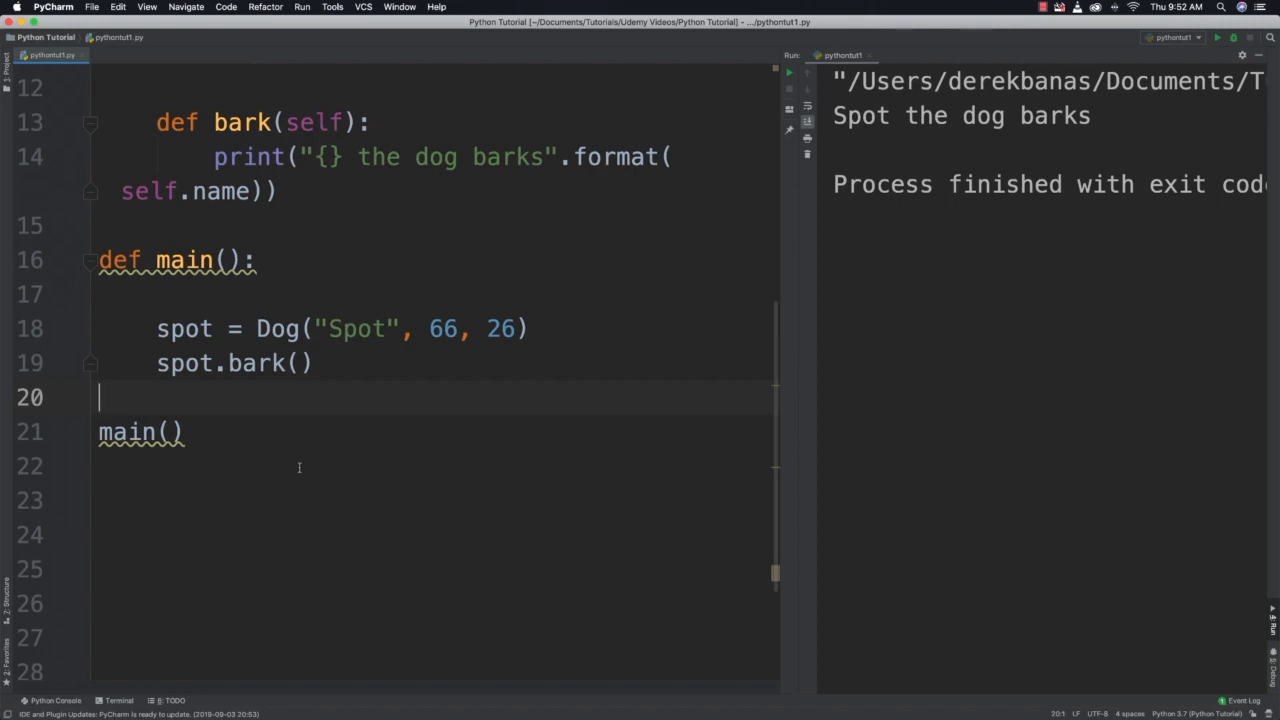
mouse_move(293, 497)
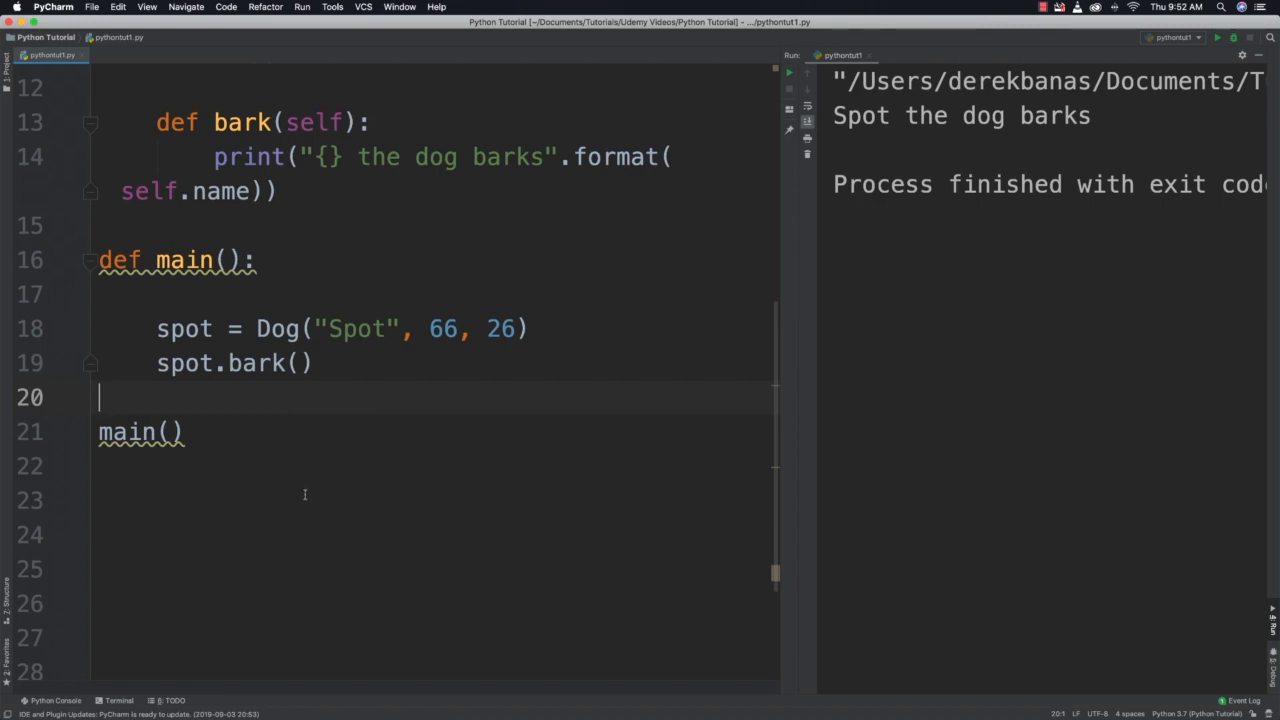
scroll(up, 3)
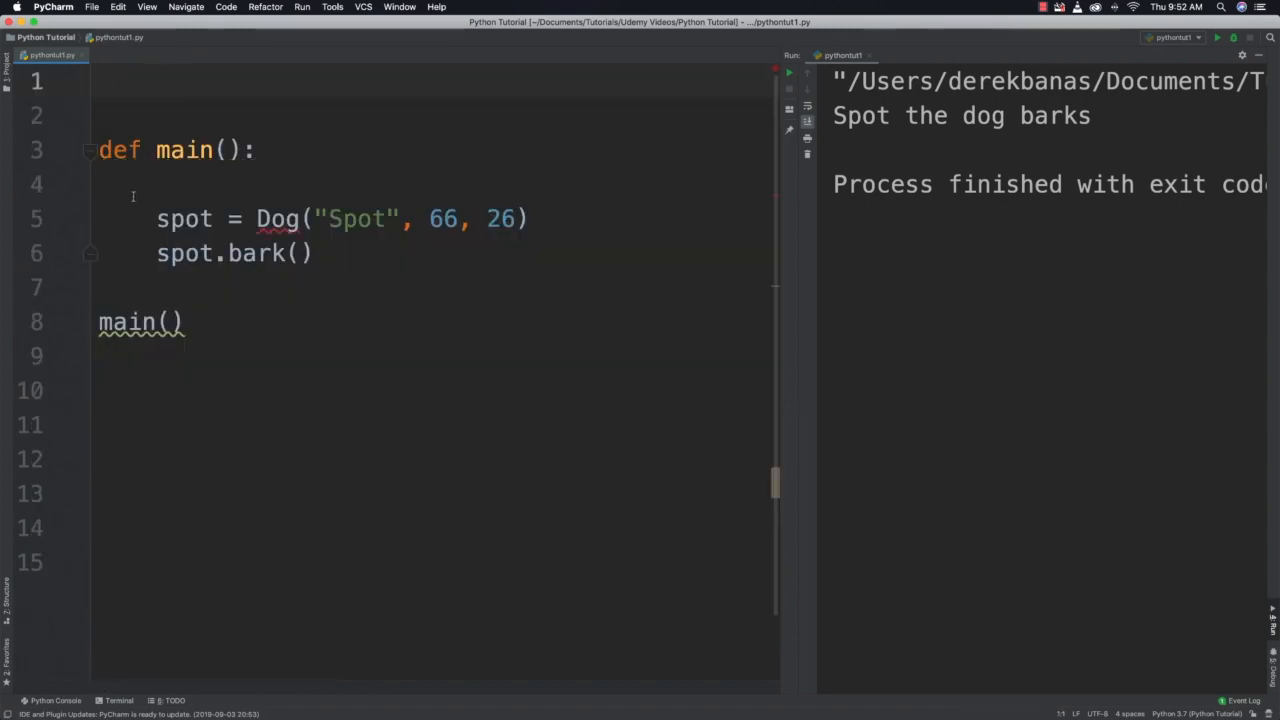
- Delete main's Spot lines and declare class Square
drag(157, 219, 315, 253)
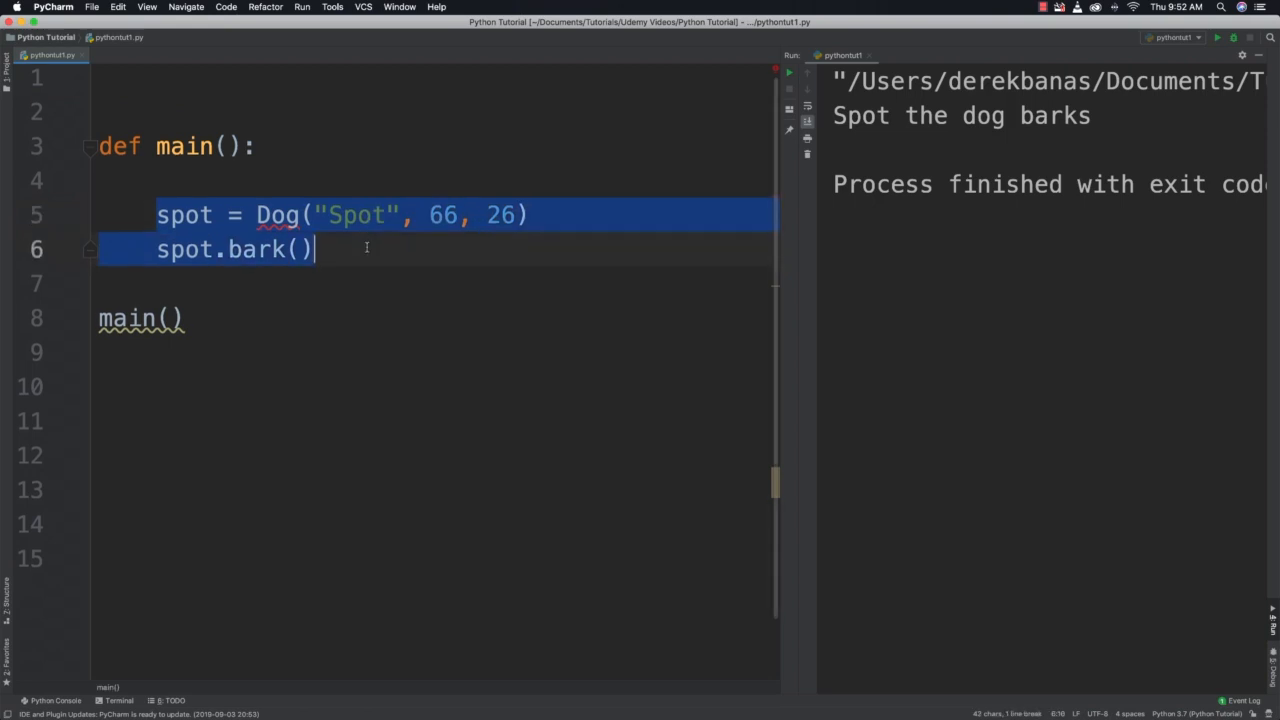
key(delete)
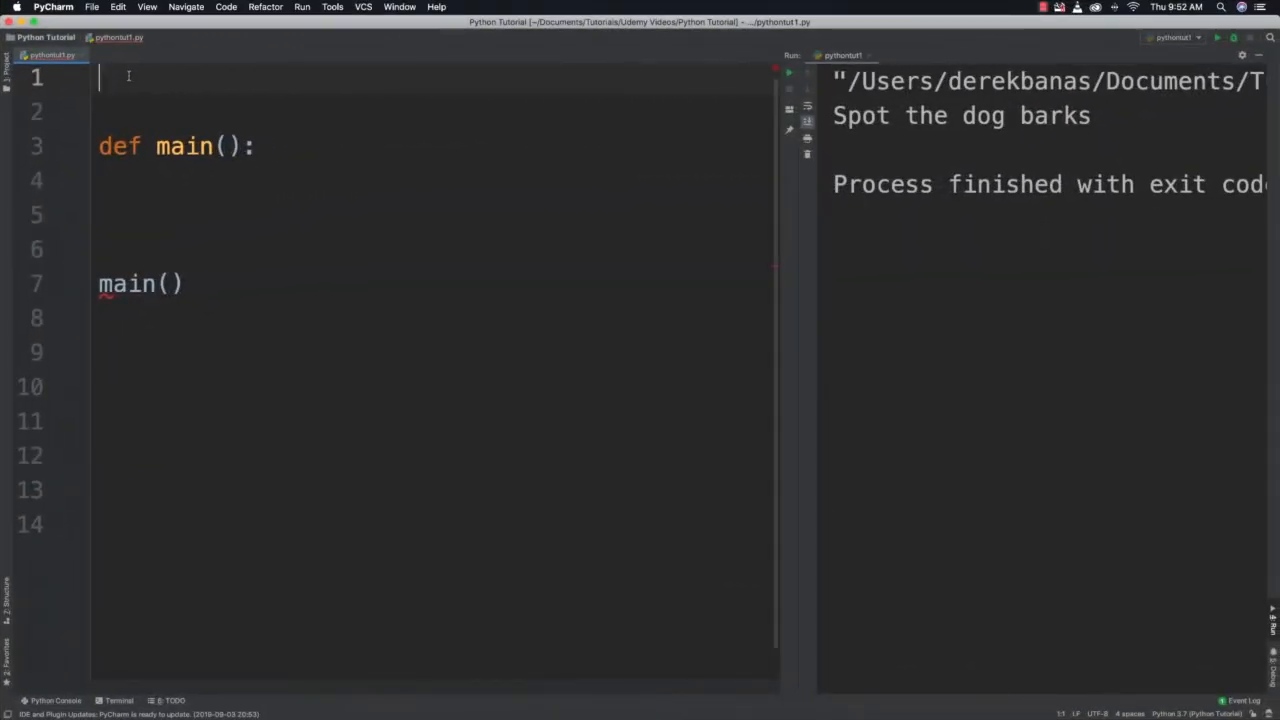
text(class)
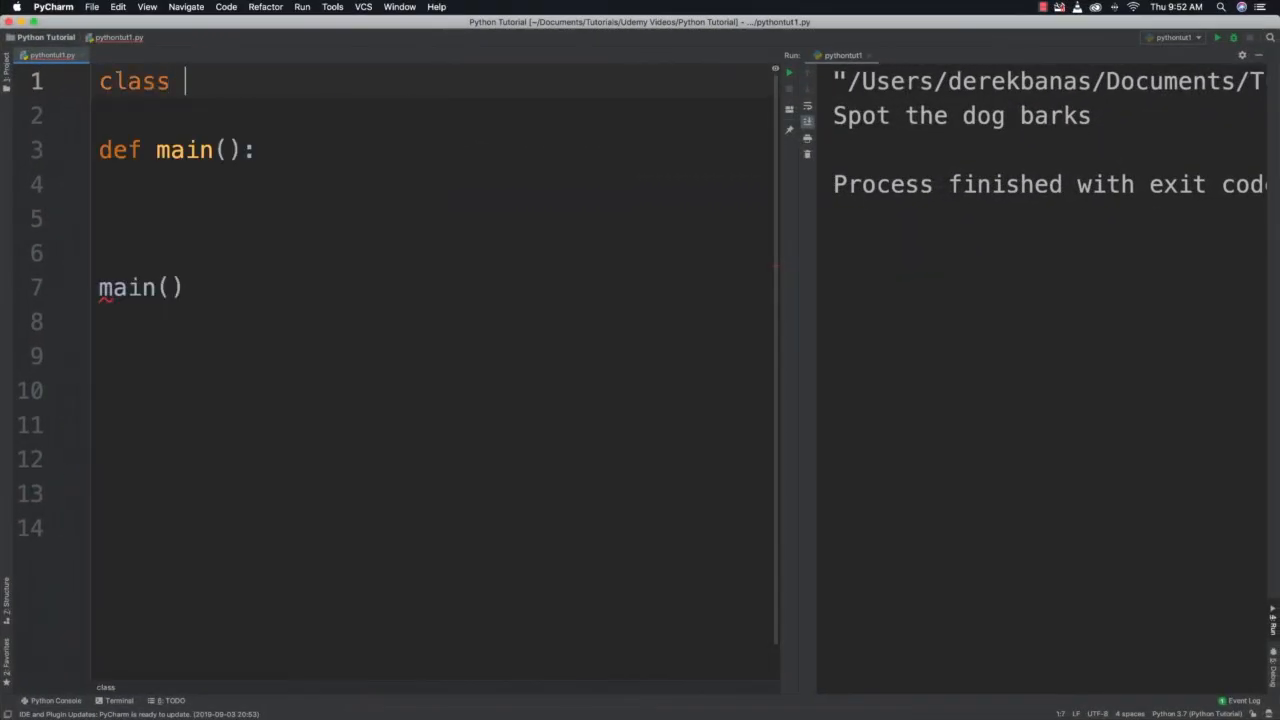
text(Square:)
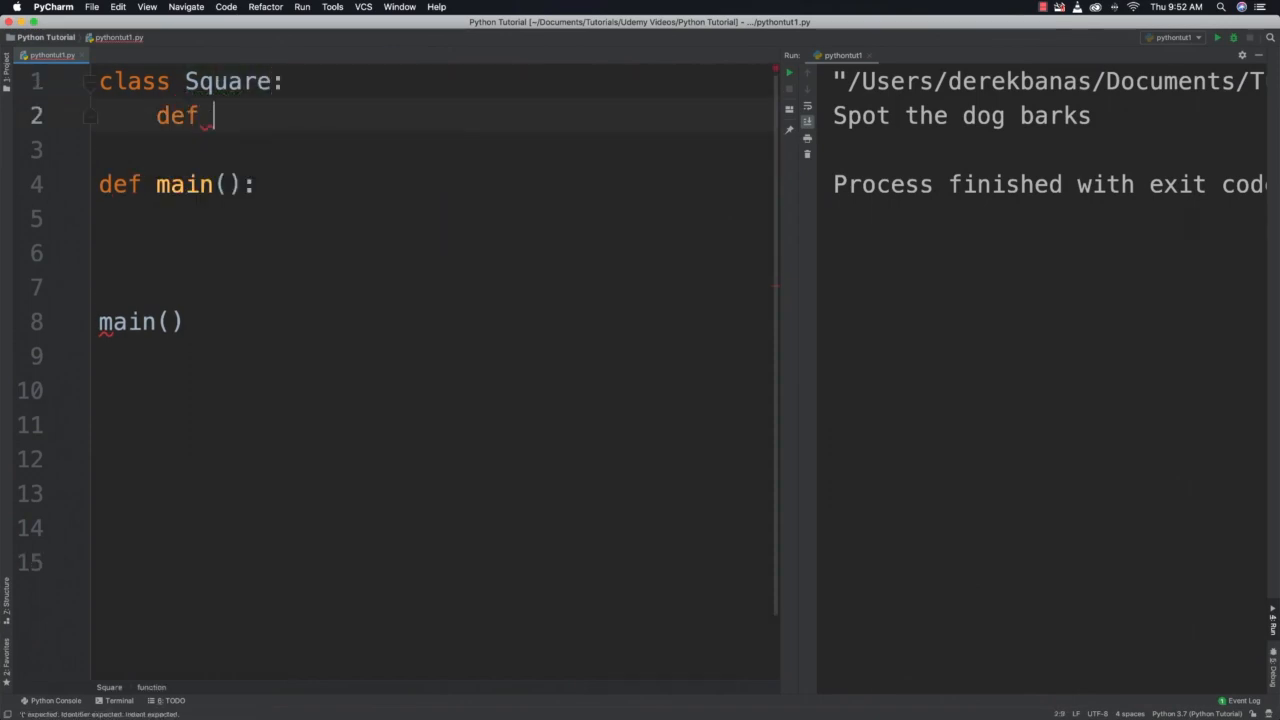
- Write def __init__(self, height="0", width="0") for Square
text(__in)
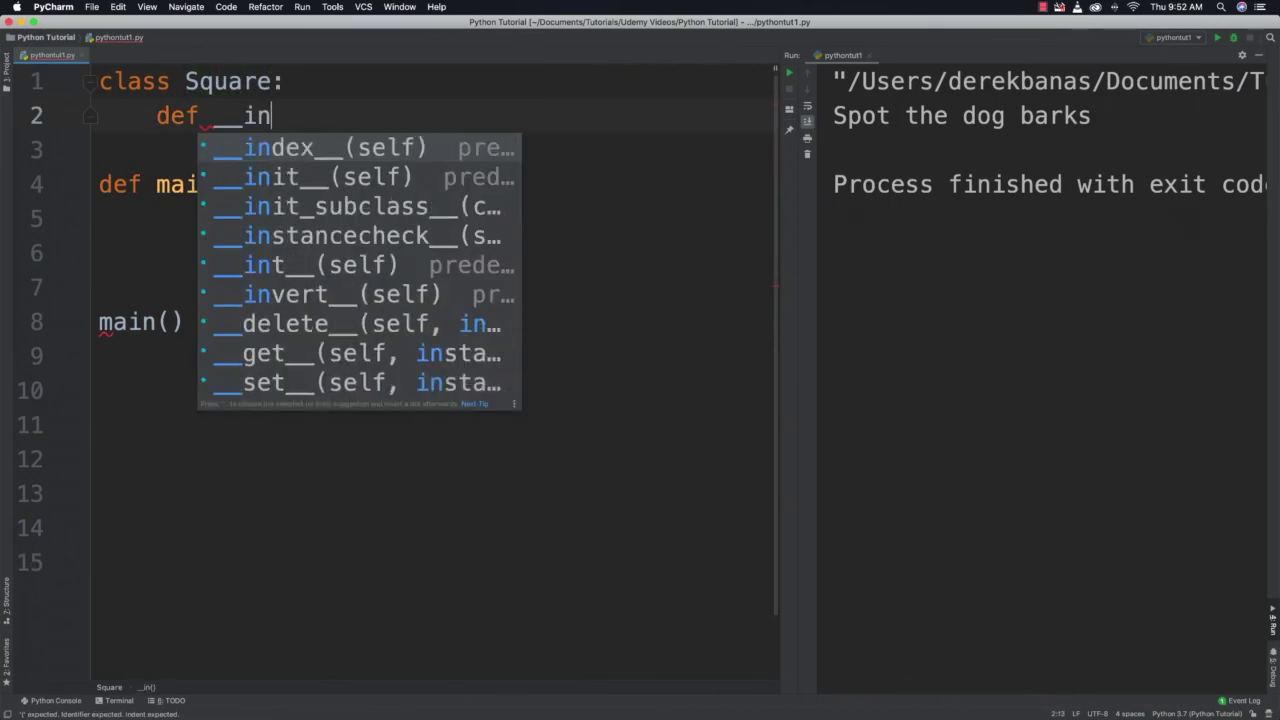
text(t)
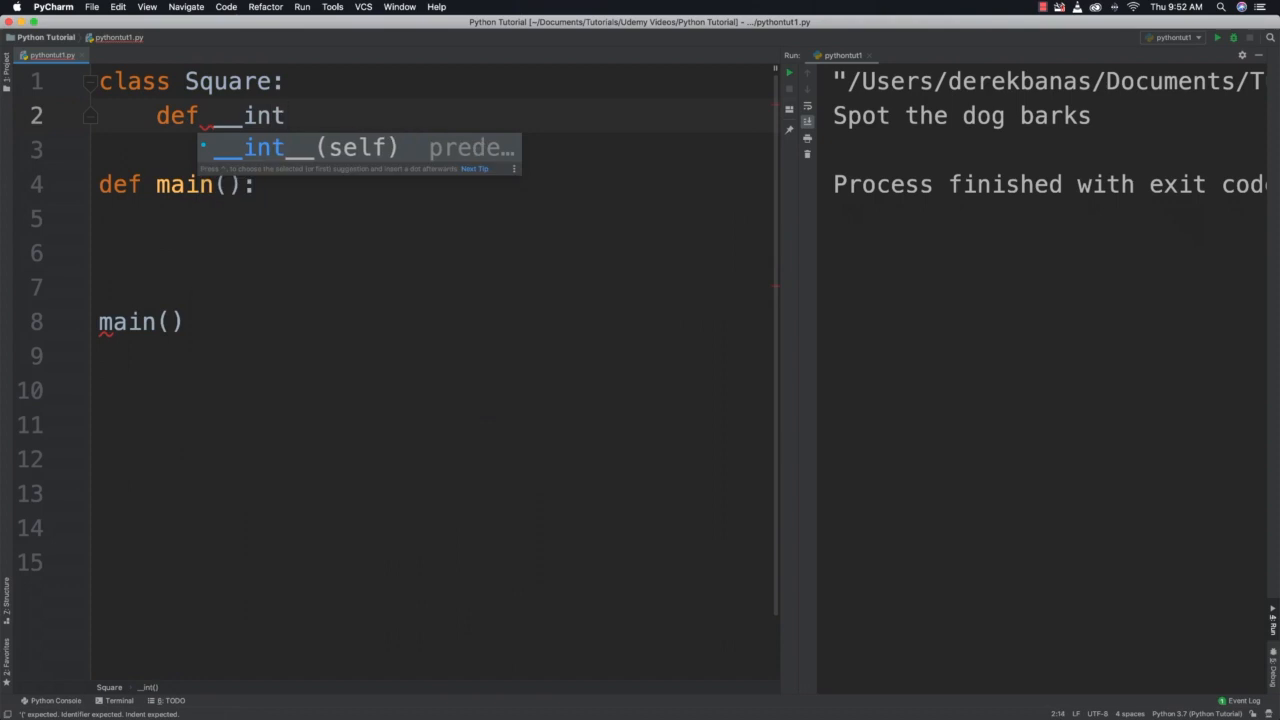
key(backspace)
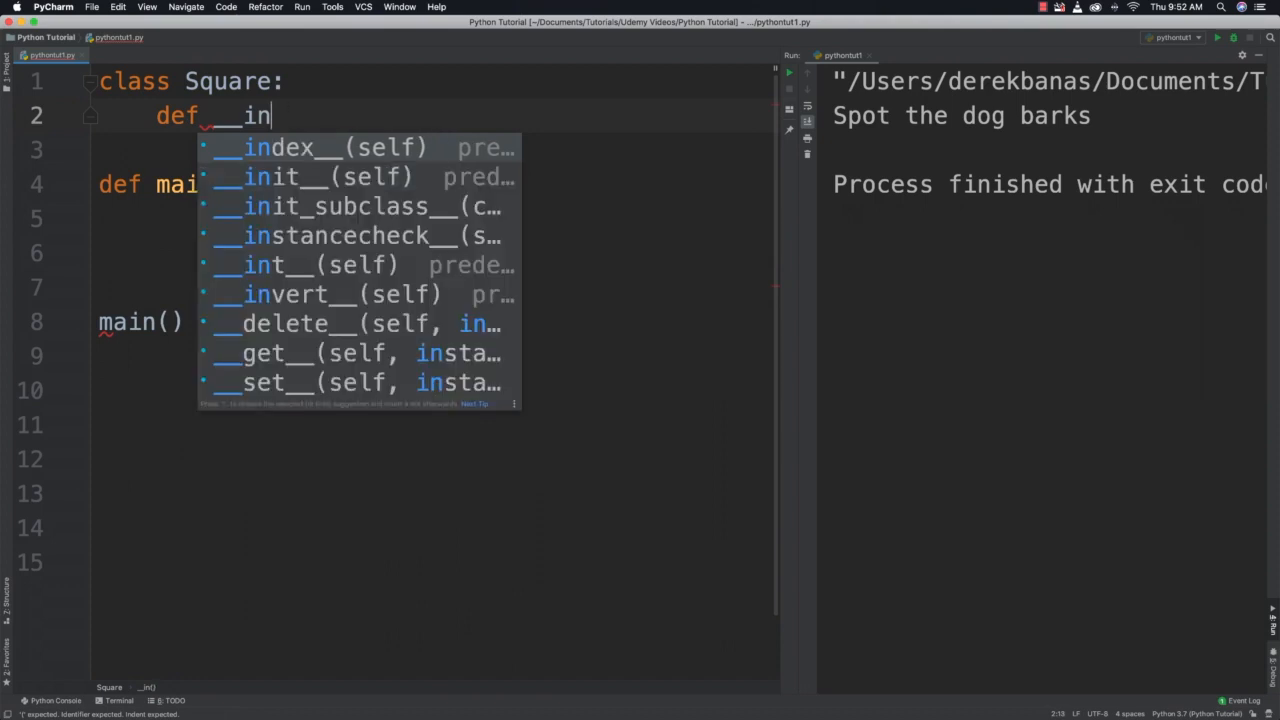
text(it__)
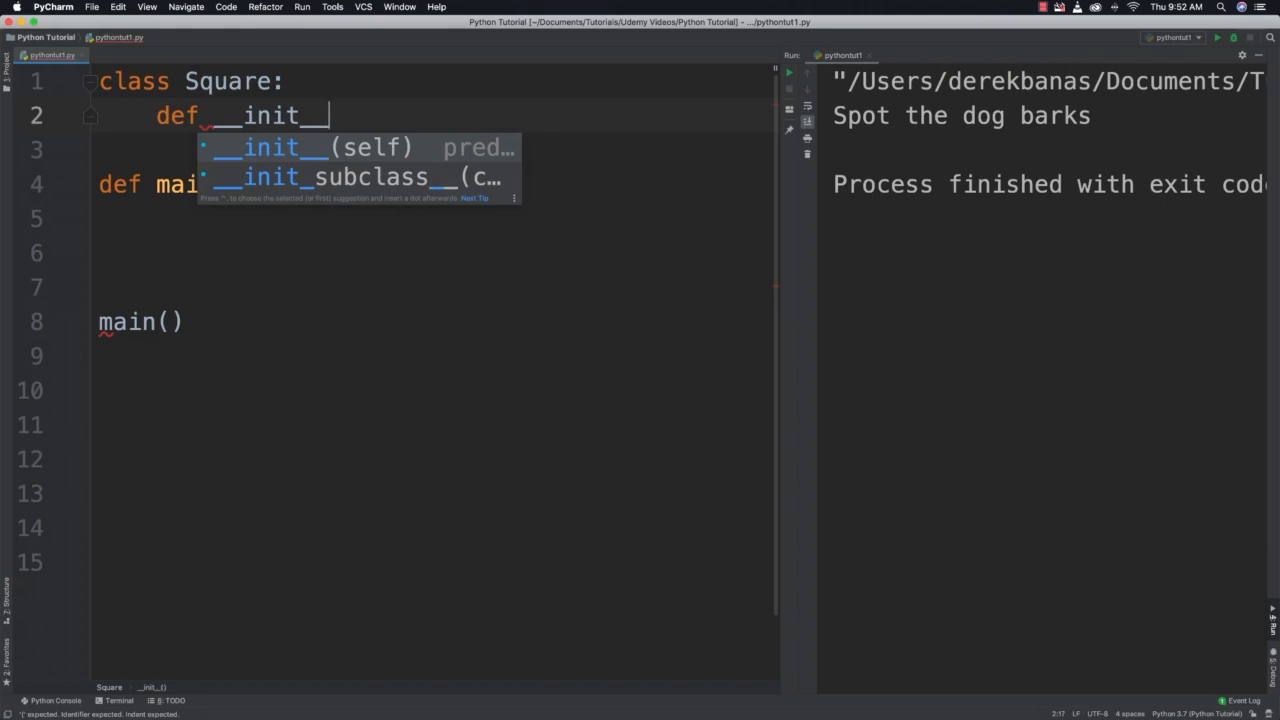
text((self, height ):)
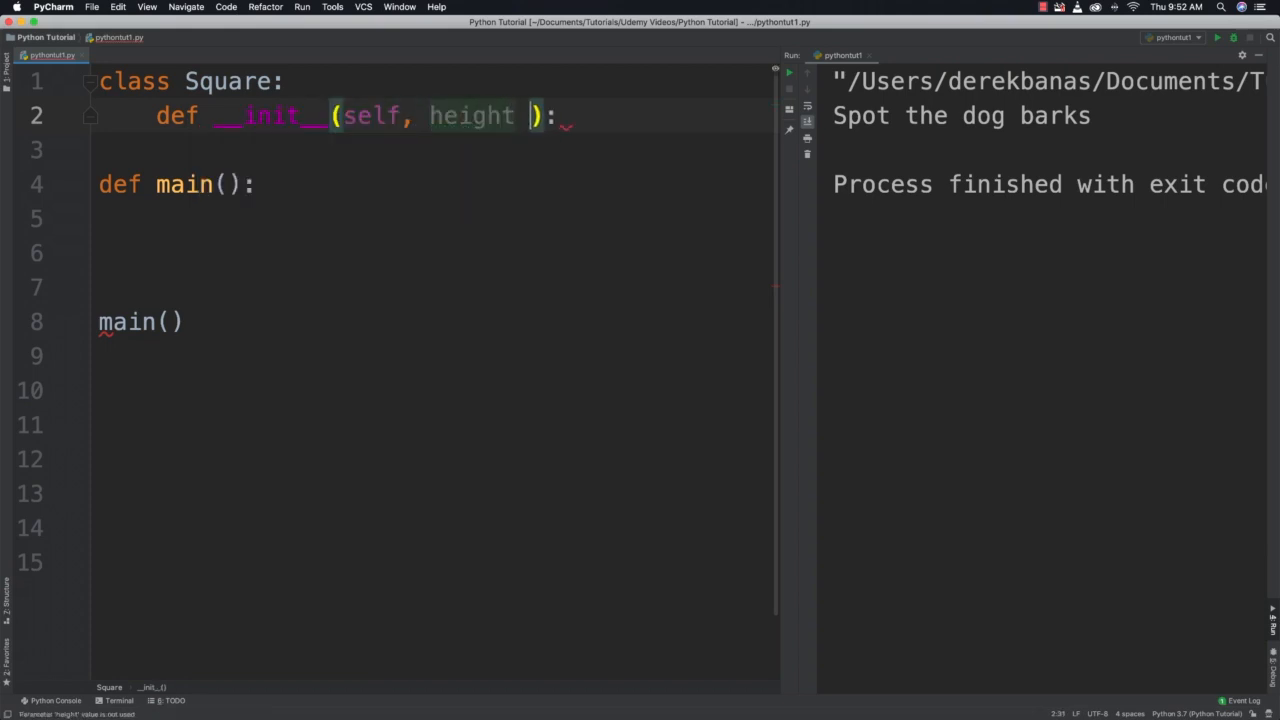
key(Backspace)
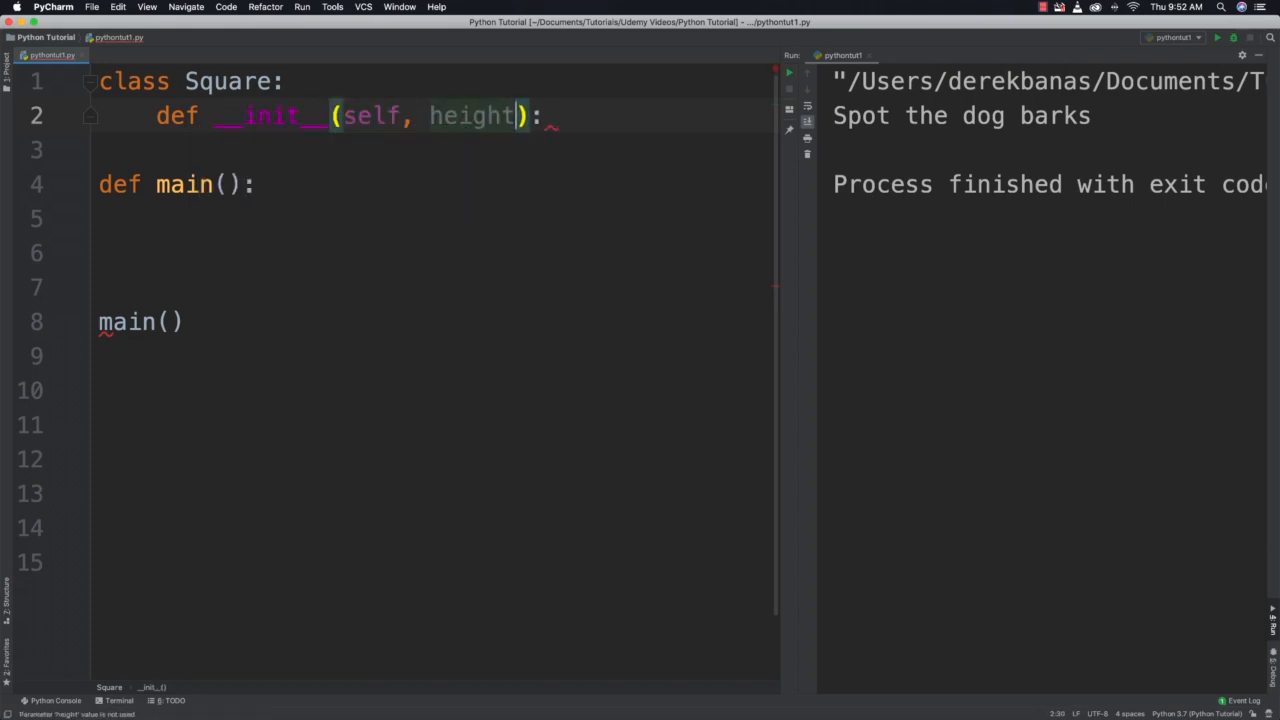
text(="0")
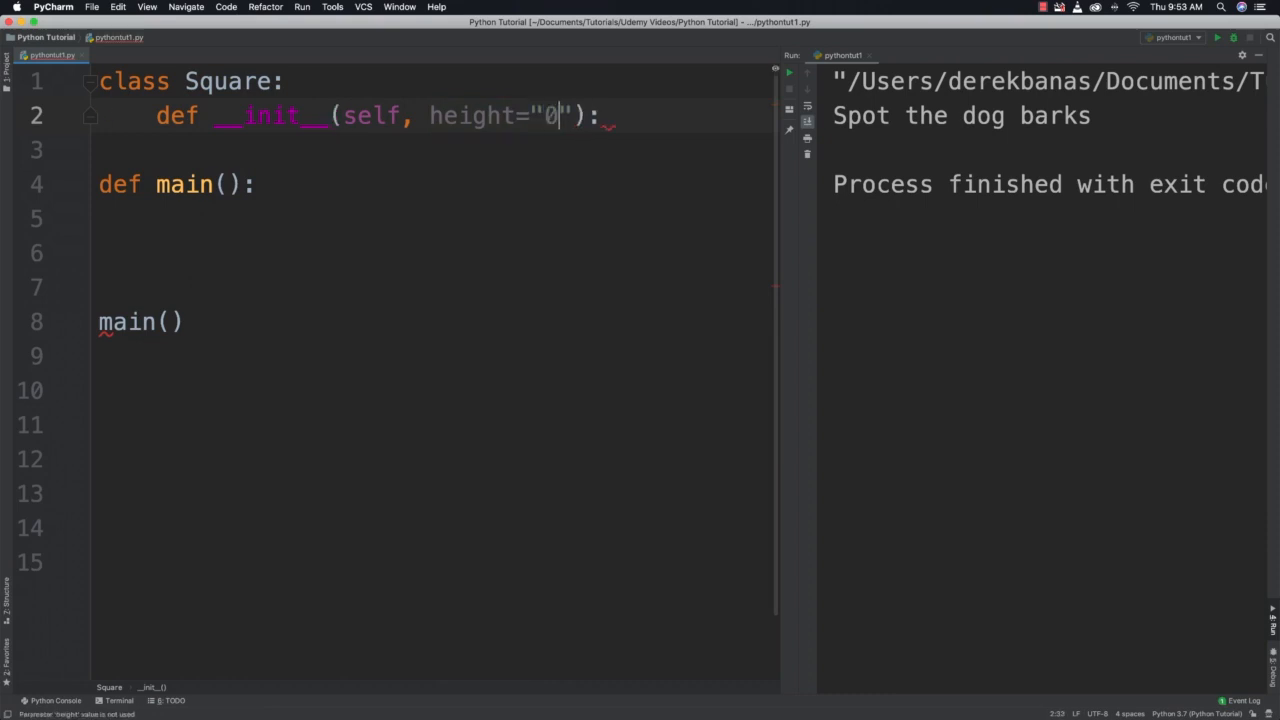
text(,)
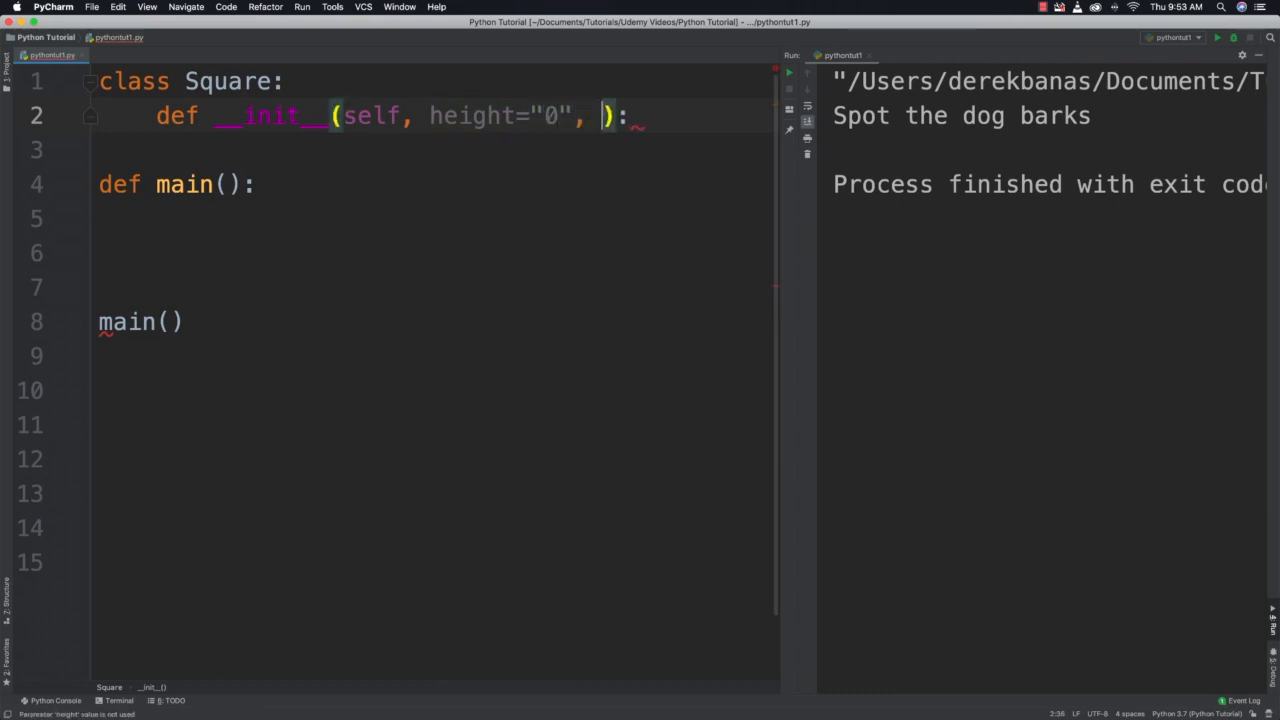
text(width=)
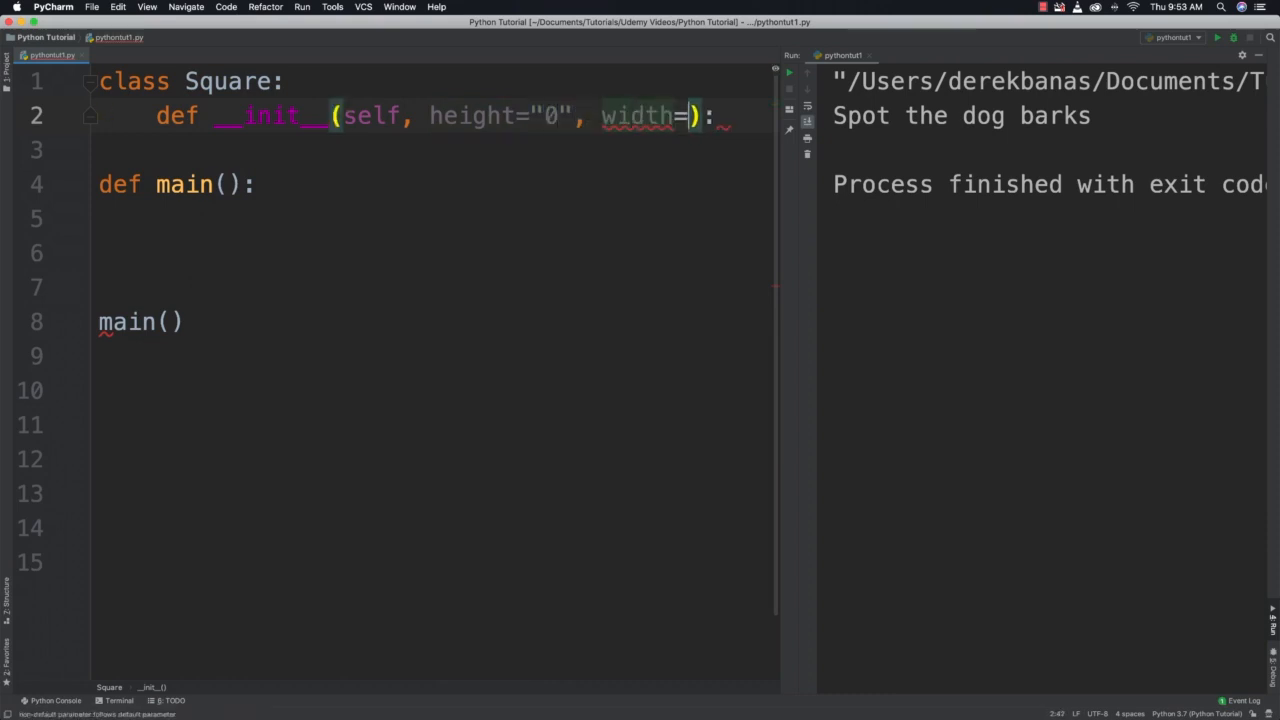
text("0")
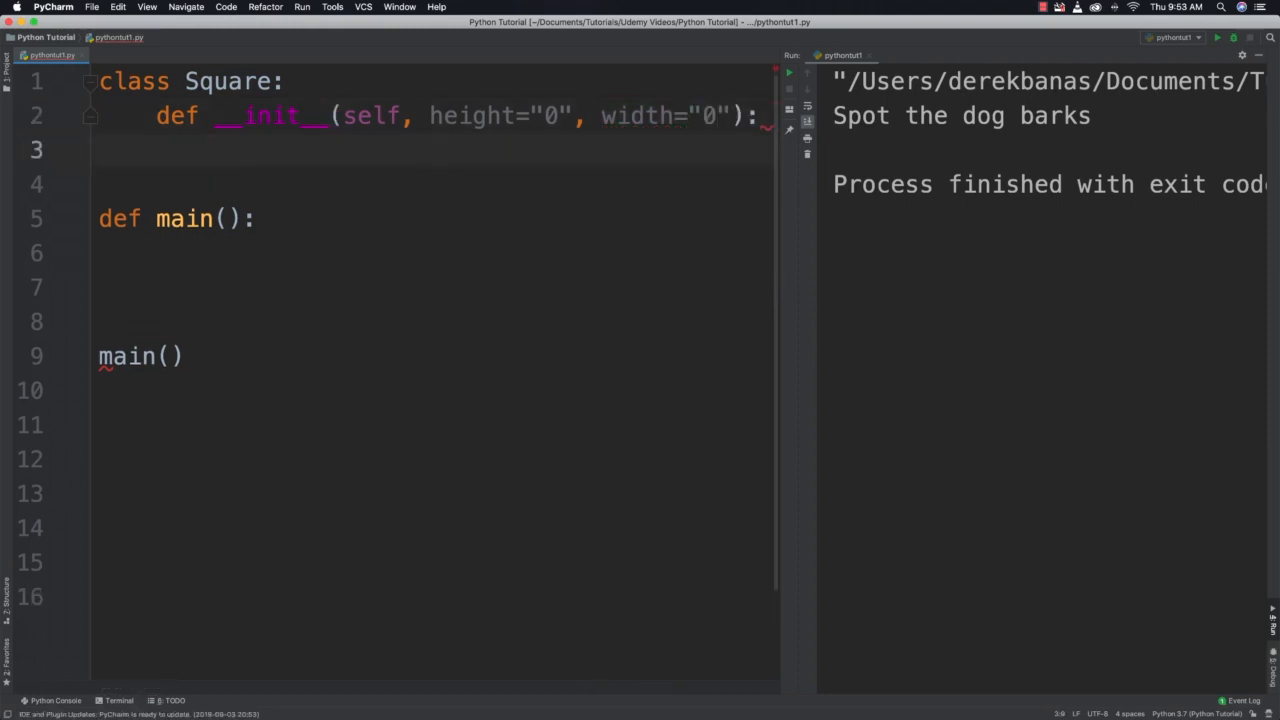
- Assign self.height = height and self.width = width in the constructor
text(self)
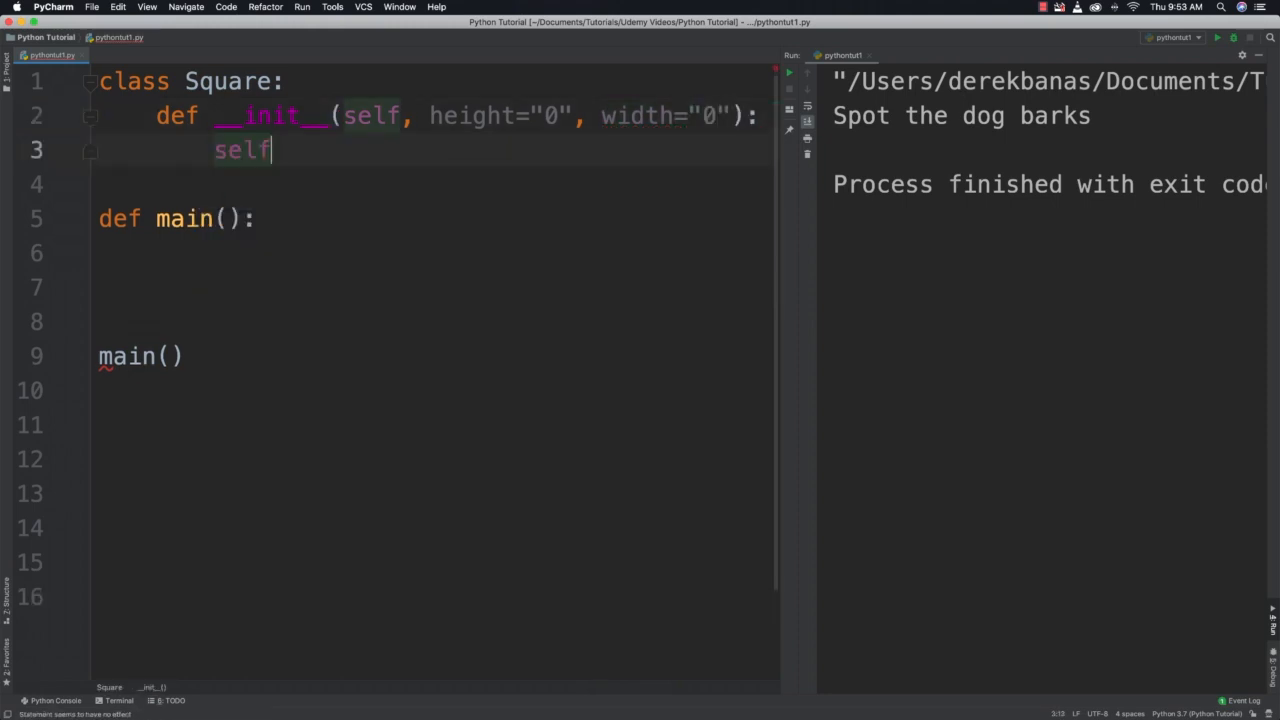
text(.height)
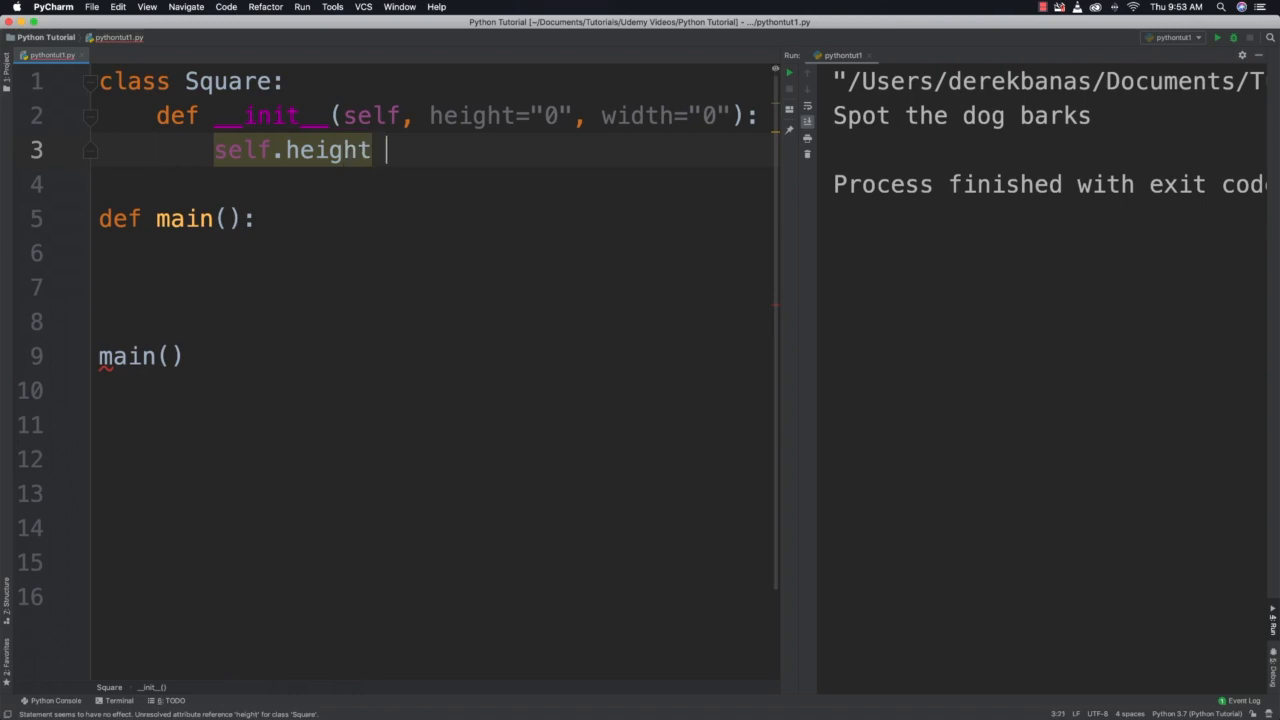
text(= heigh)
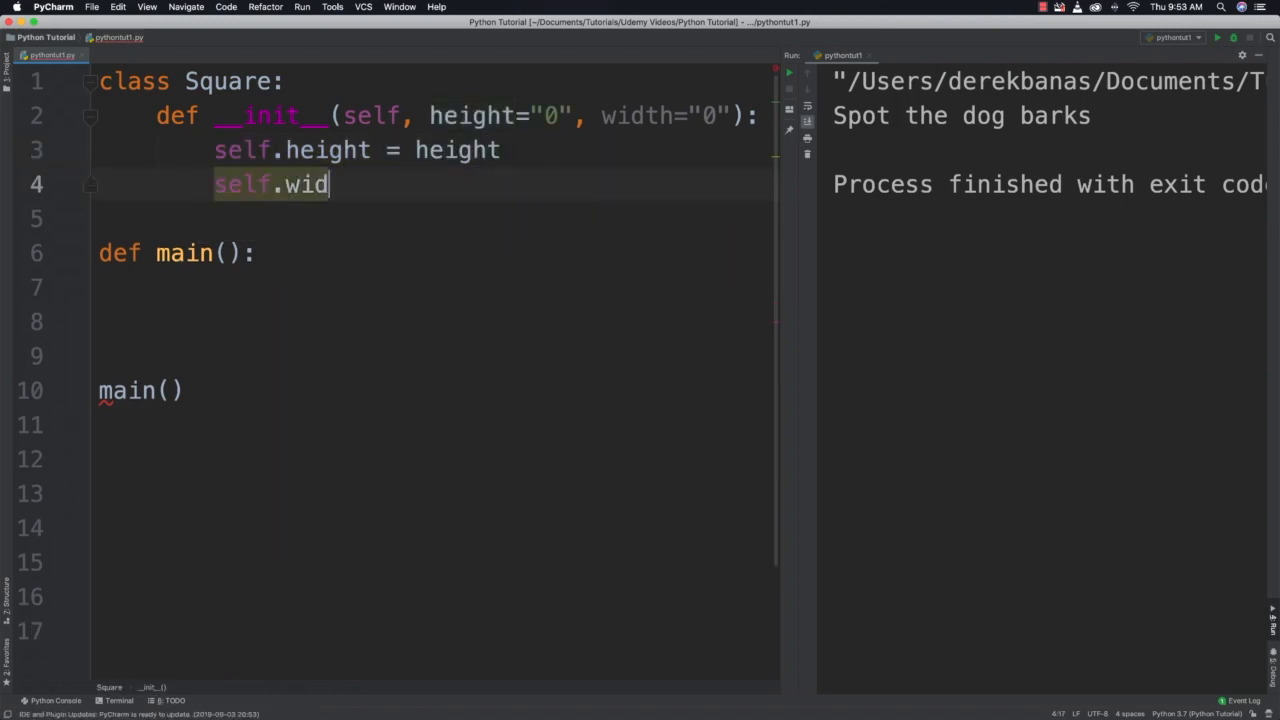
text(th =)
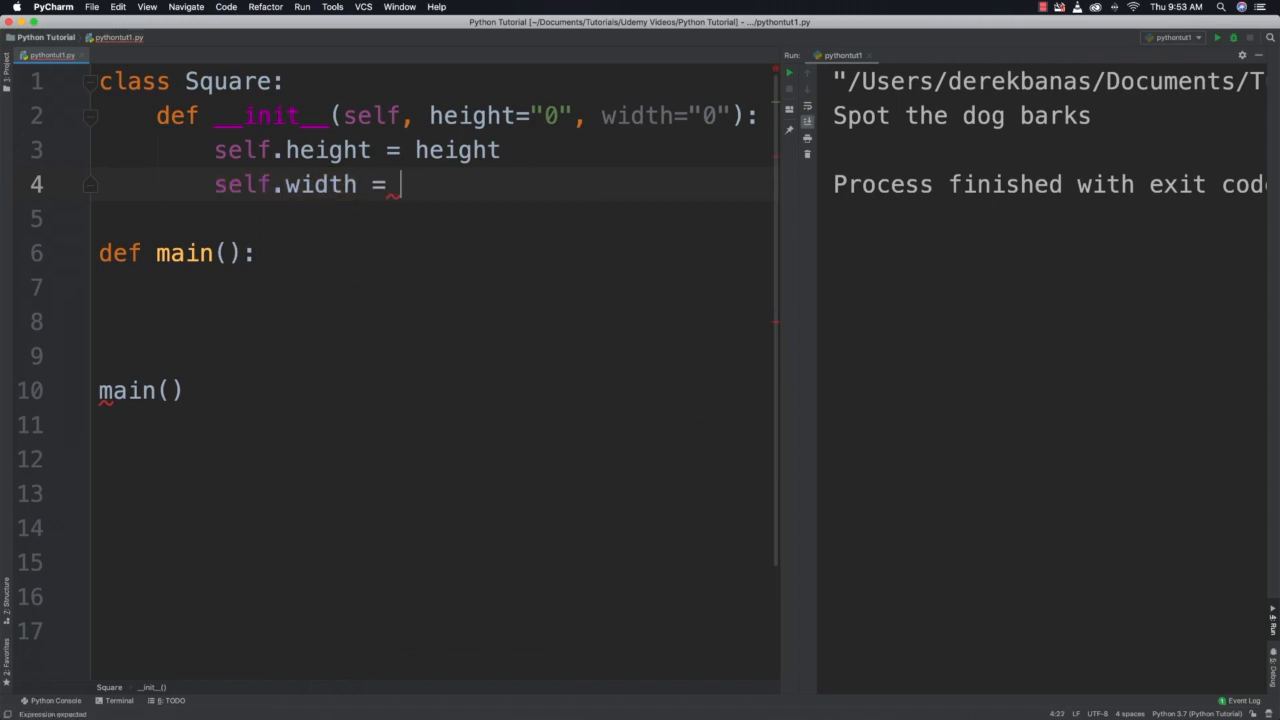
text(width)
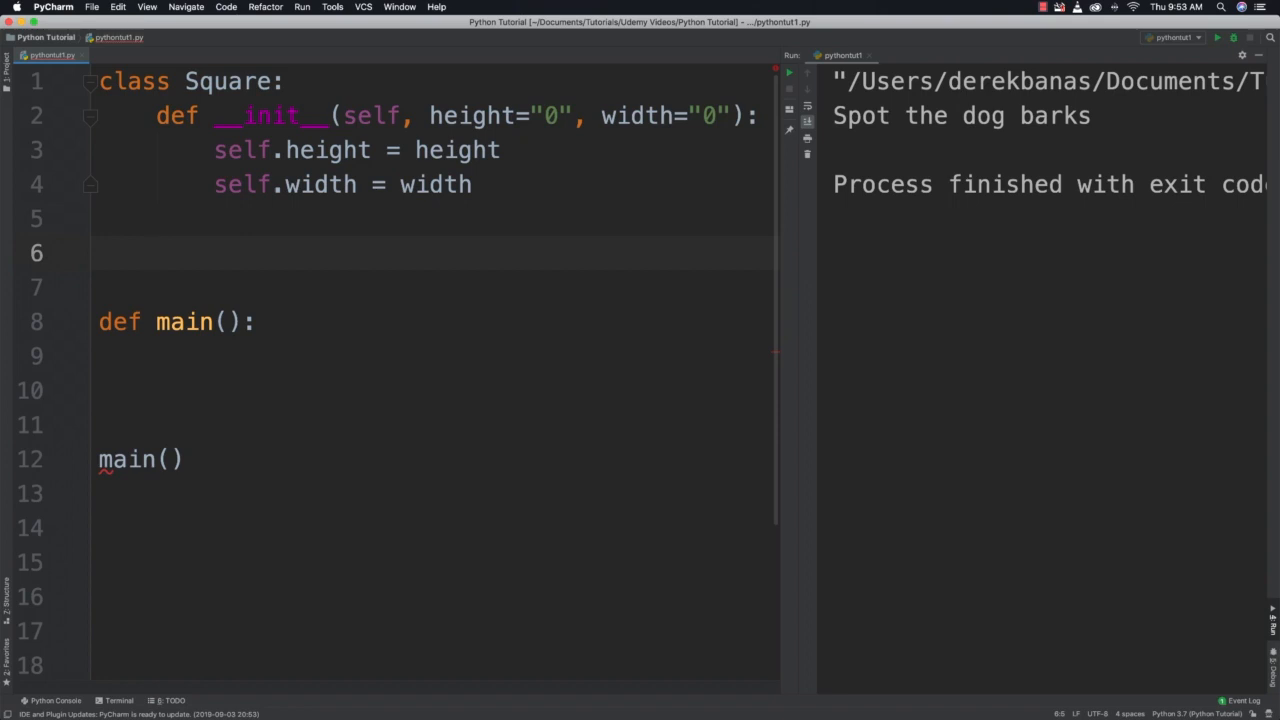
text(@)
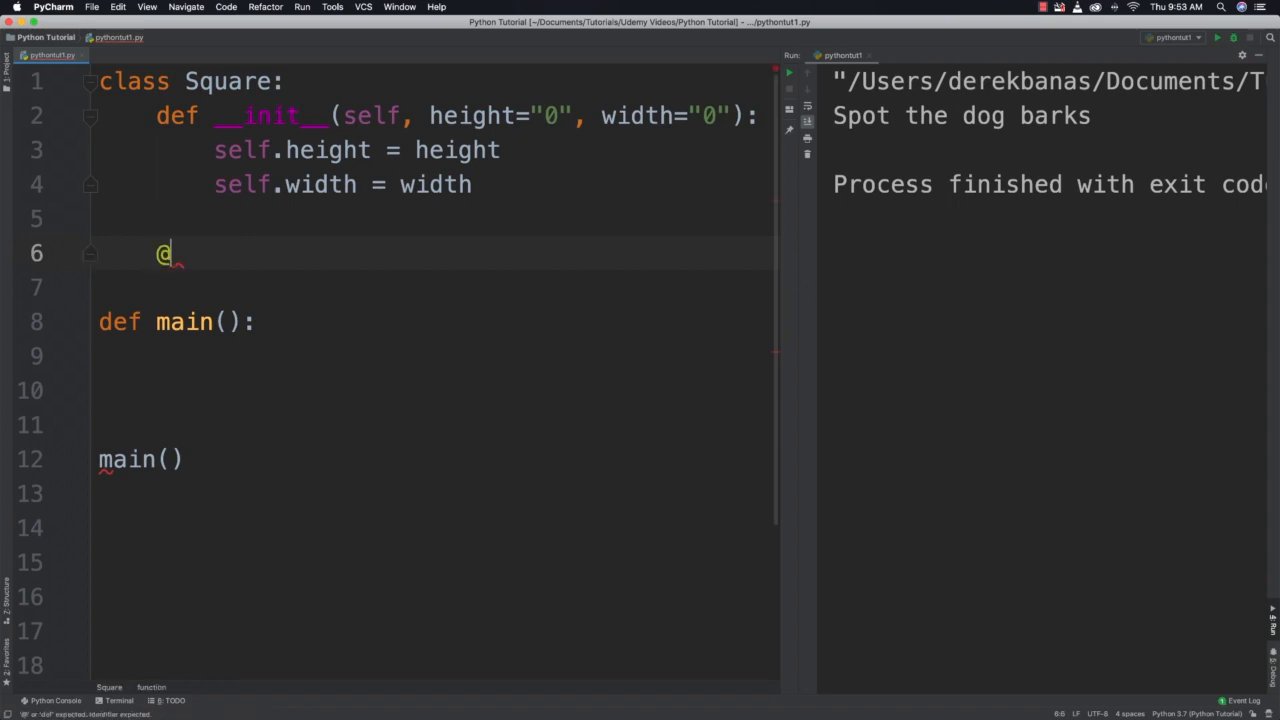
text(property)
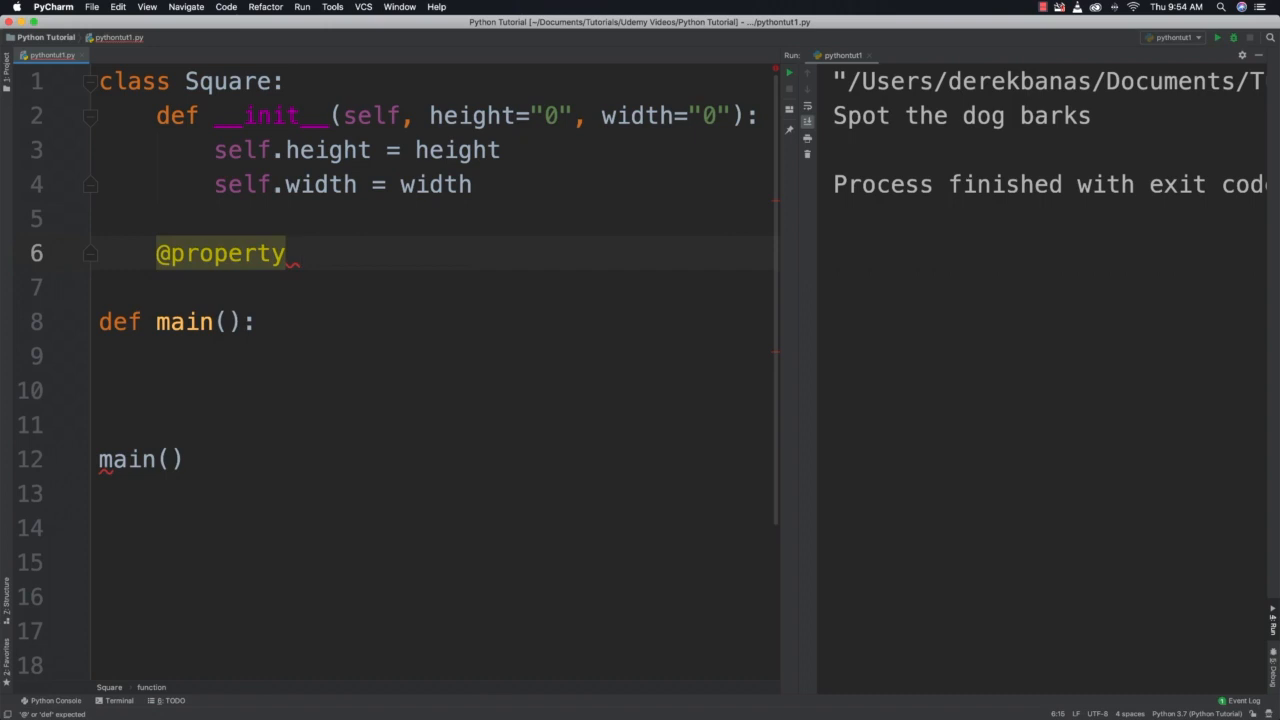
text(de)
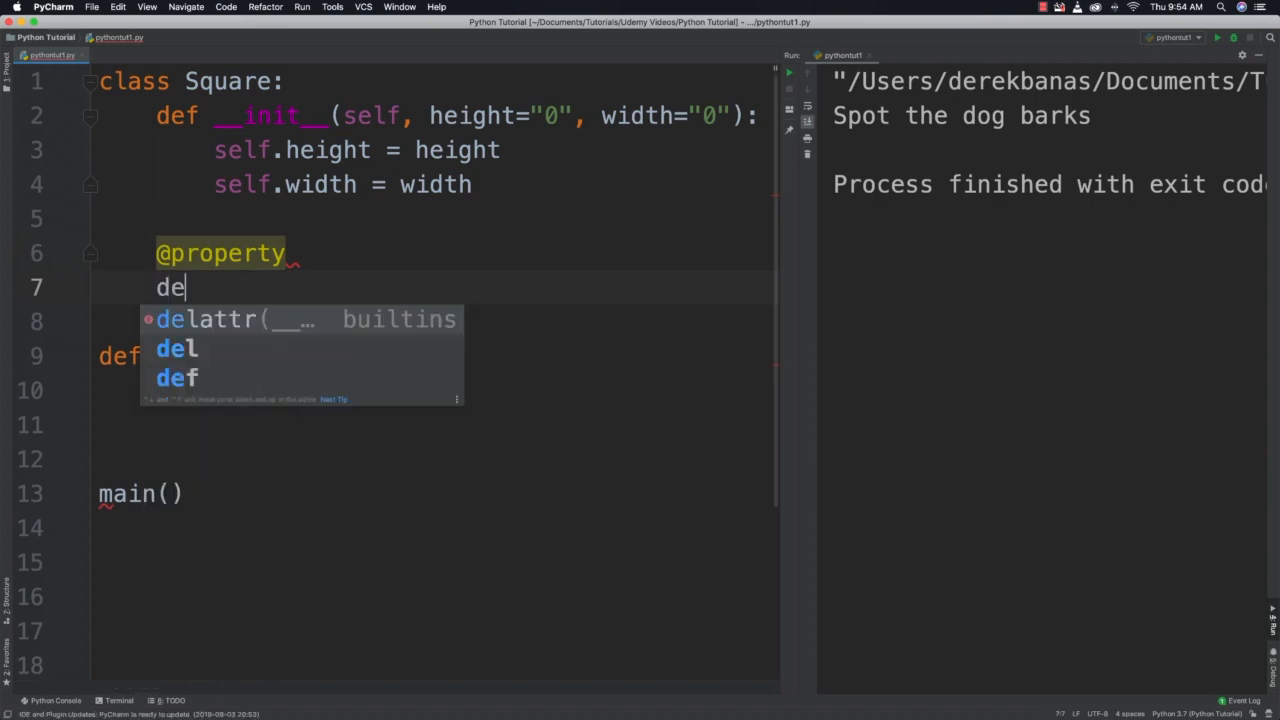
text(f height)
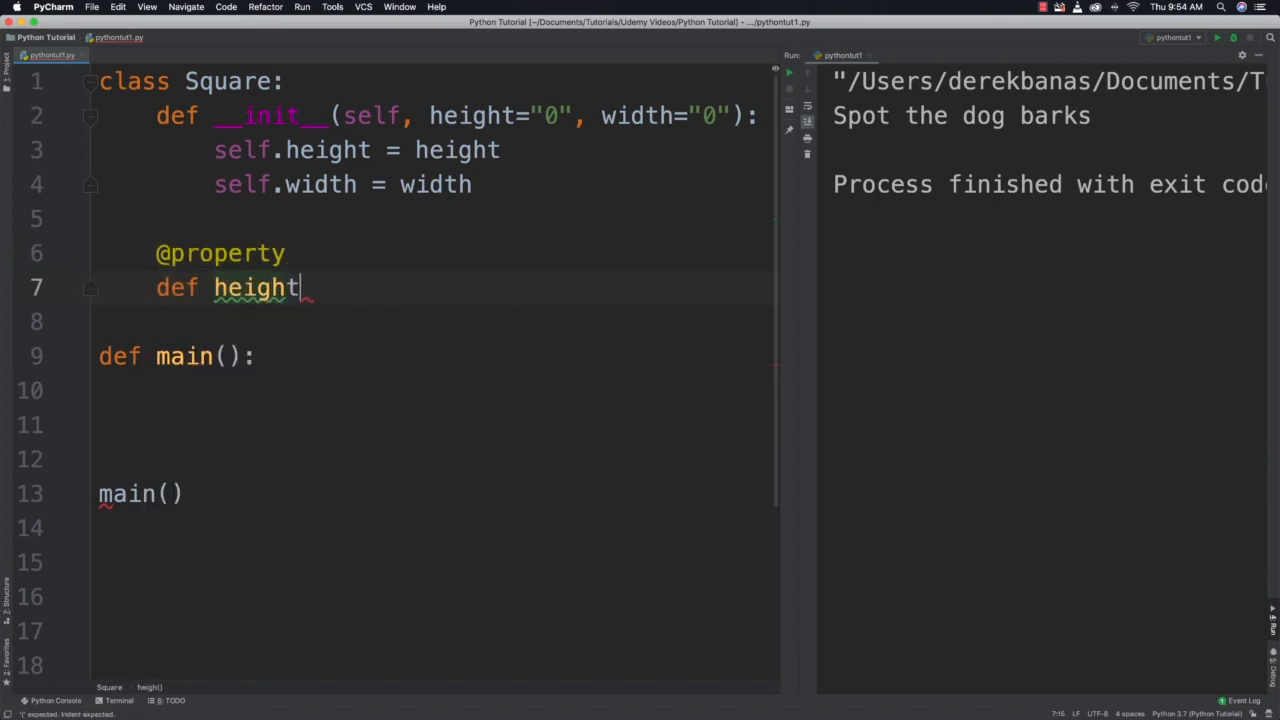
text((self):)
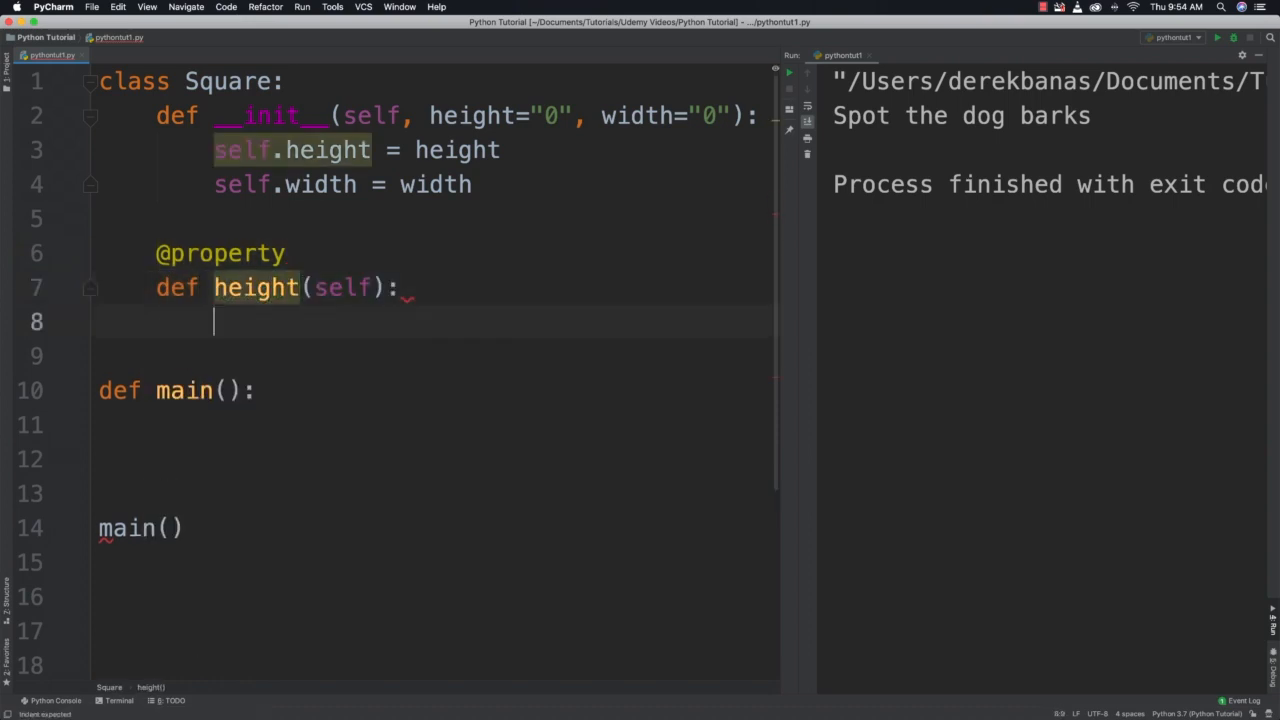
- Make the getter print "Retrieving the height" and return self.__height
text(print())
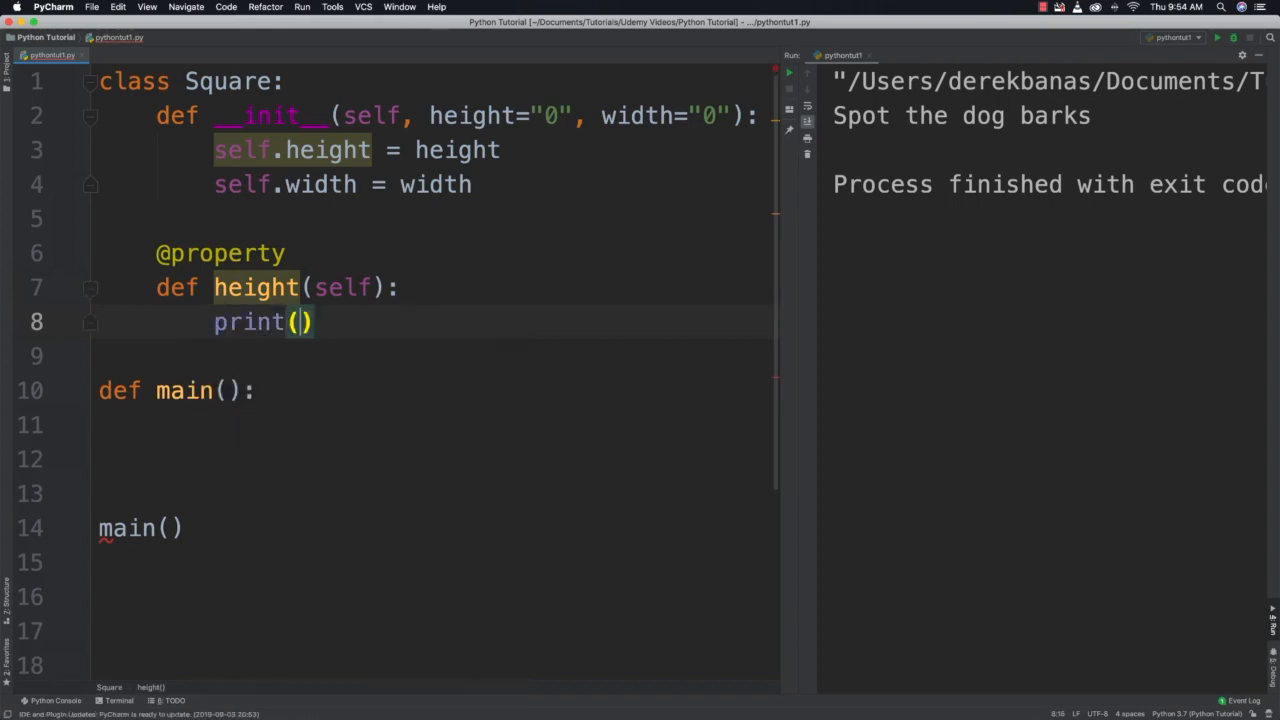
text("Ret")
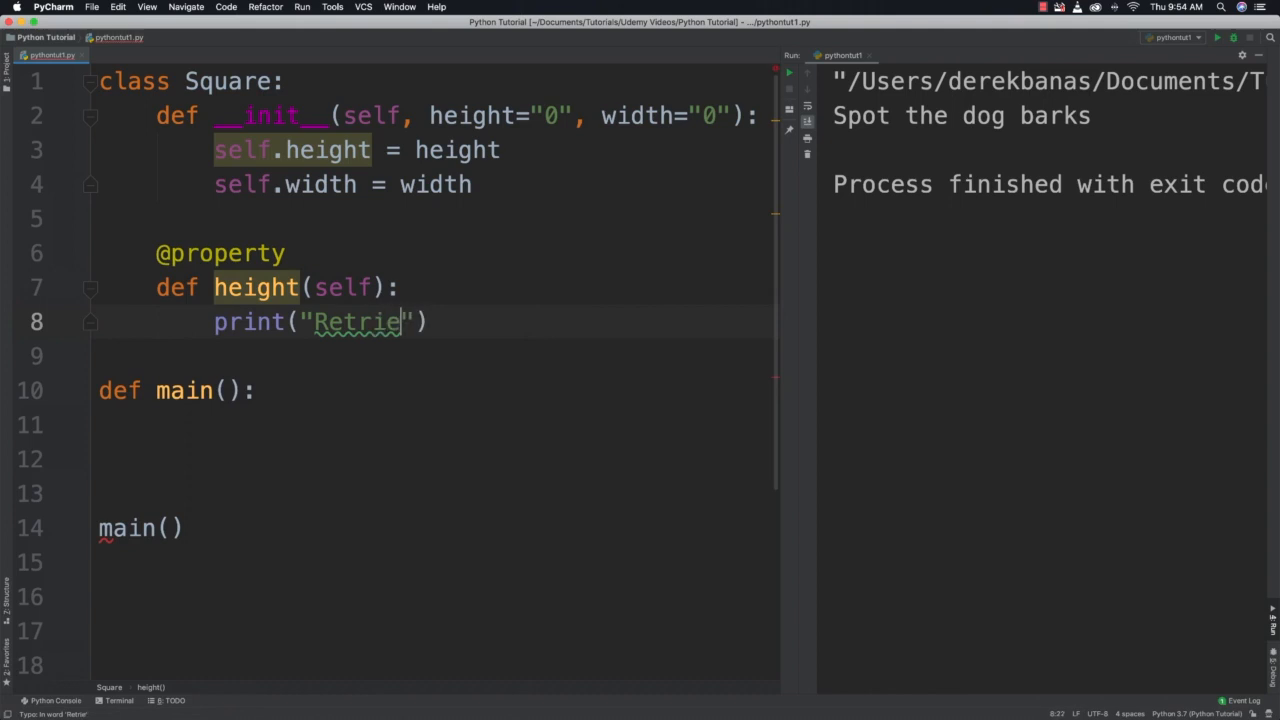
text(ving the)
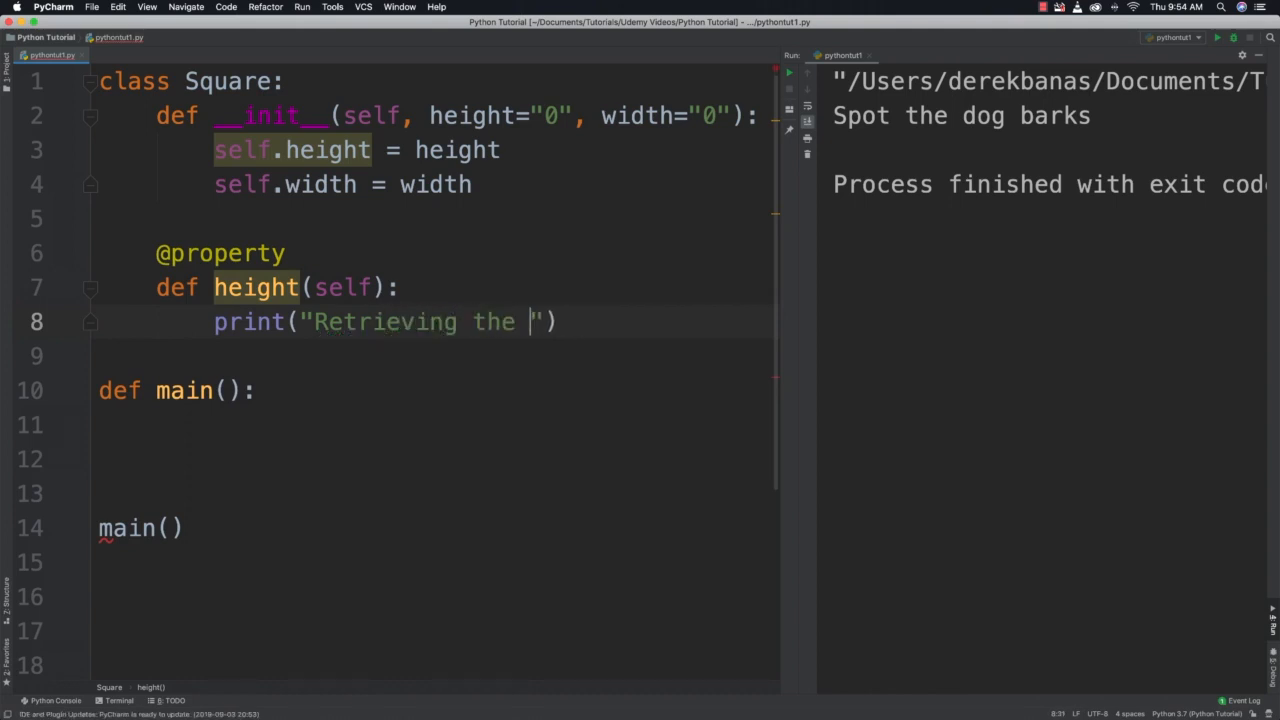
text(height)
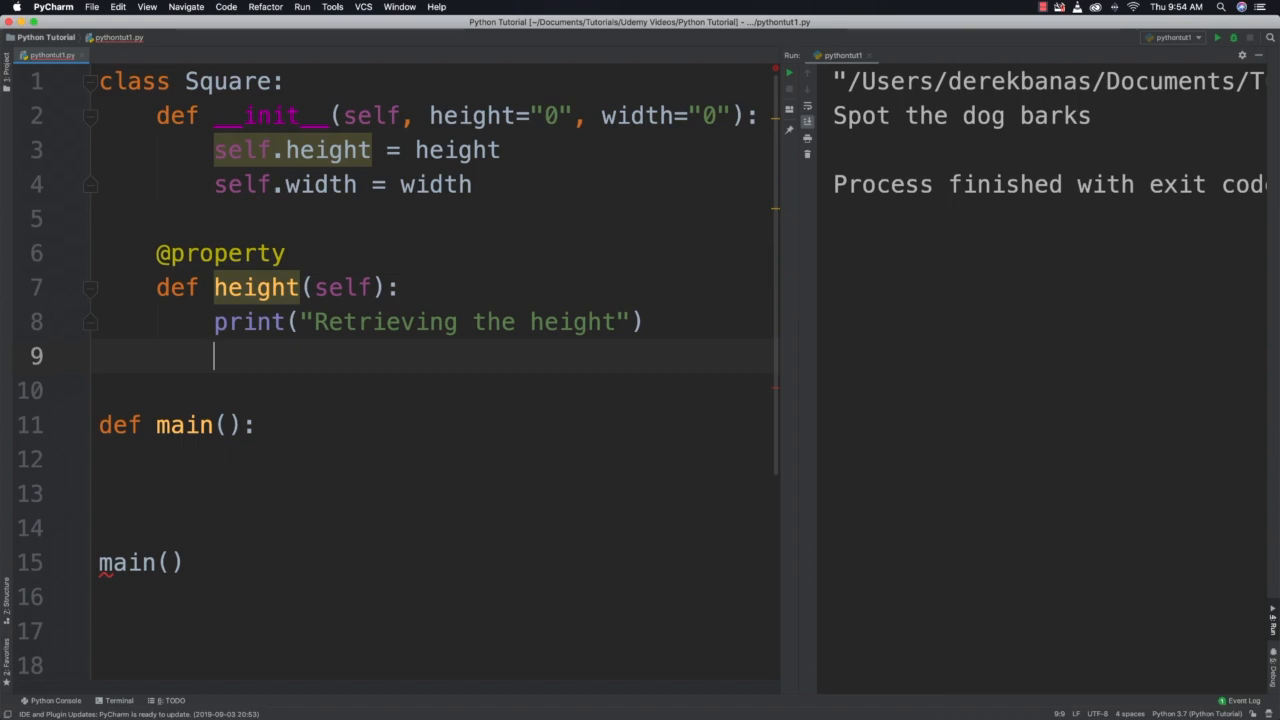
text(return self.__height)
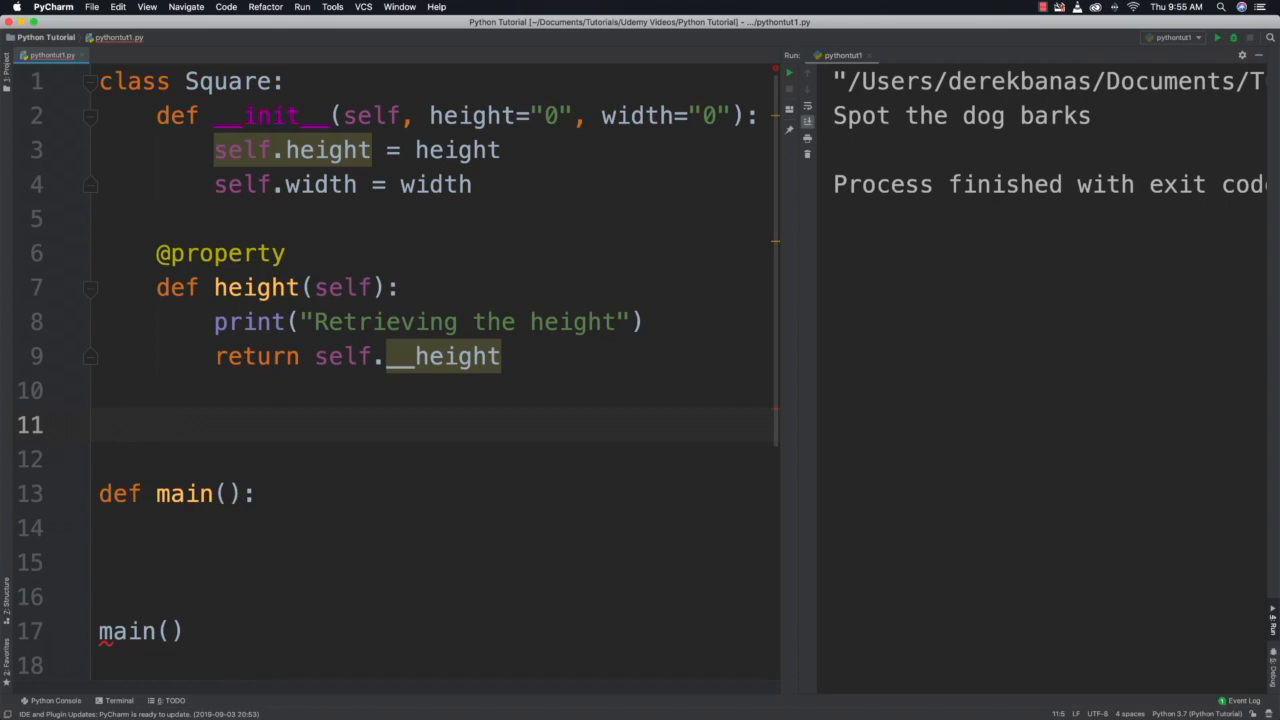
text(@)
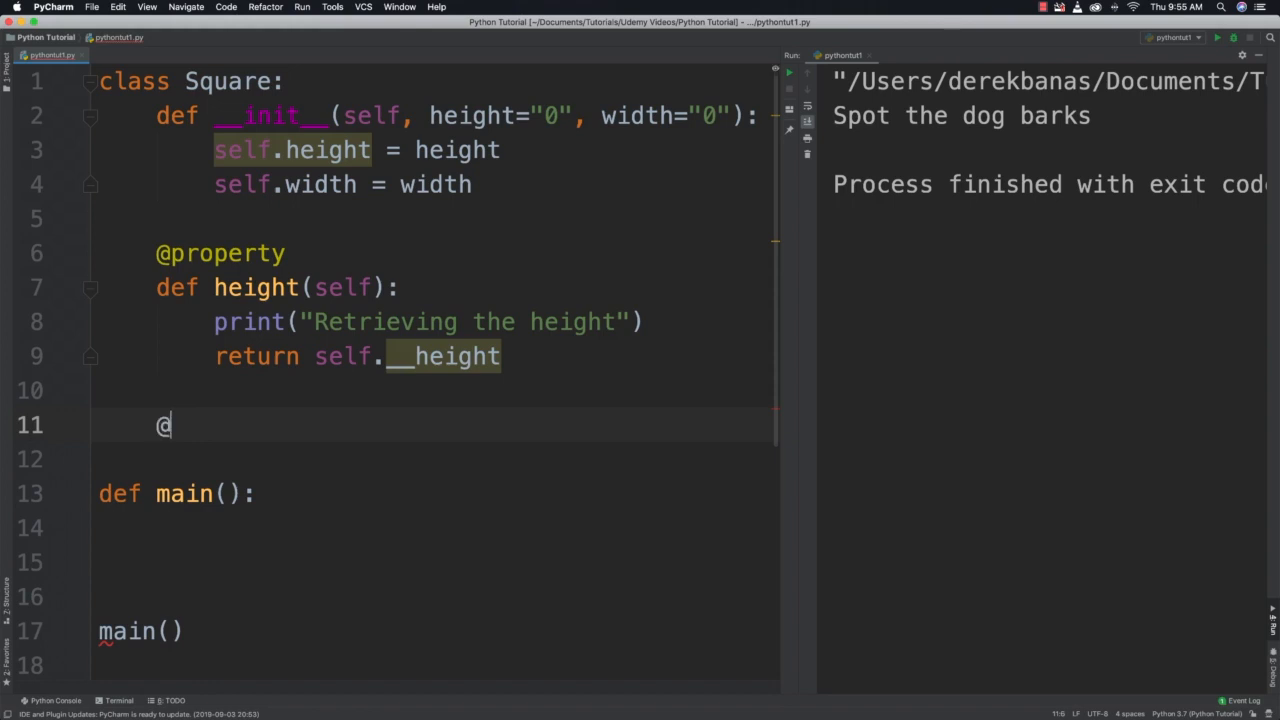
text(height)
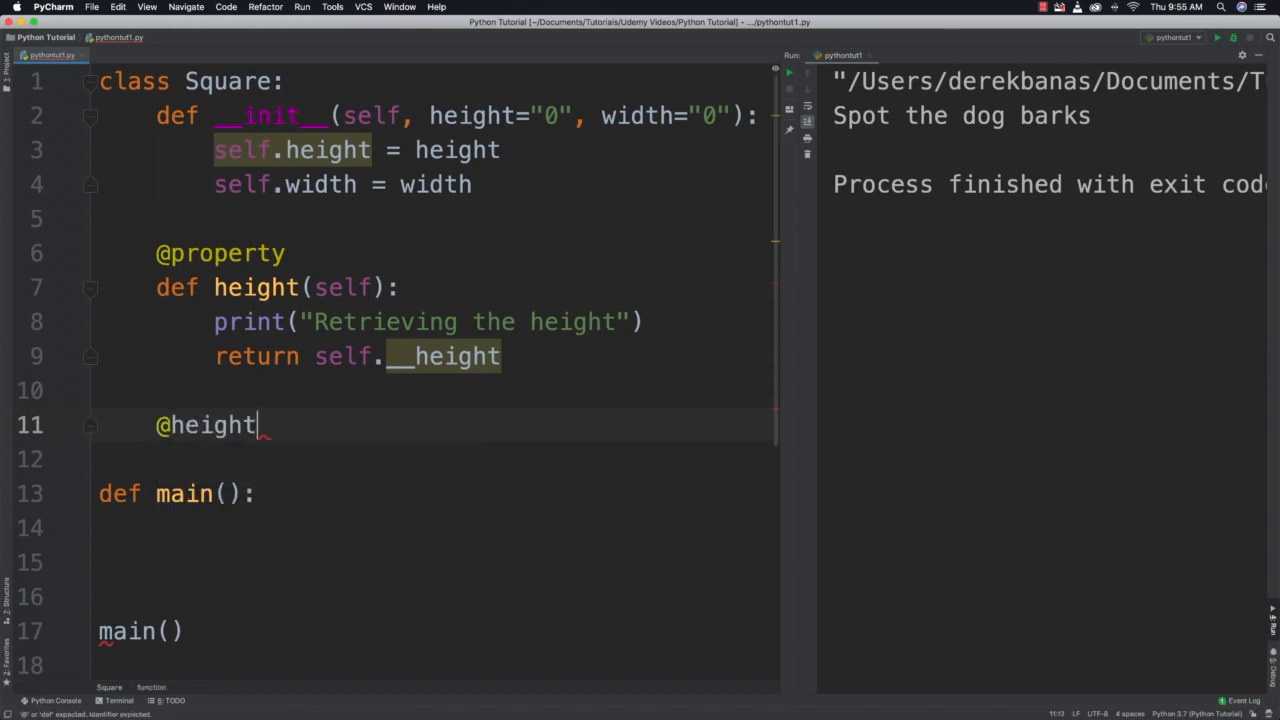
text(.setter)
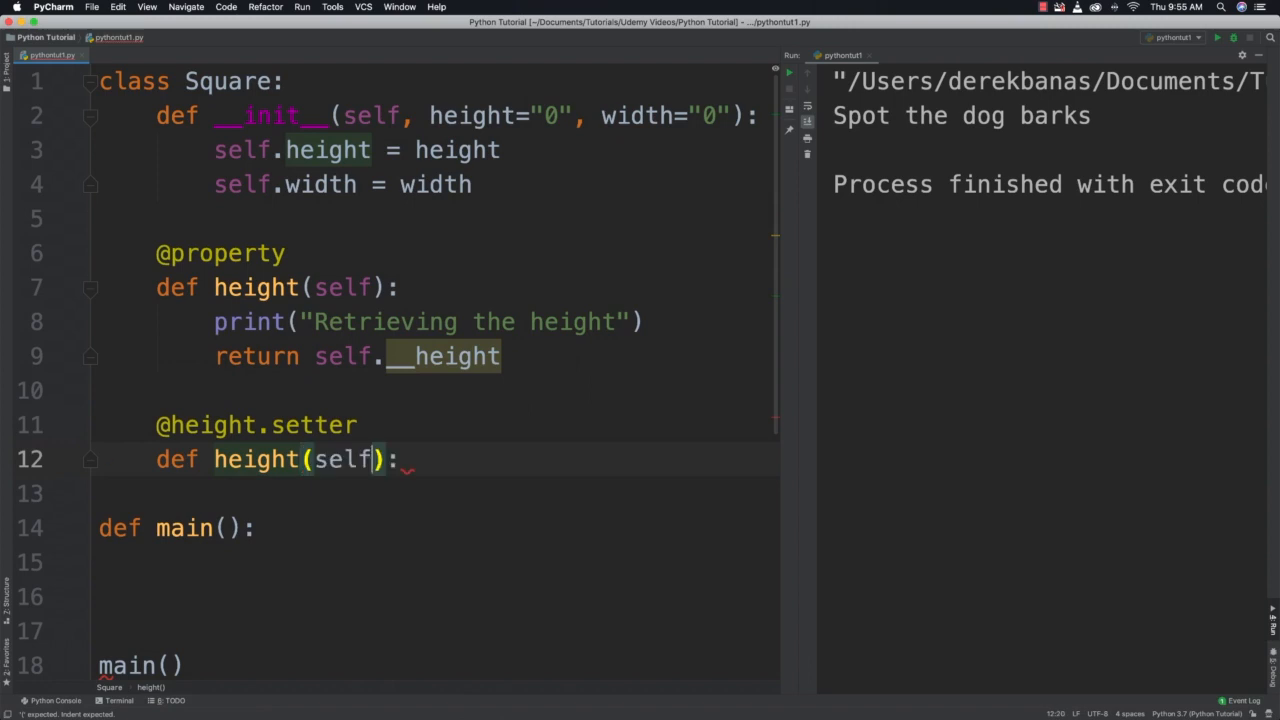
text(, value)
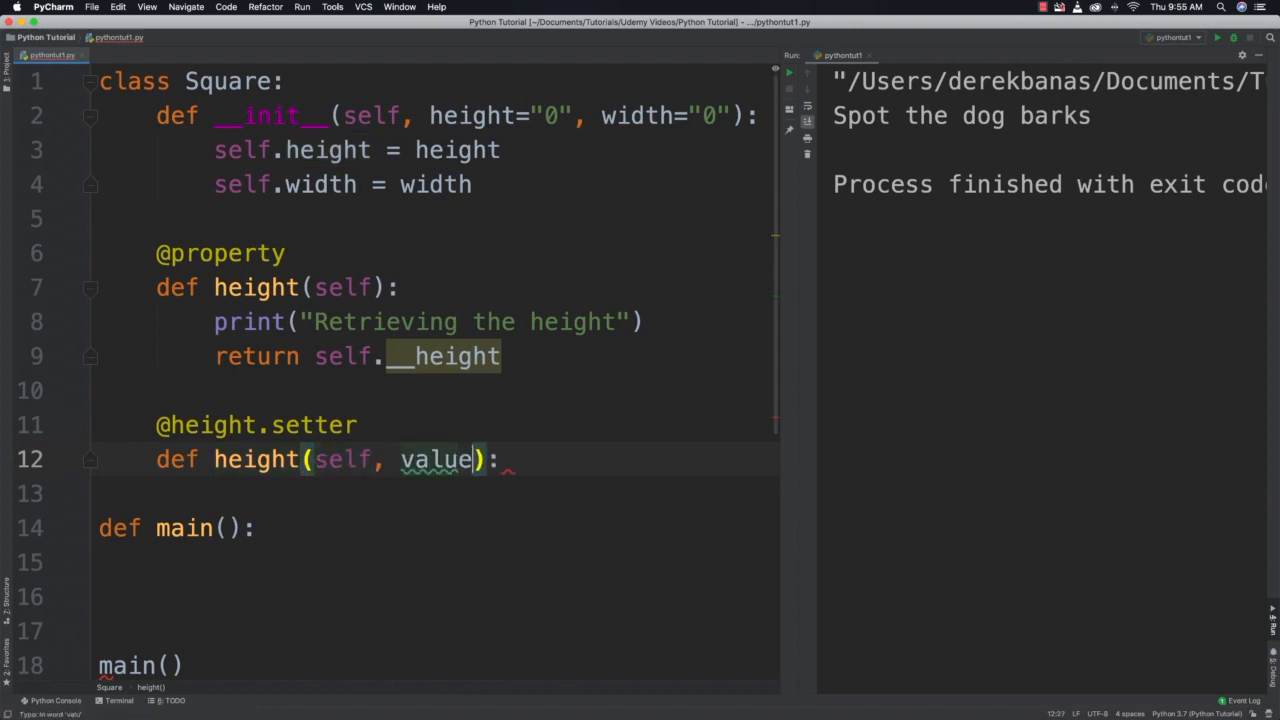
key(Return)
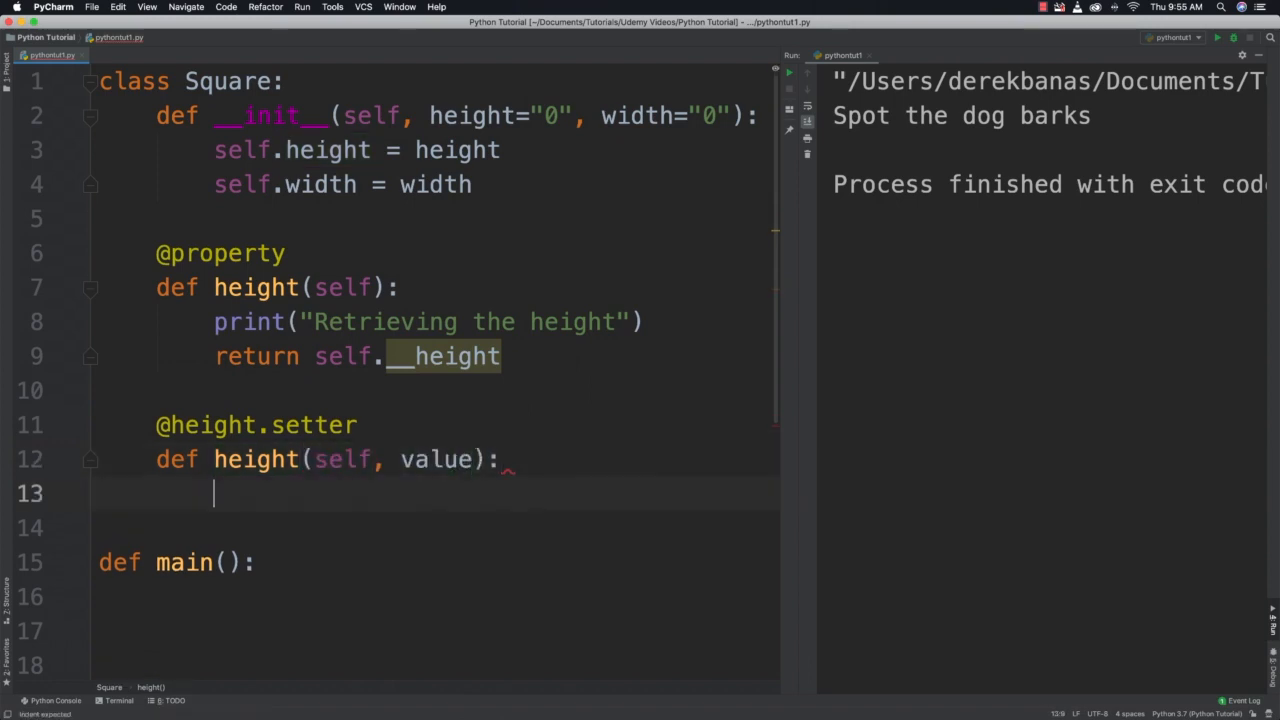
- If value.isdigit(), store it in self.__height
text(if)
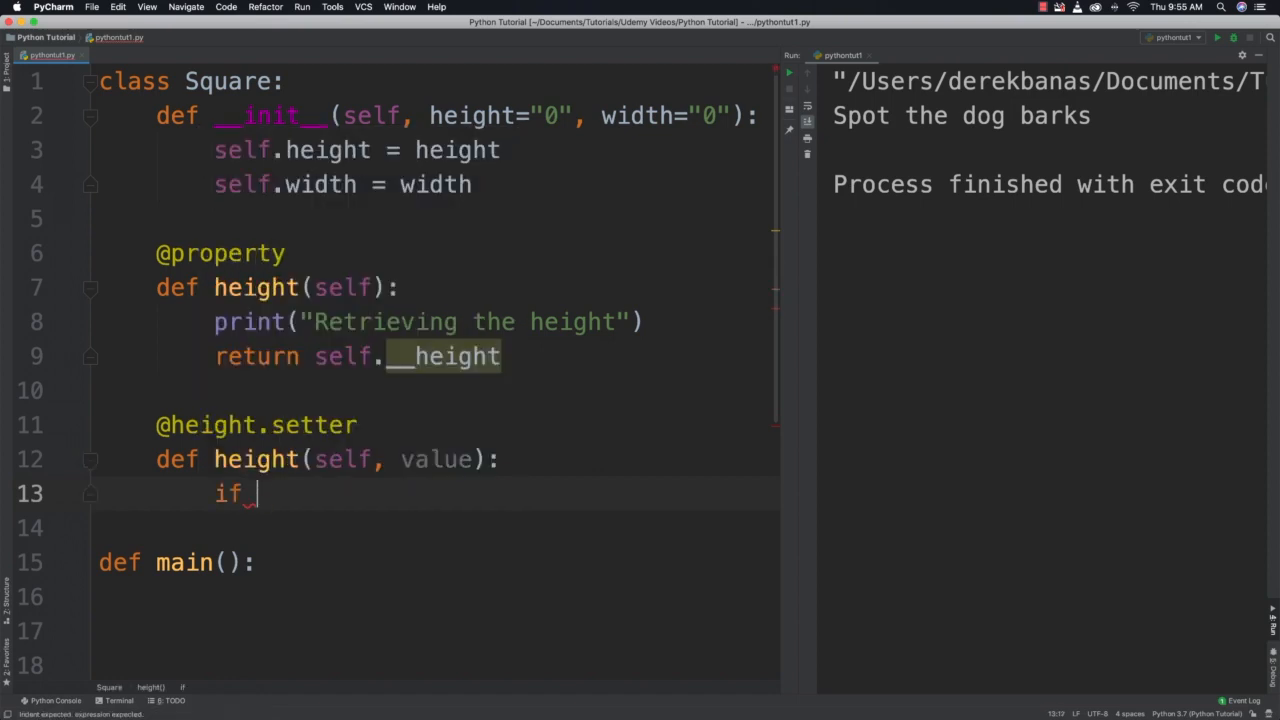
text(value)
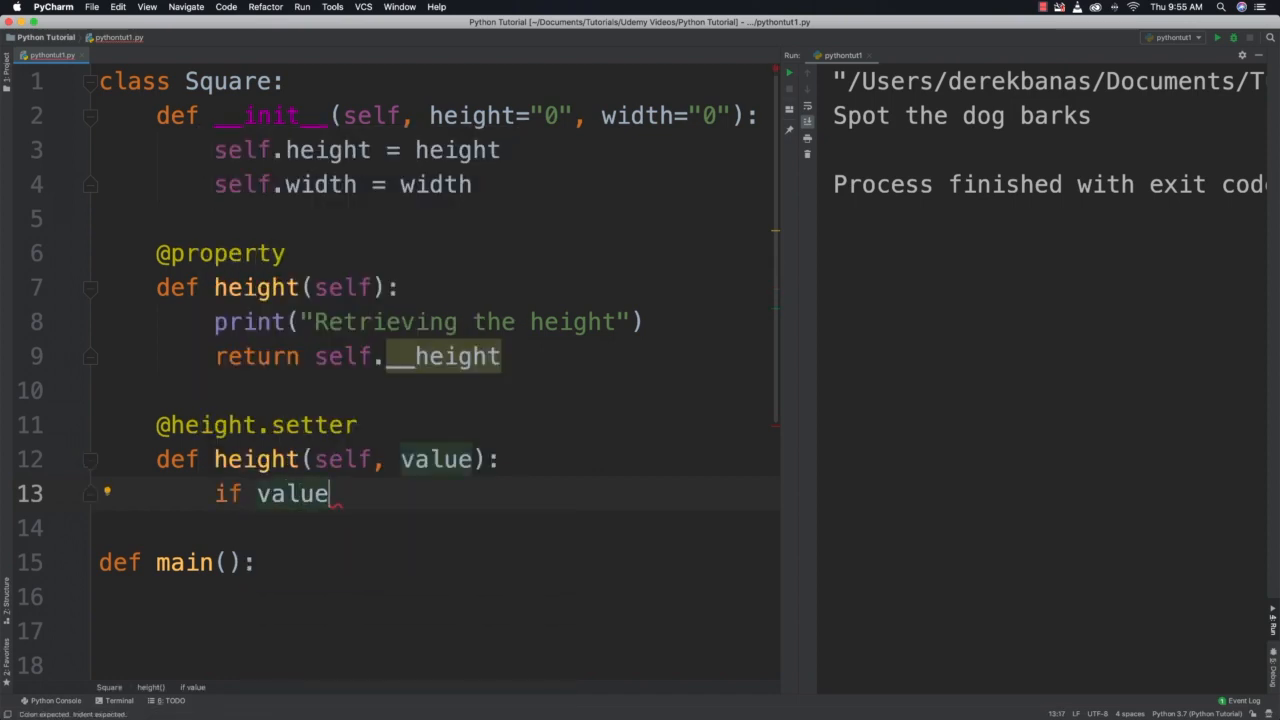
text(.isdi)
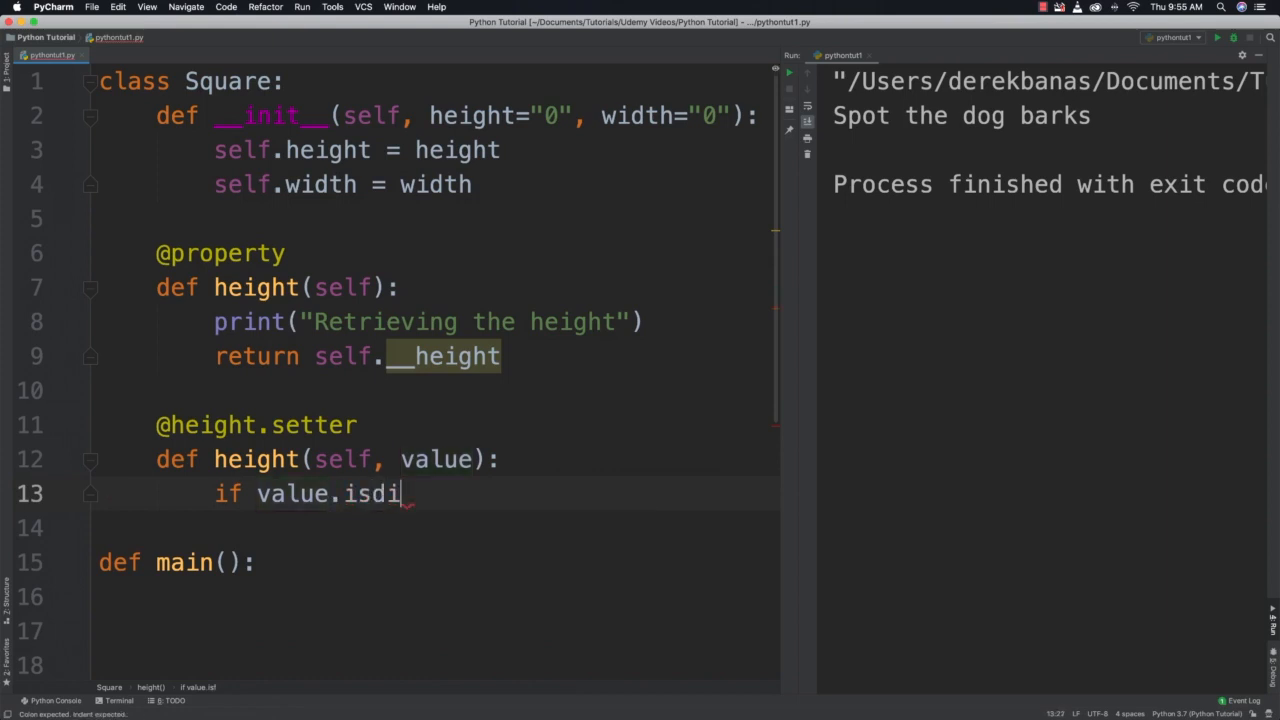
text(git():)
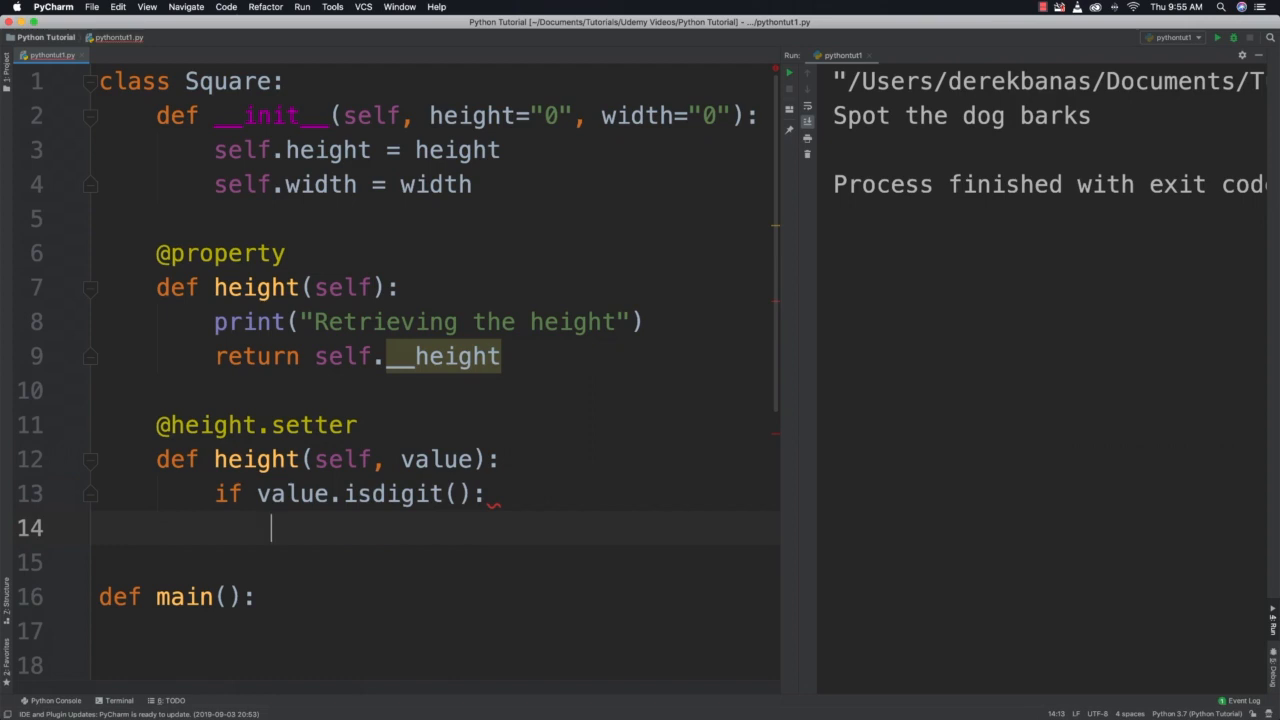
text(self)
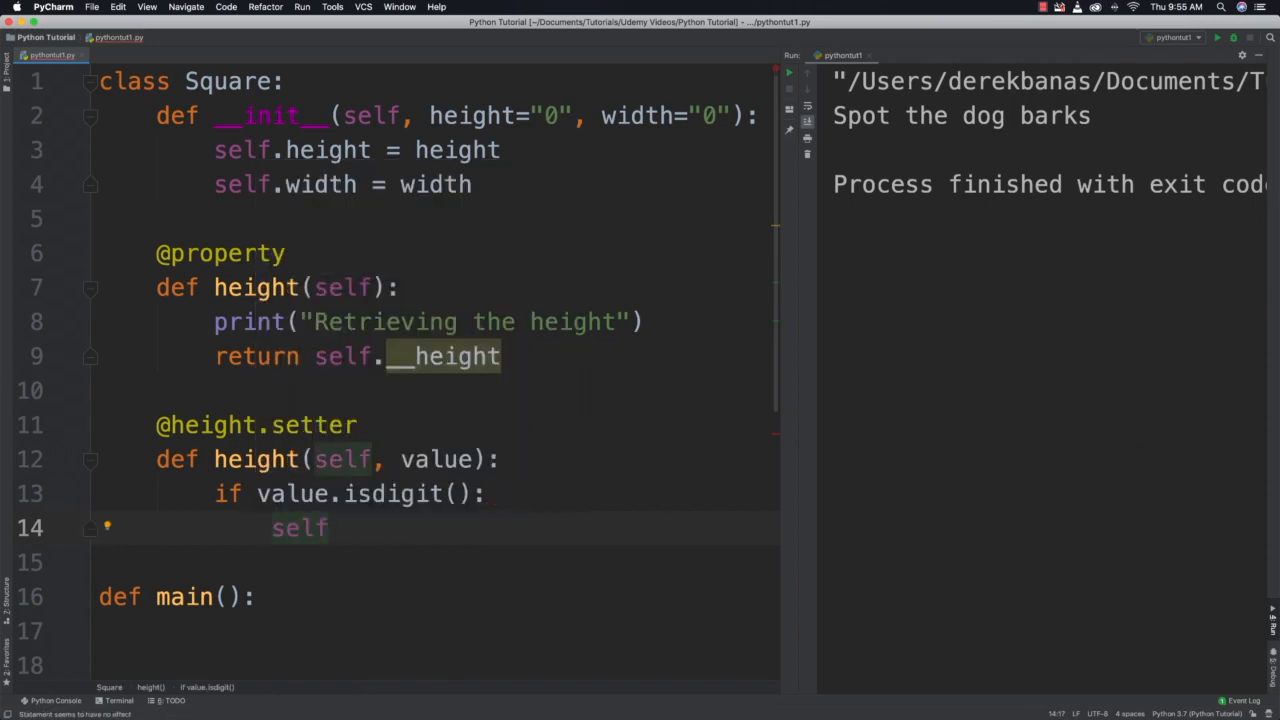
text(.)
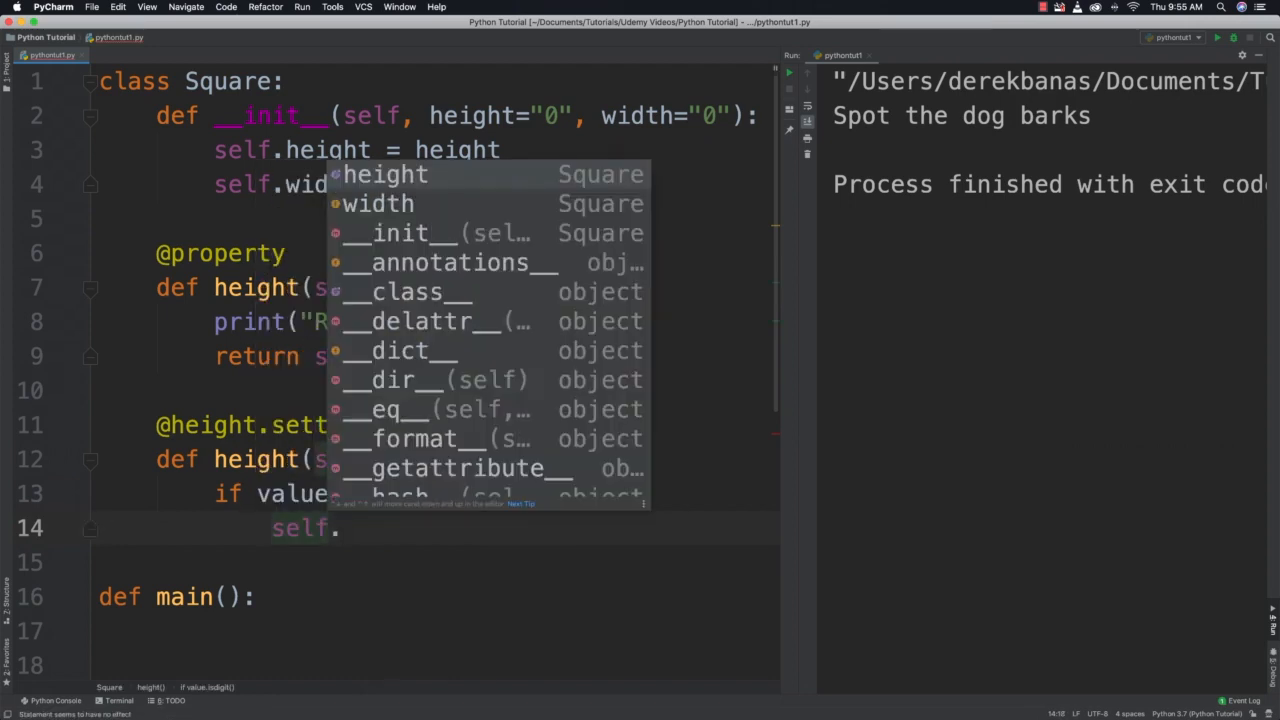
text(__height)
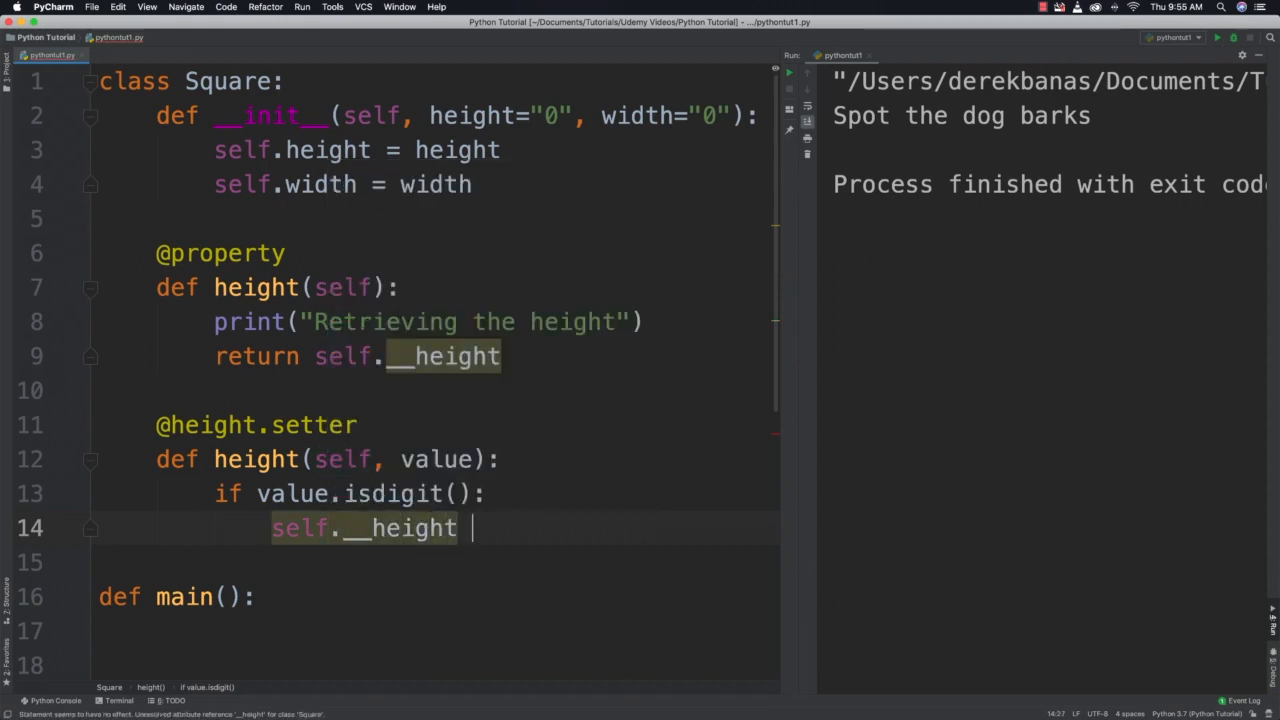
text(= value)
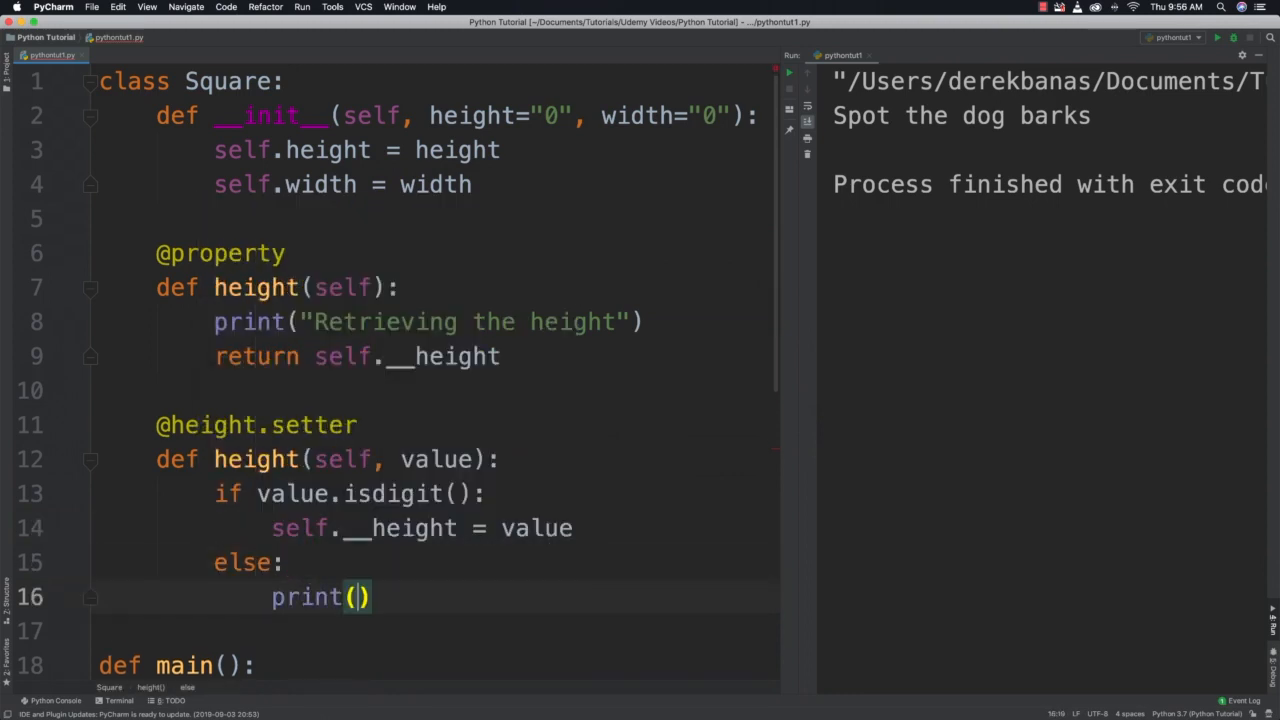
- Otherwise print "Please only enter numbers for height"
text("Please only e)
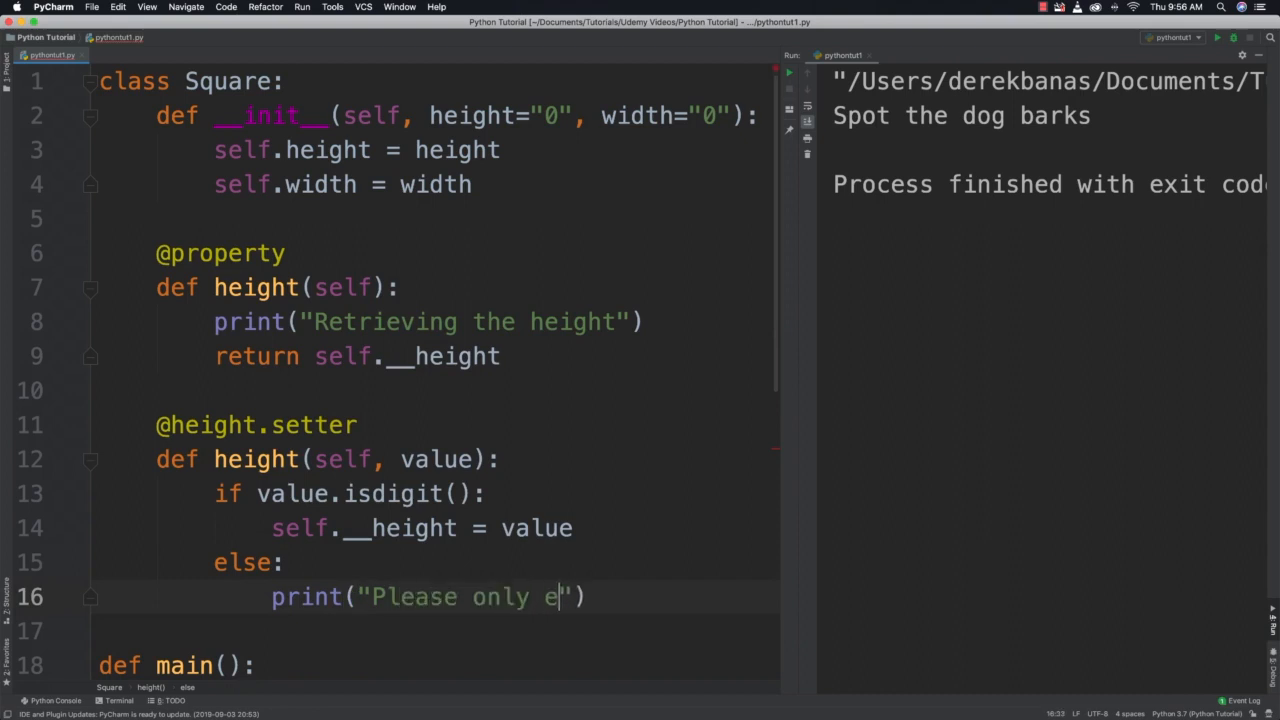
text(nter numbers for height)
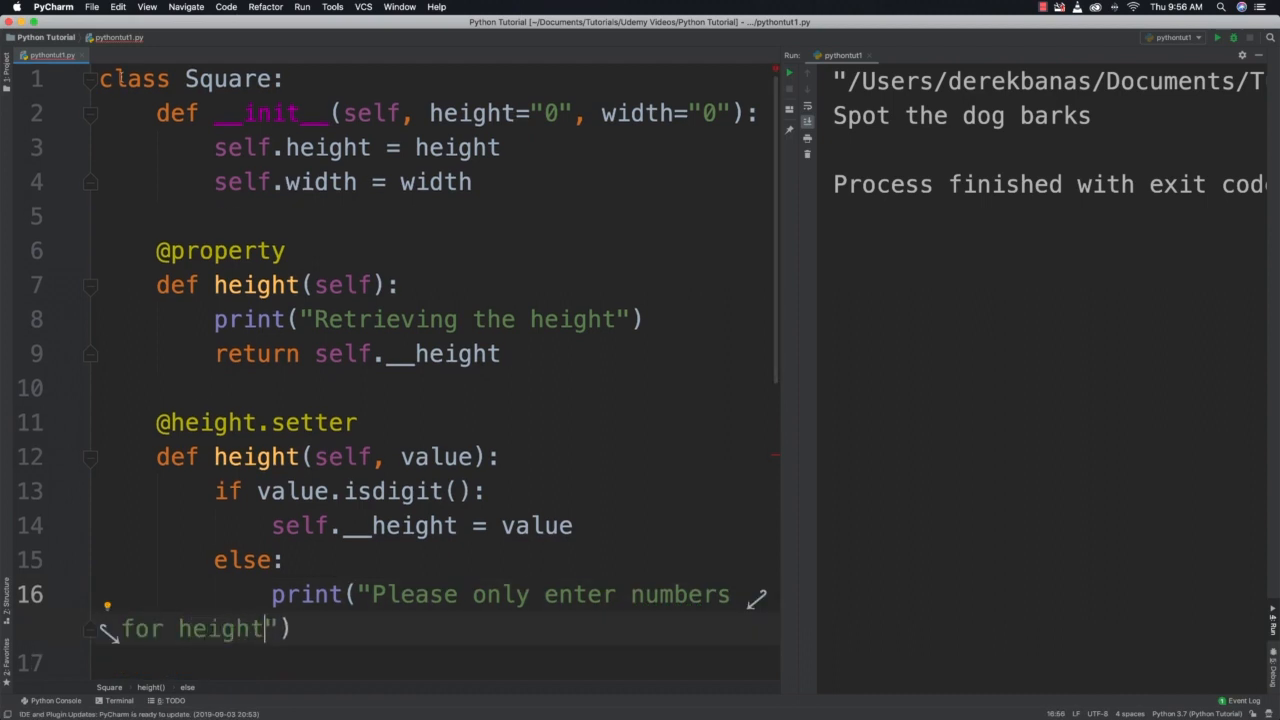
- Rename the pasted copies to a width property and setter writing self.__width and its numbers-only message
scroll(down, 3)
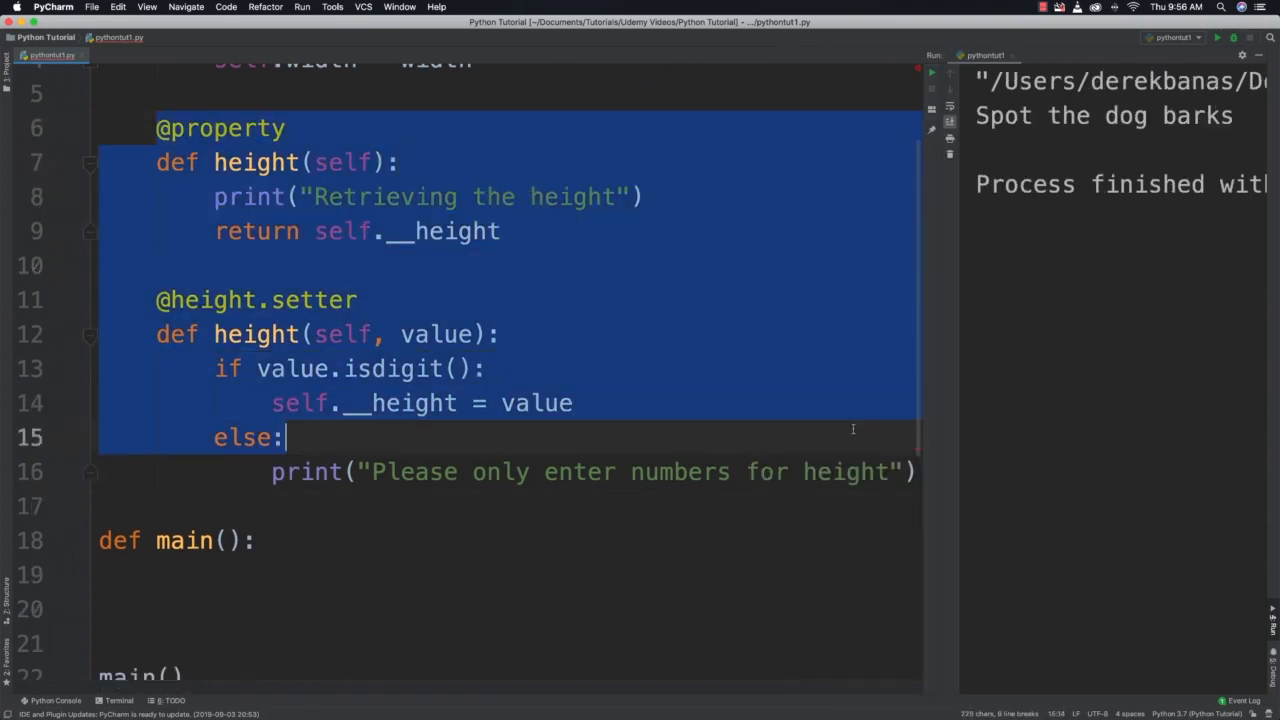
scroll(down, 3)
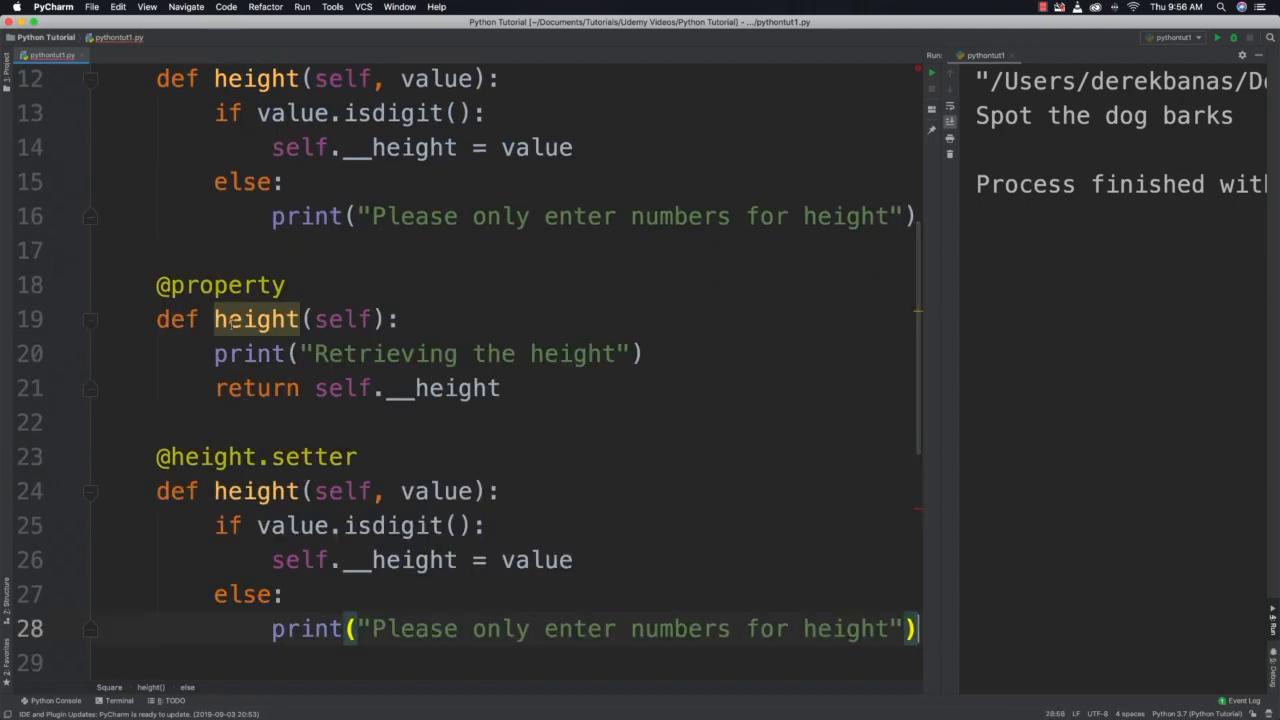
text(widt)
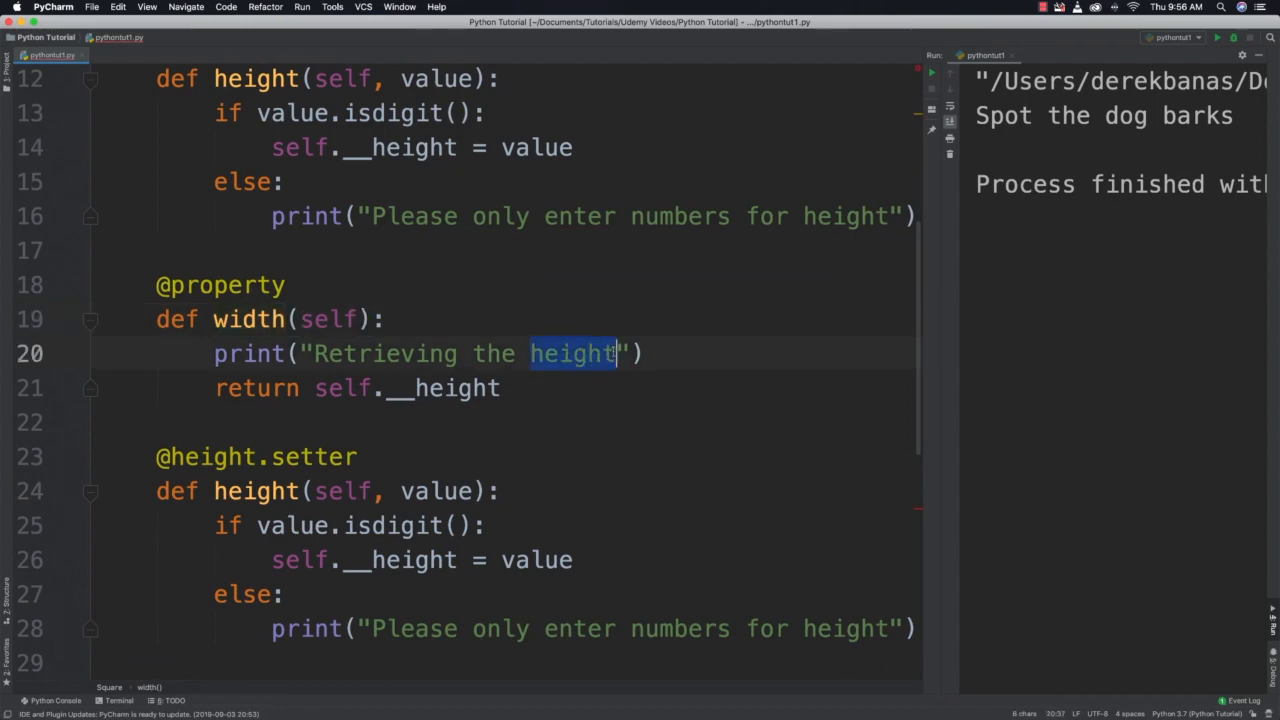
text(width)
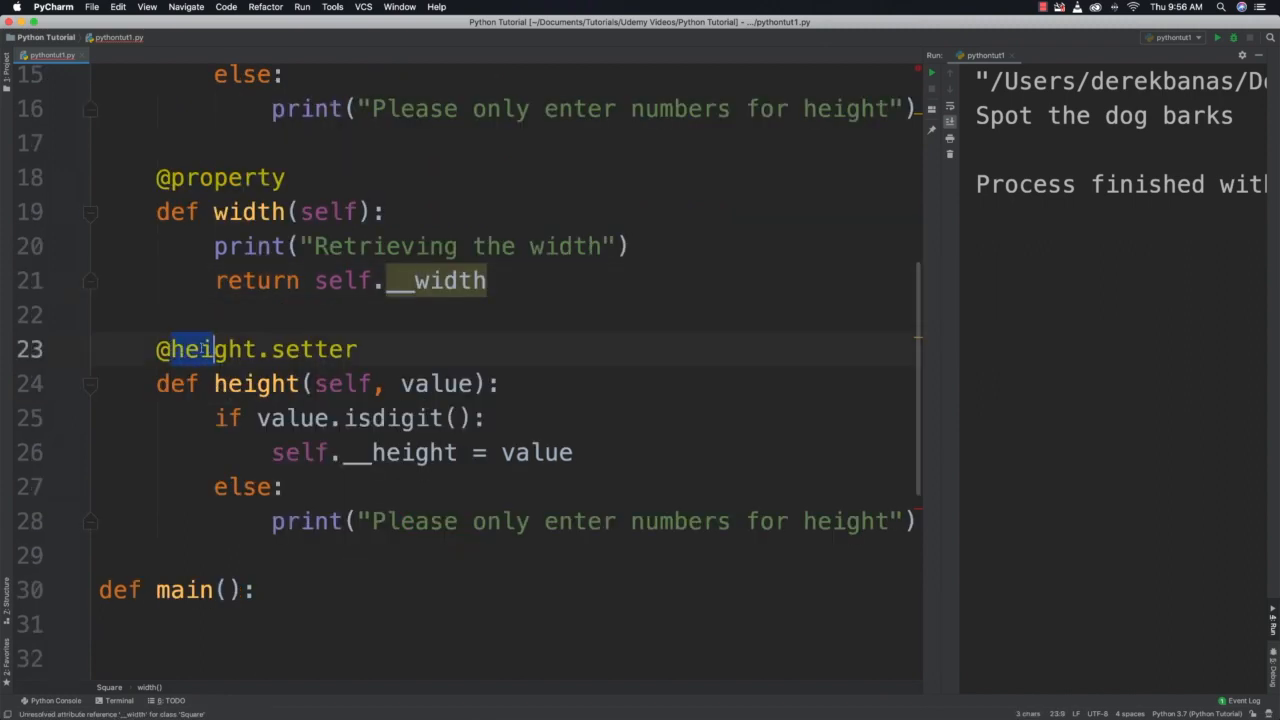
text(width)
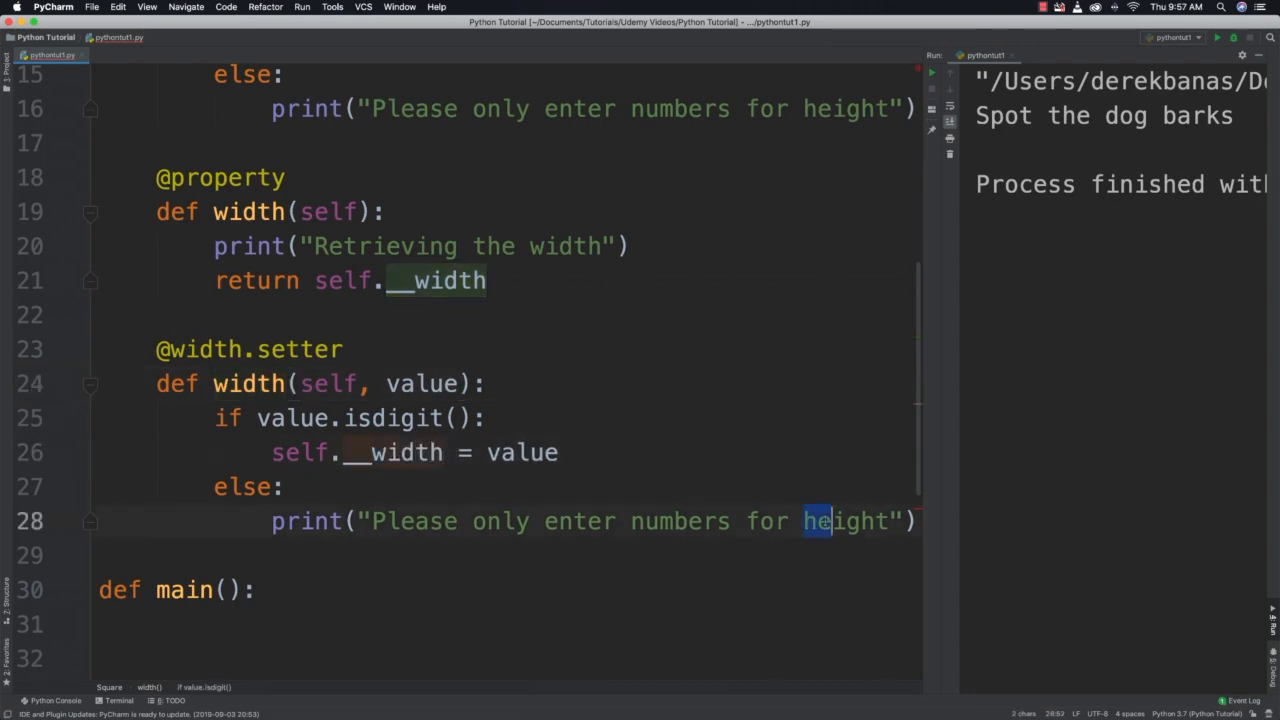
text(width)
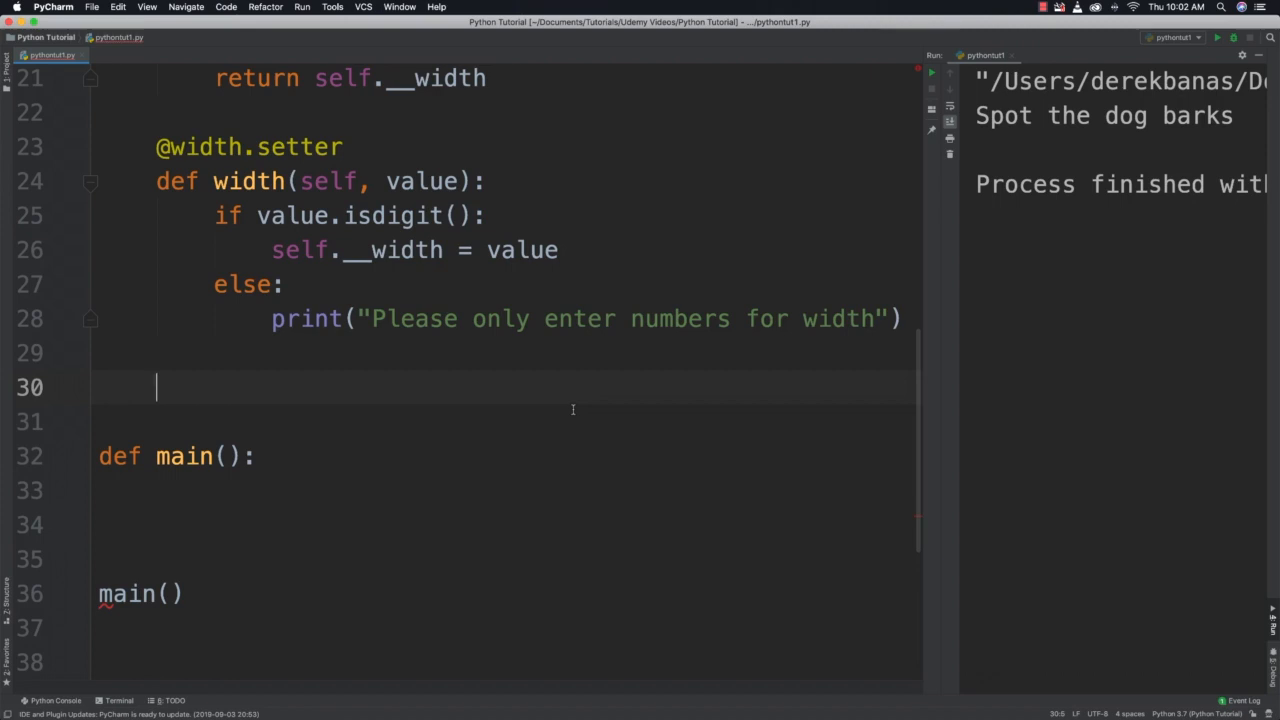
- Write def get_area(self): return int(self.__width) * int(self.__height)
text(def)
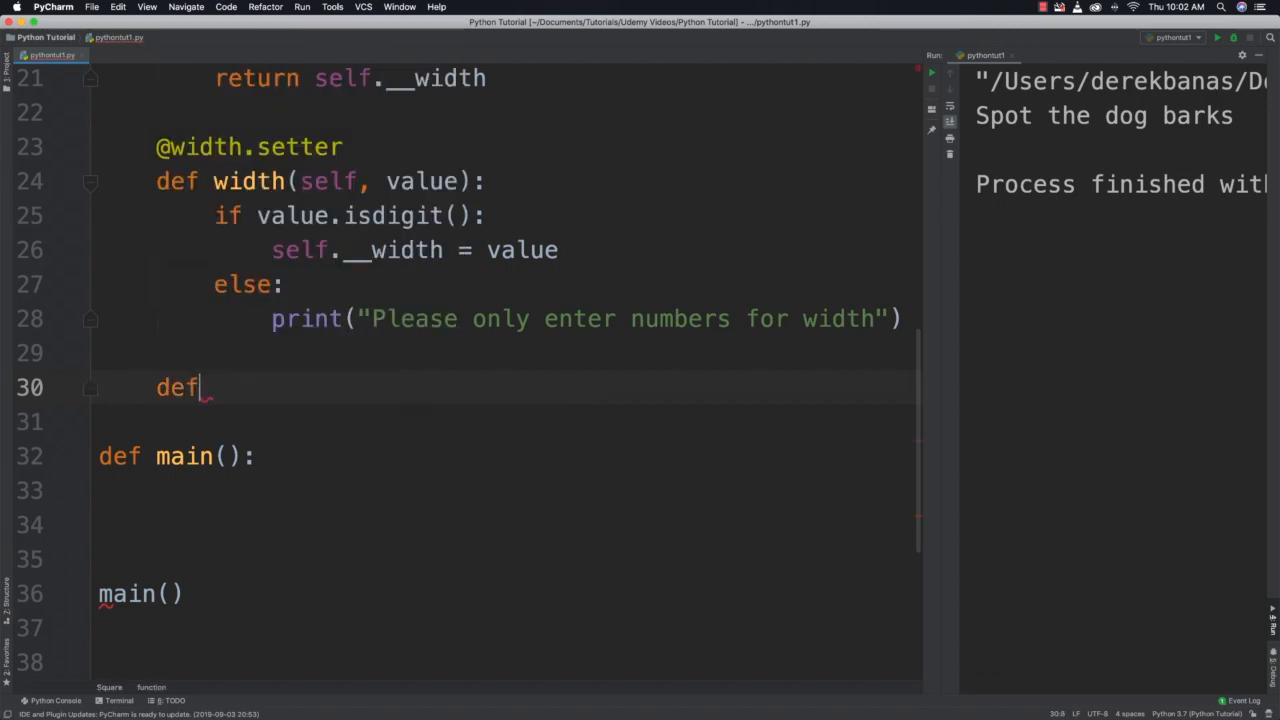
text(get)
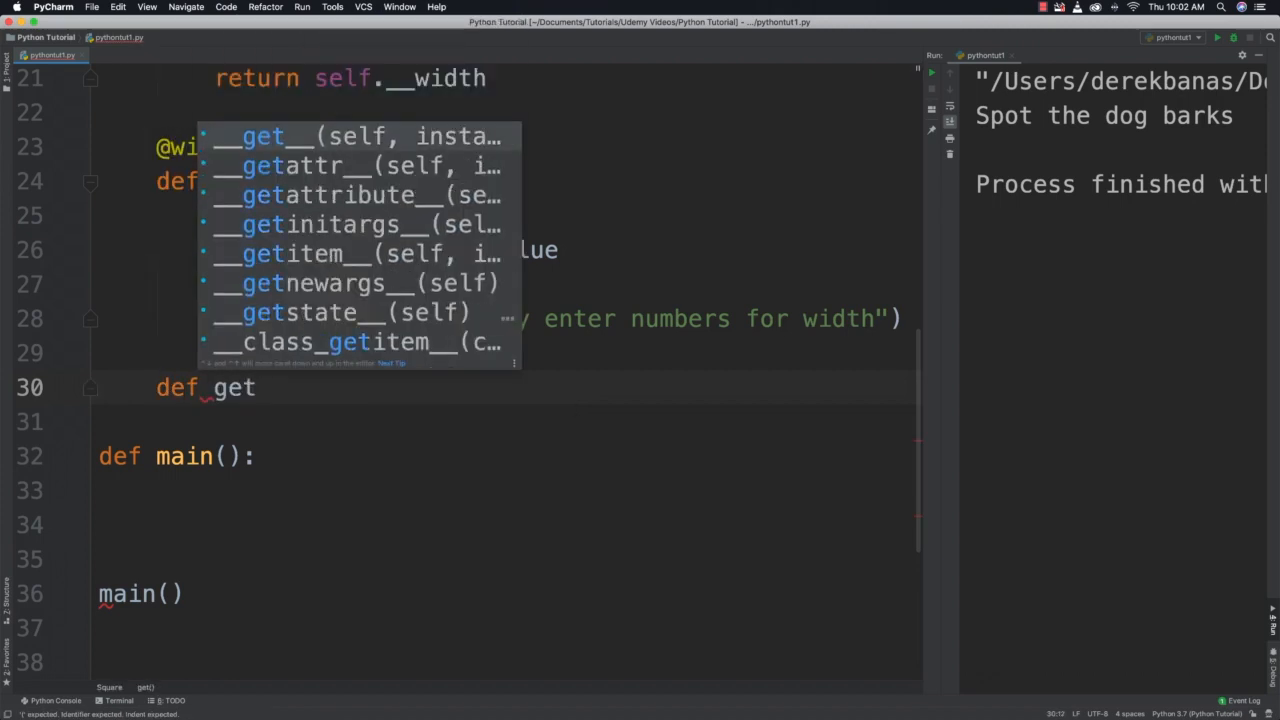
text(_area(self):)
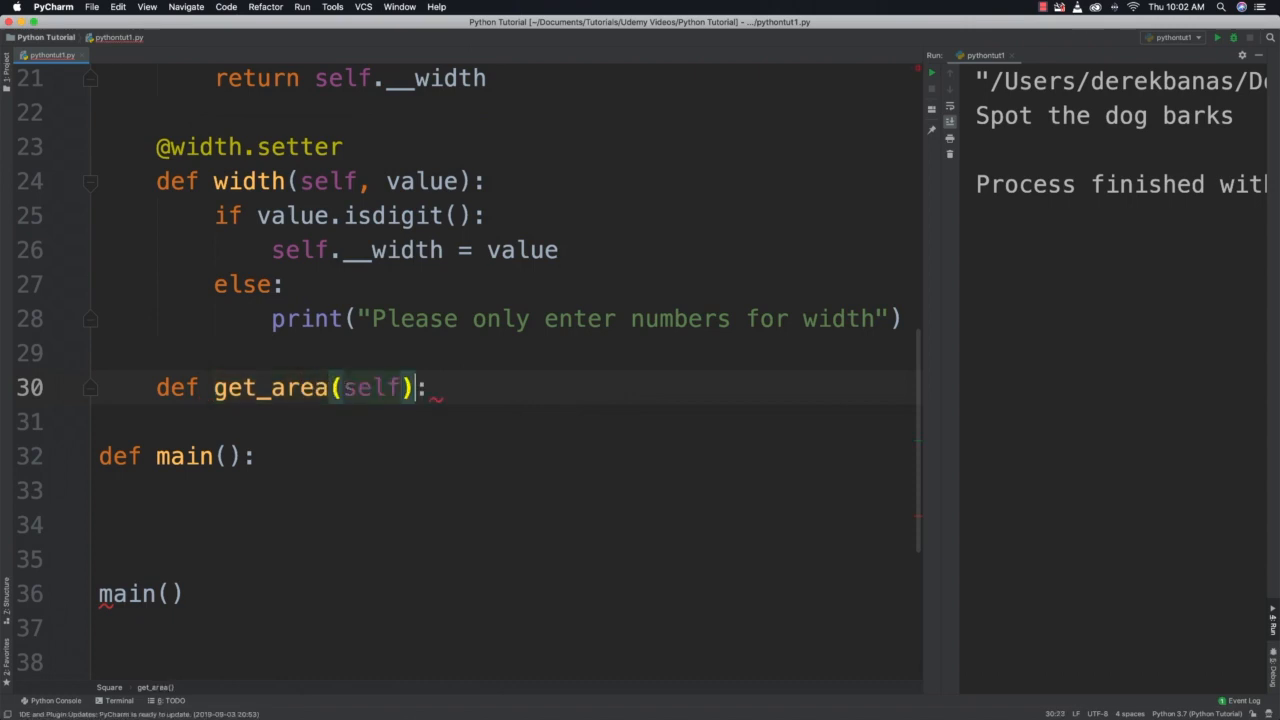
text(ret)
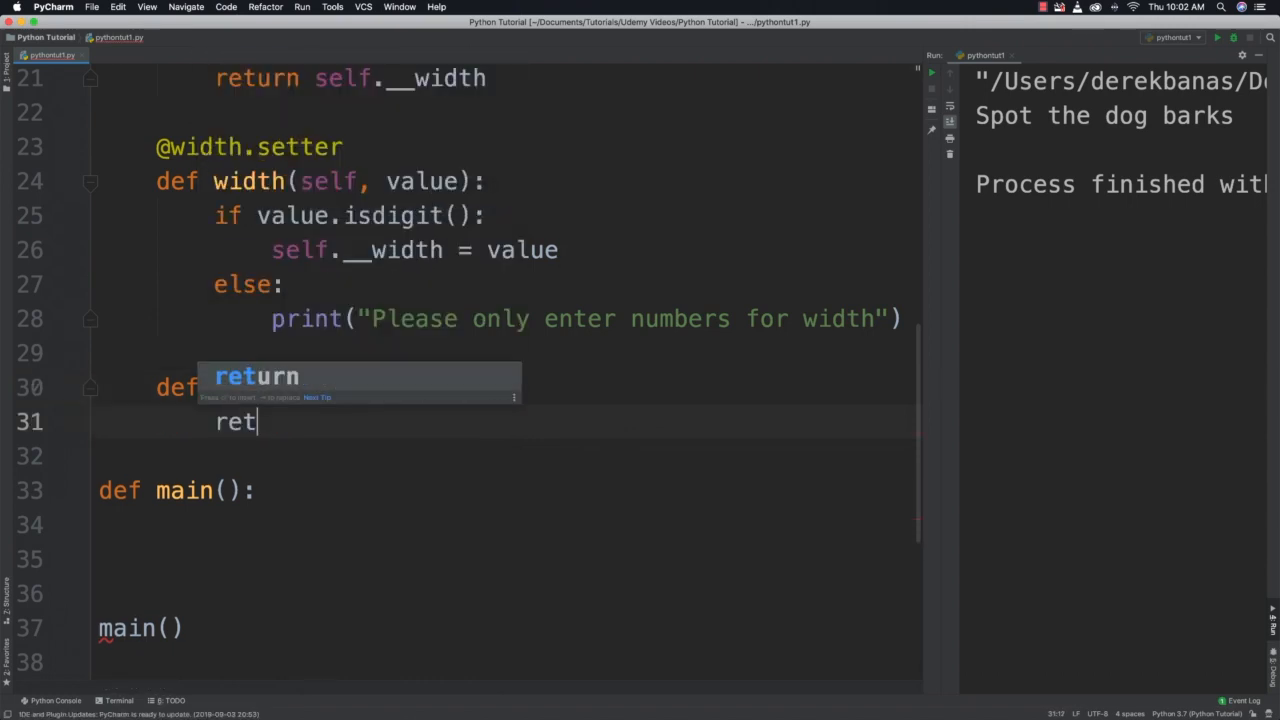
text(urn int()
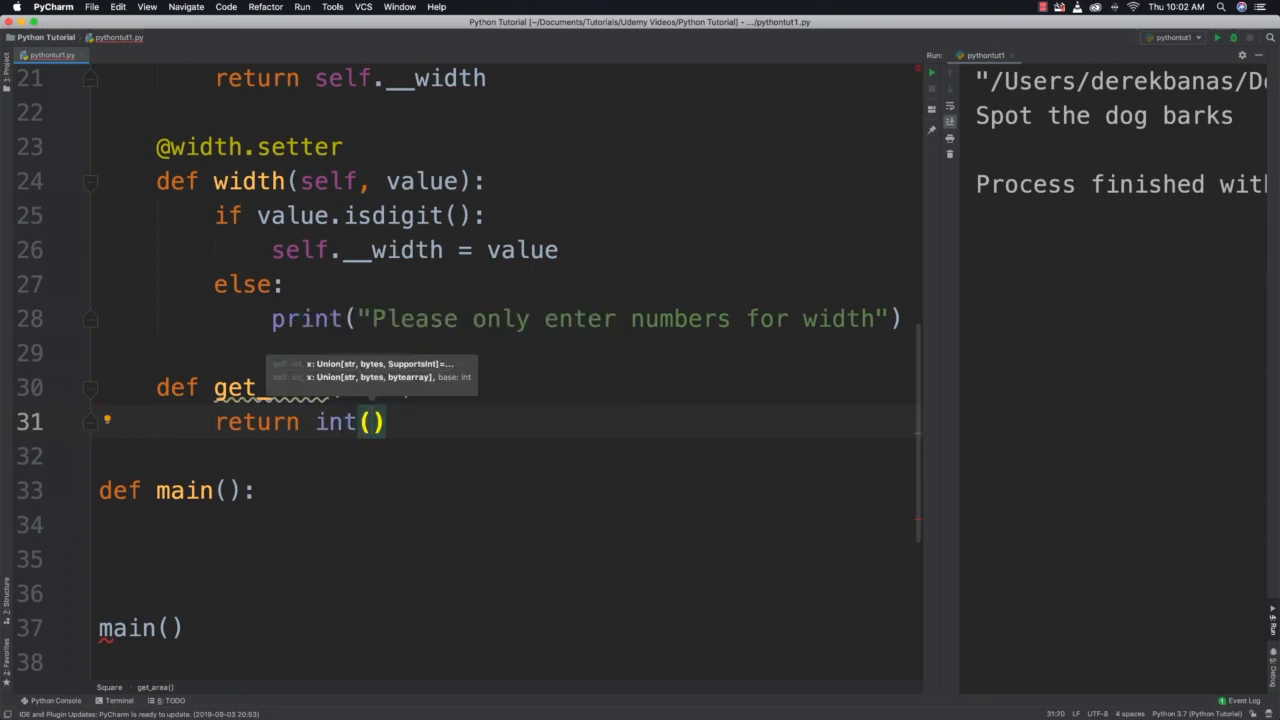
text(sel)
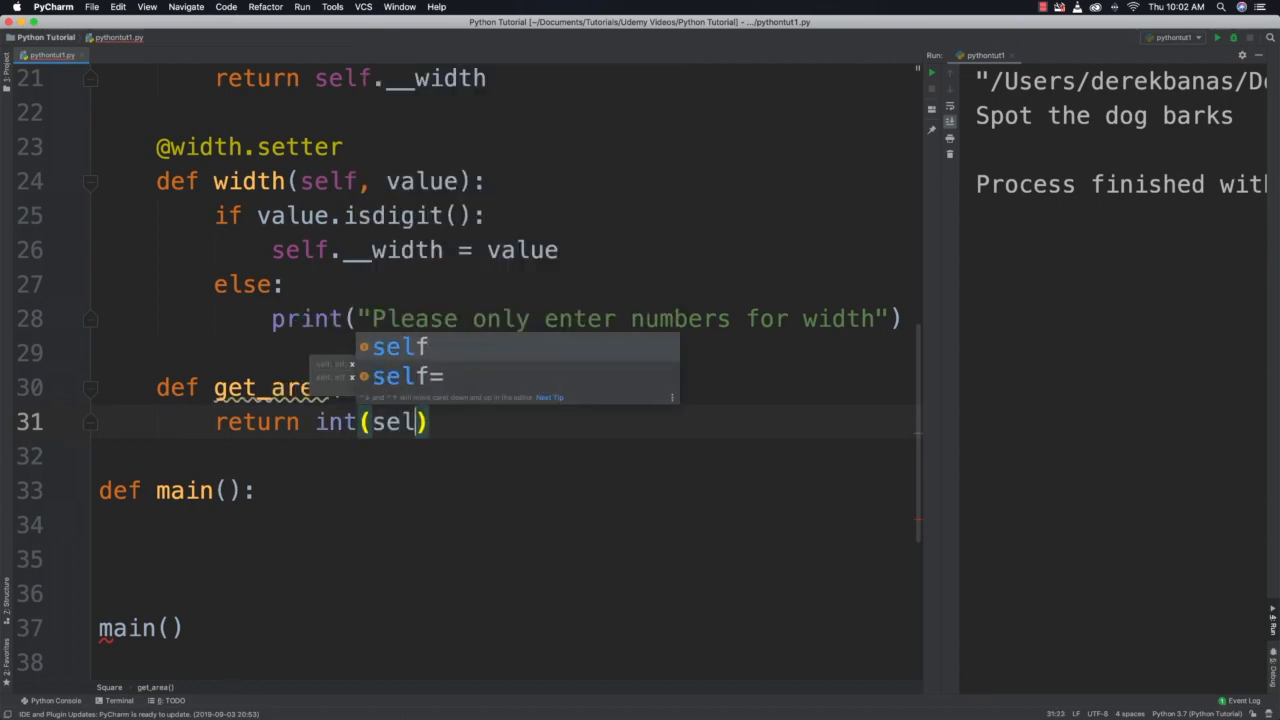
text(f.__width)
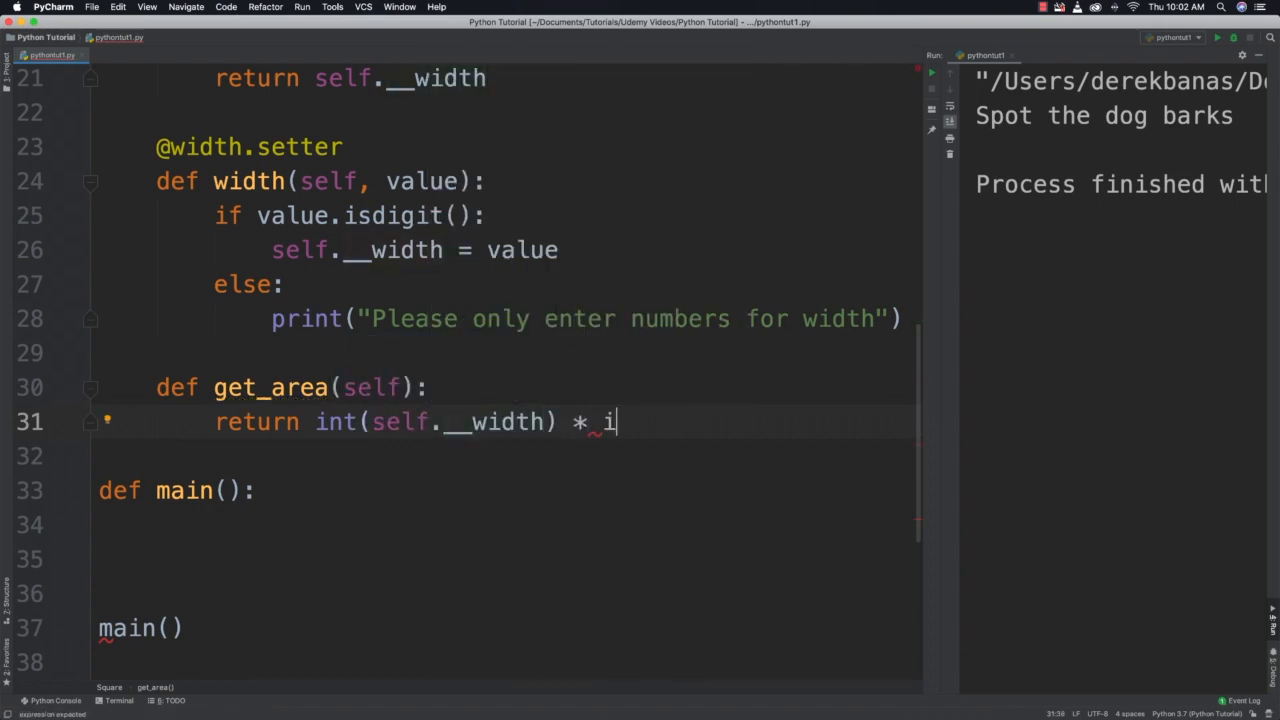
text(nt()
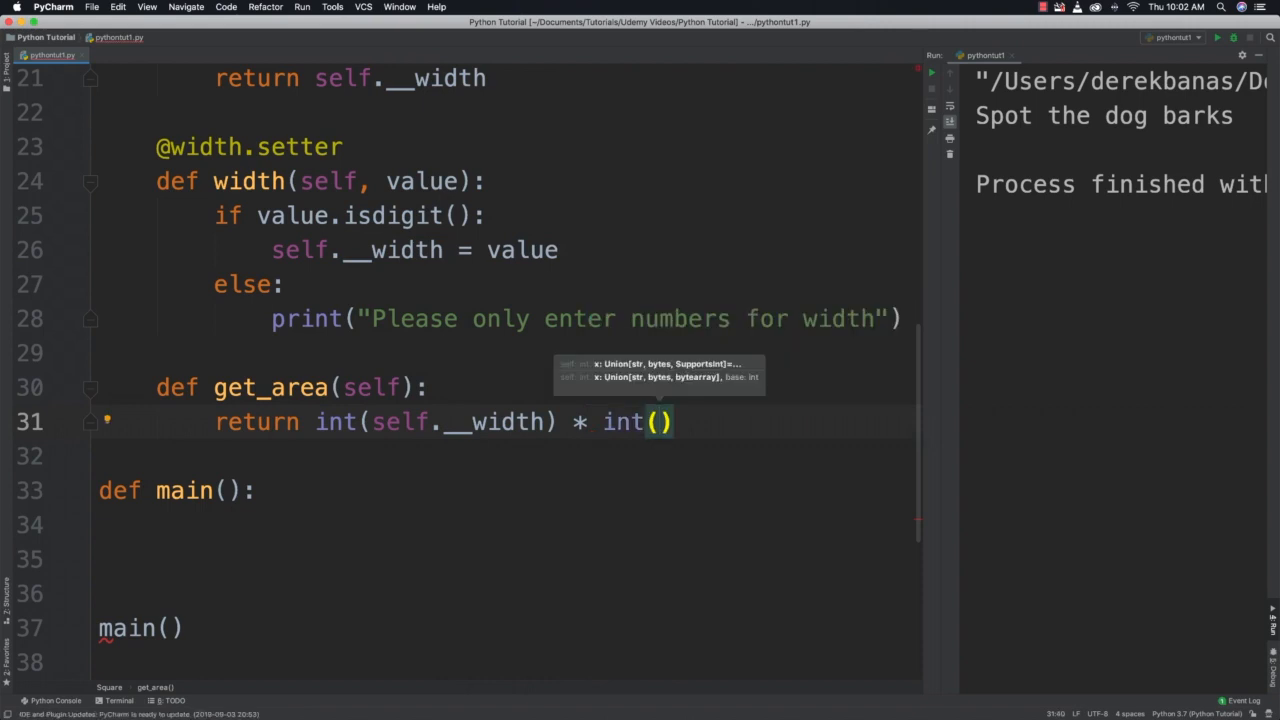
text(self.)
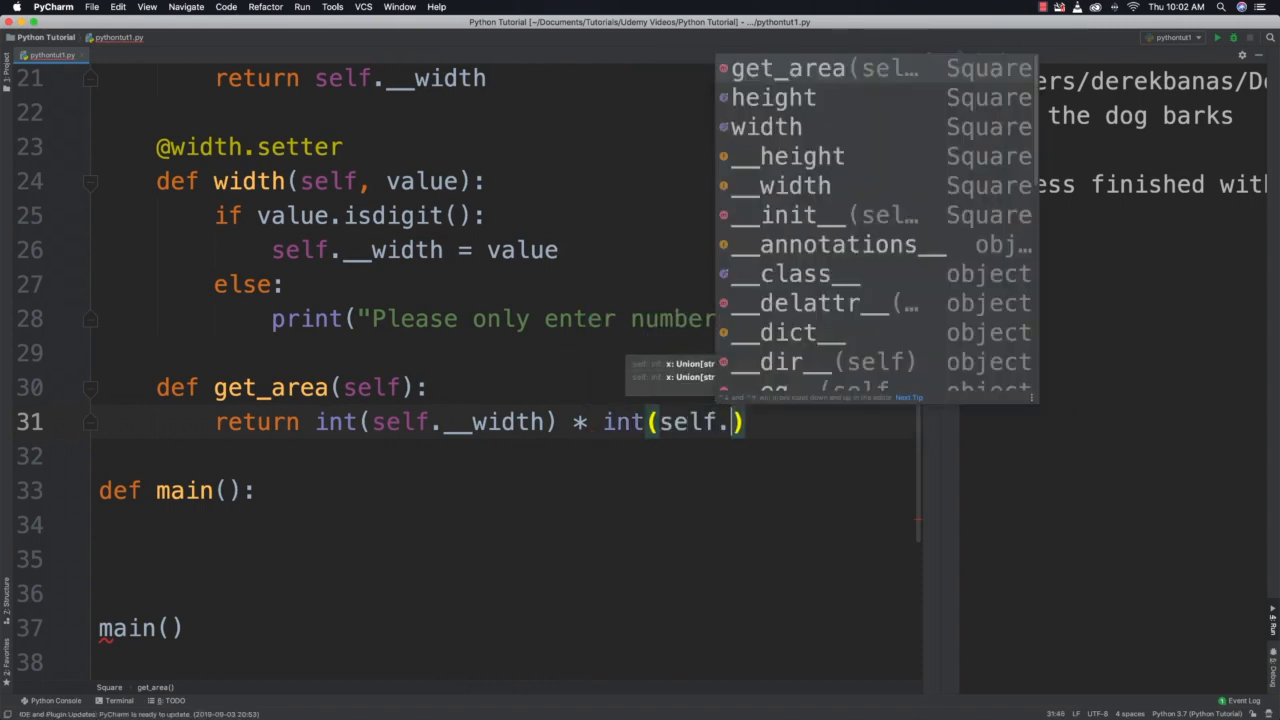
text(__height)
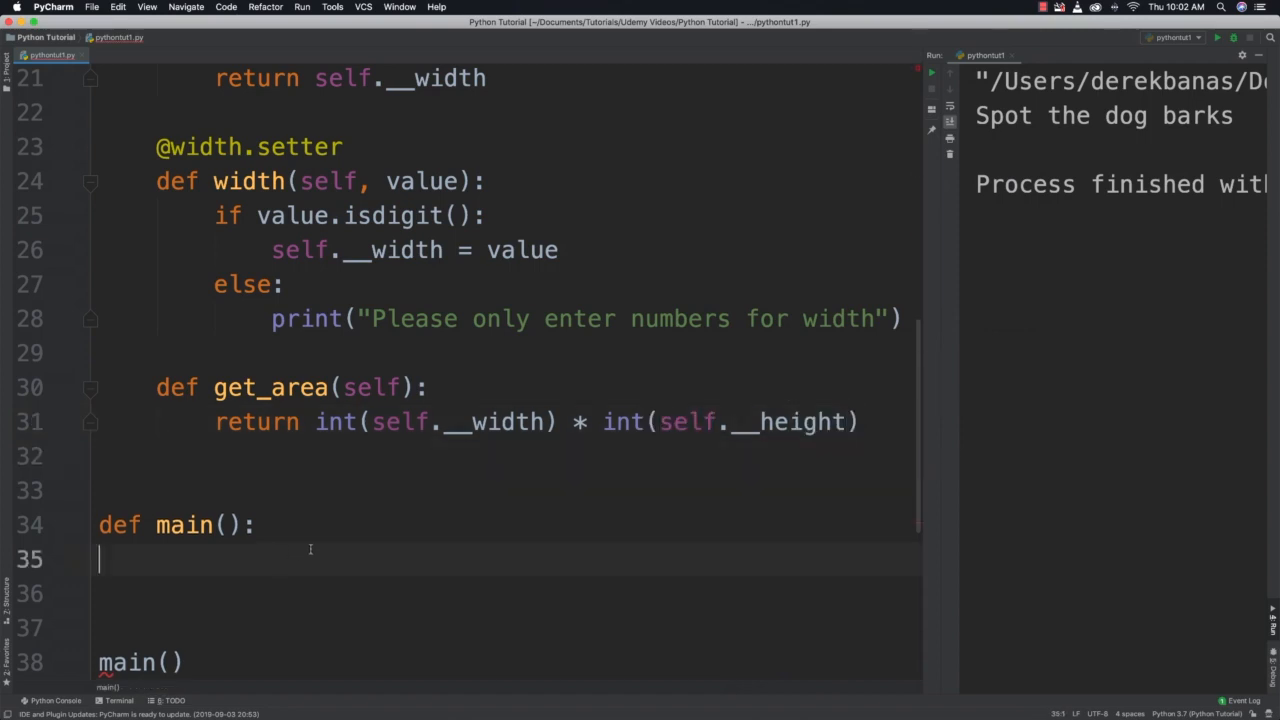
- Create square = Square() at the start of main
scroll(down, 3)
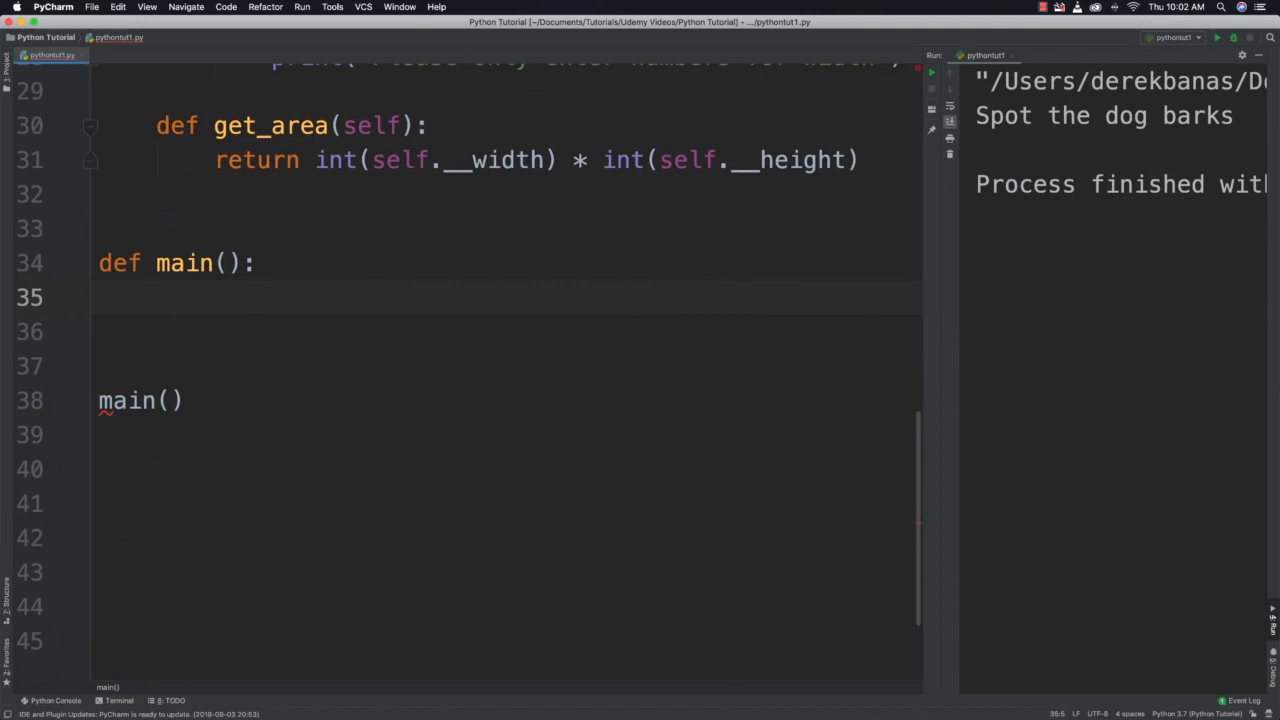
text(squar)
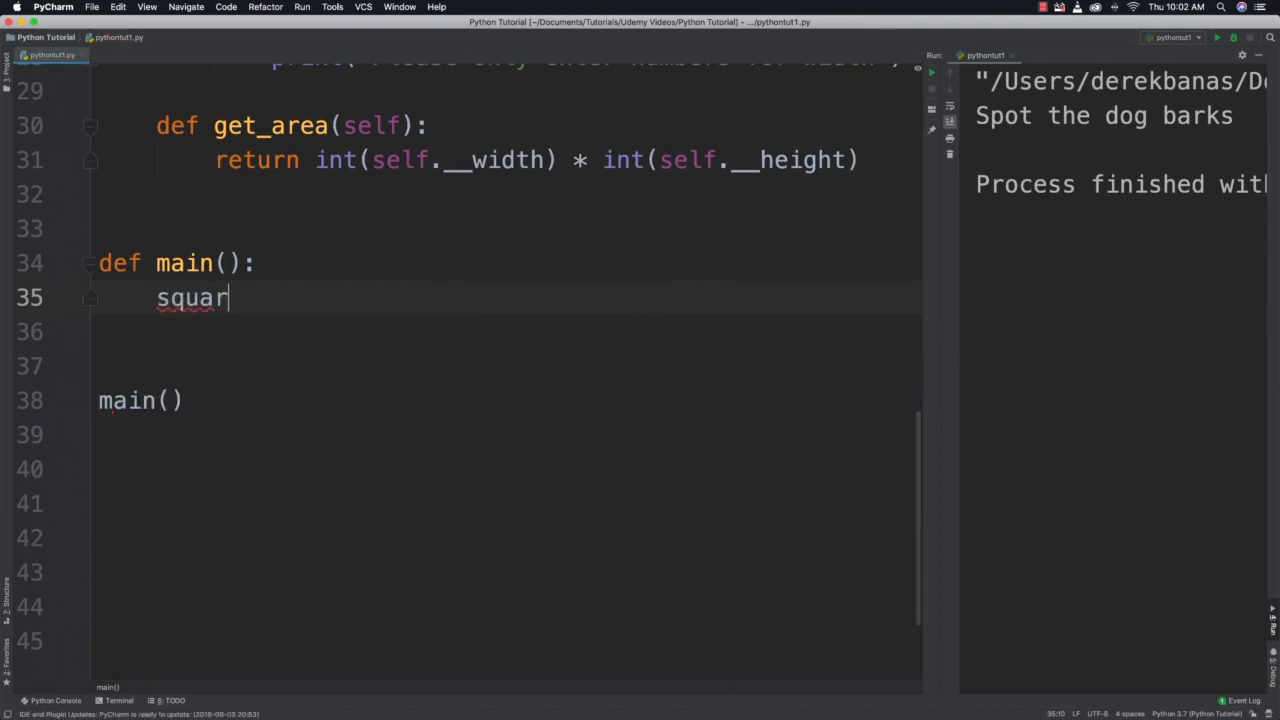
text(e = Square()
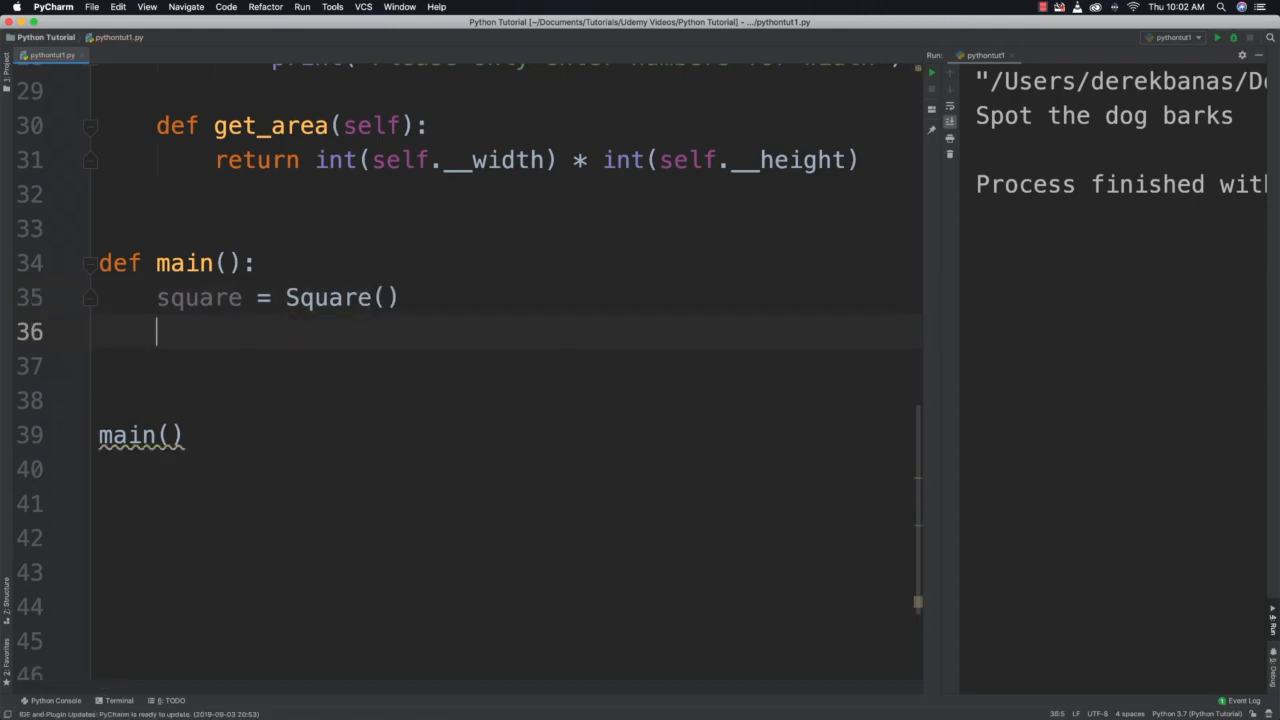
- Read height with height = input("Enter Height : ")
text(he)
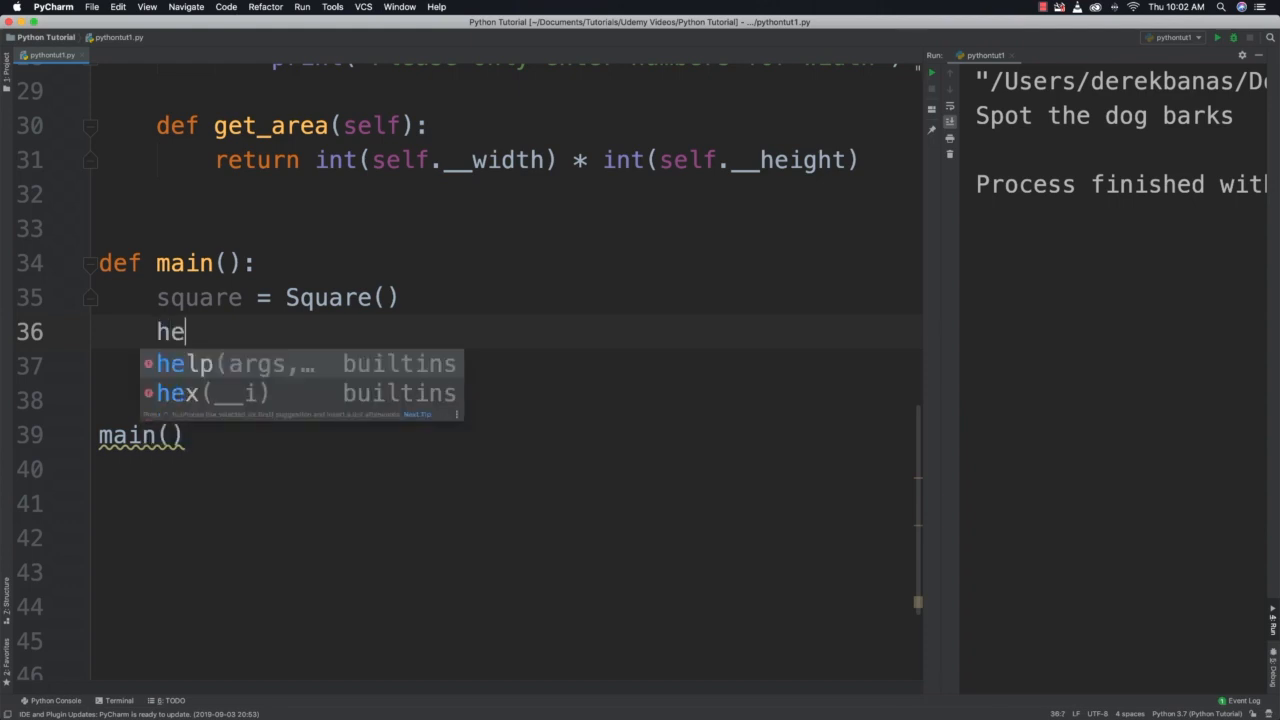
text(ight)
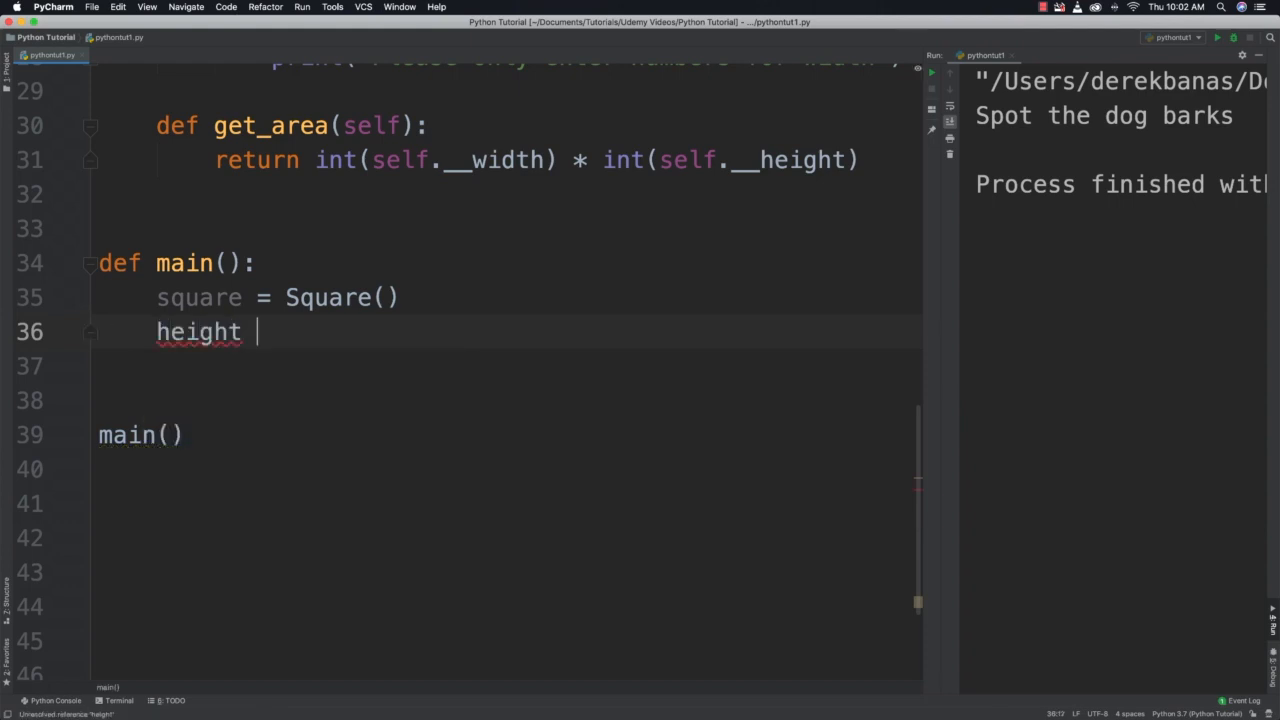
text(=)
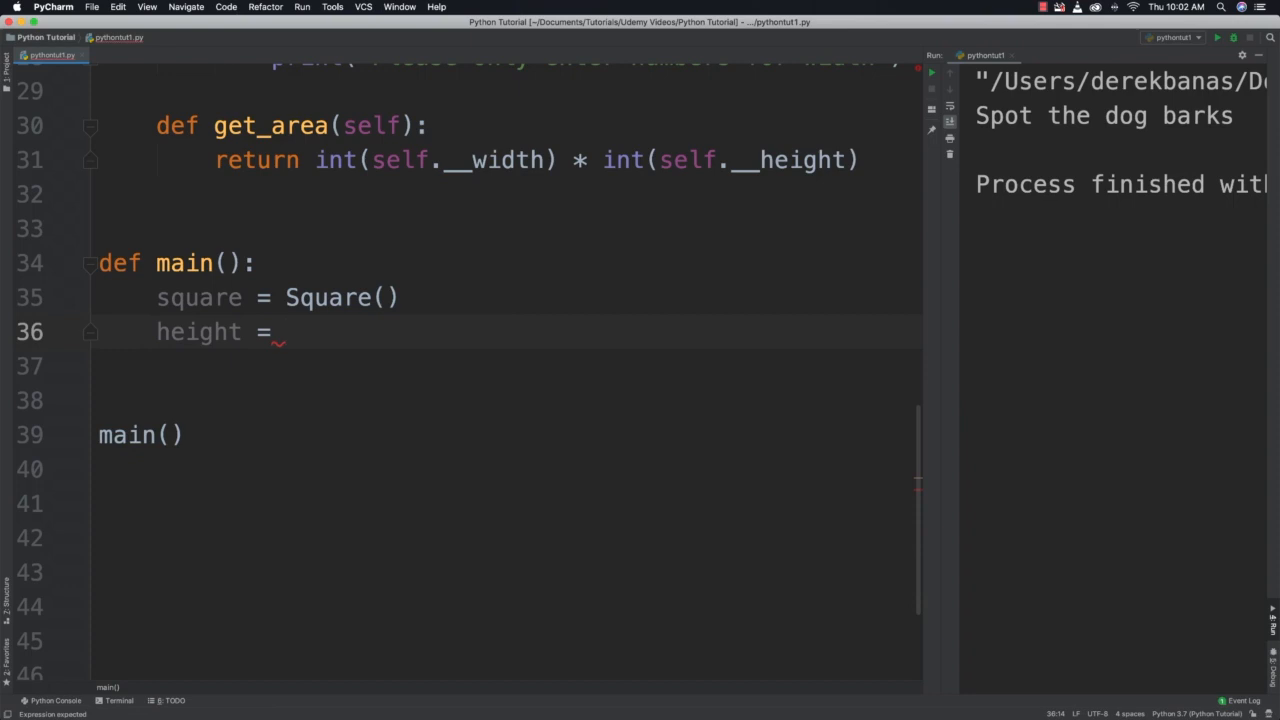
text(input)
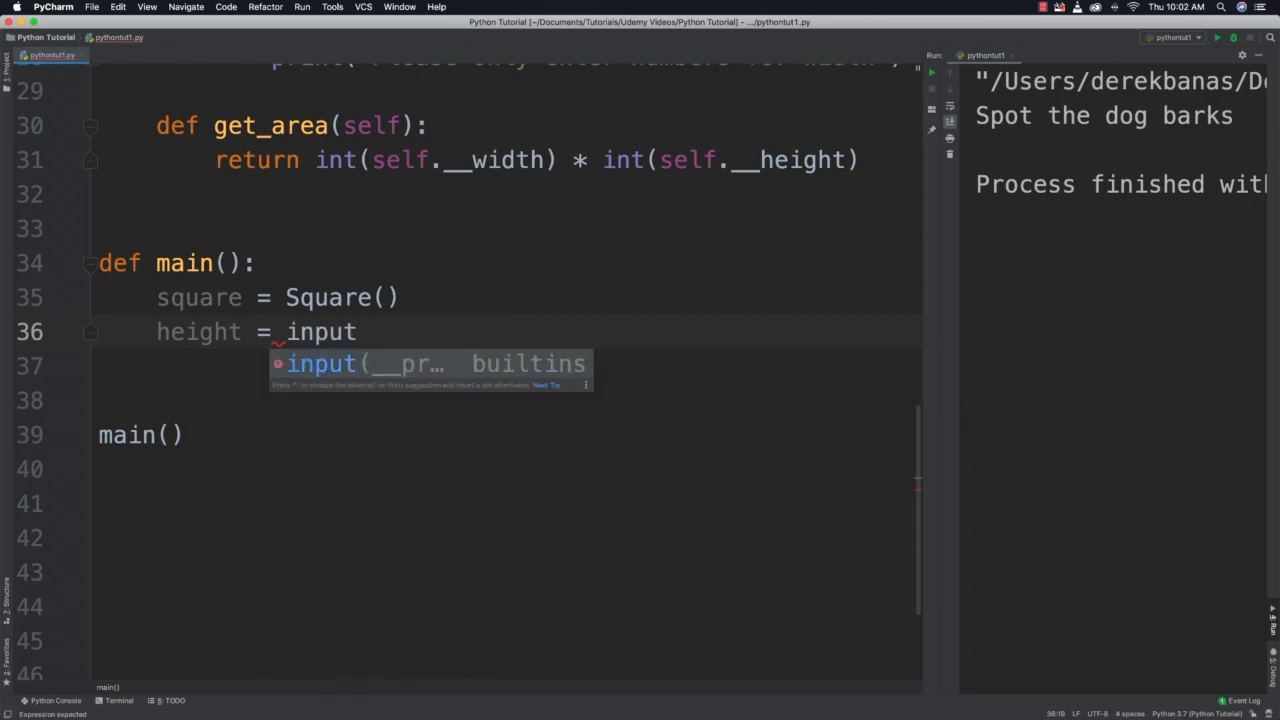
text(("Enter")
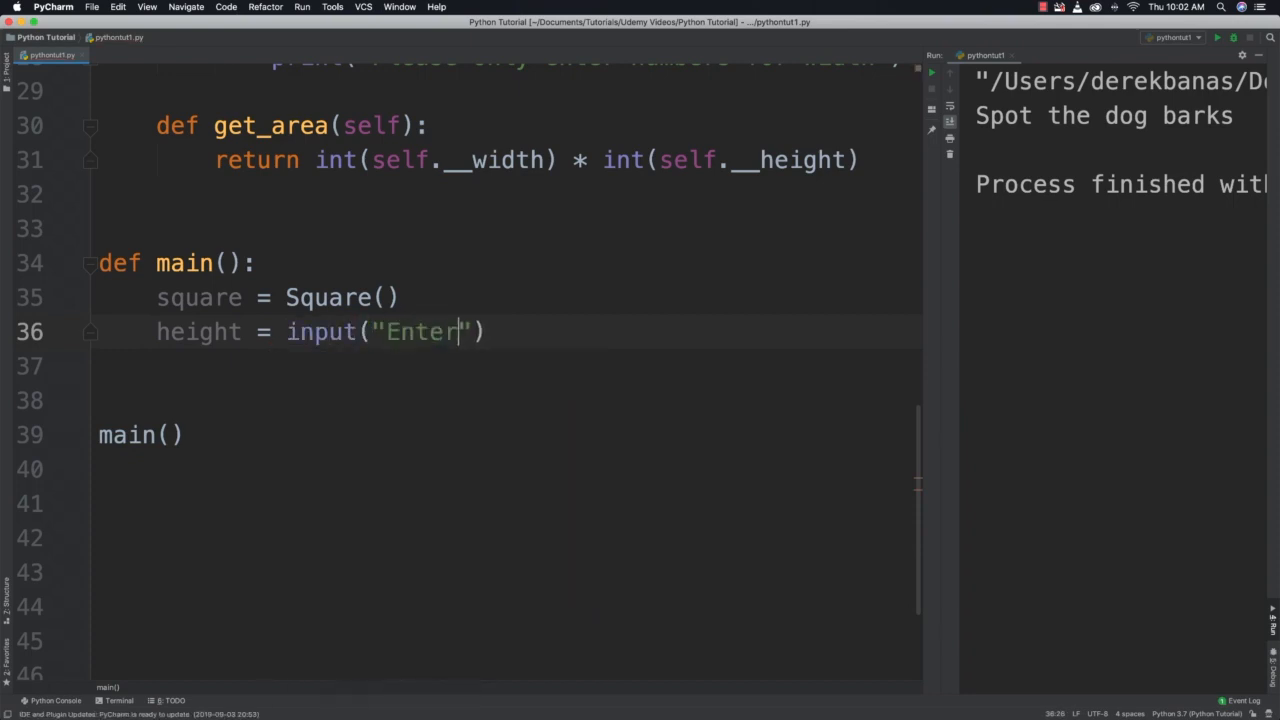
text(Height)
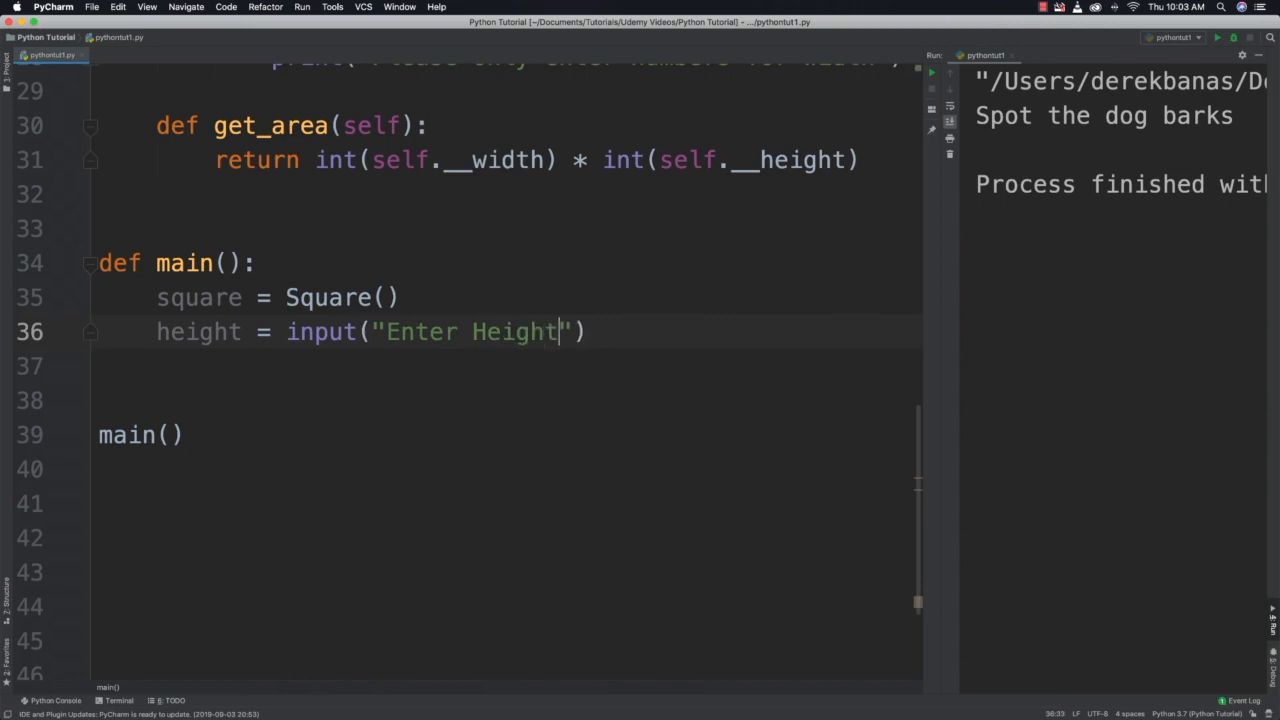
text(:)
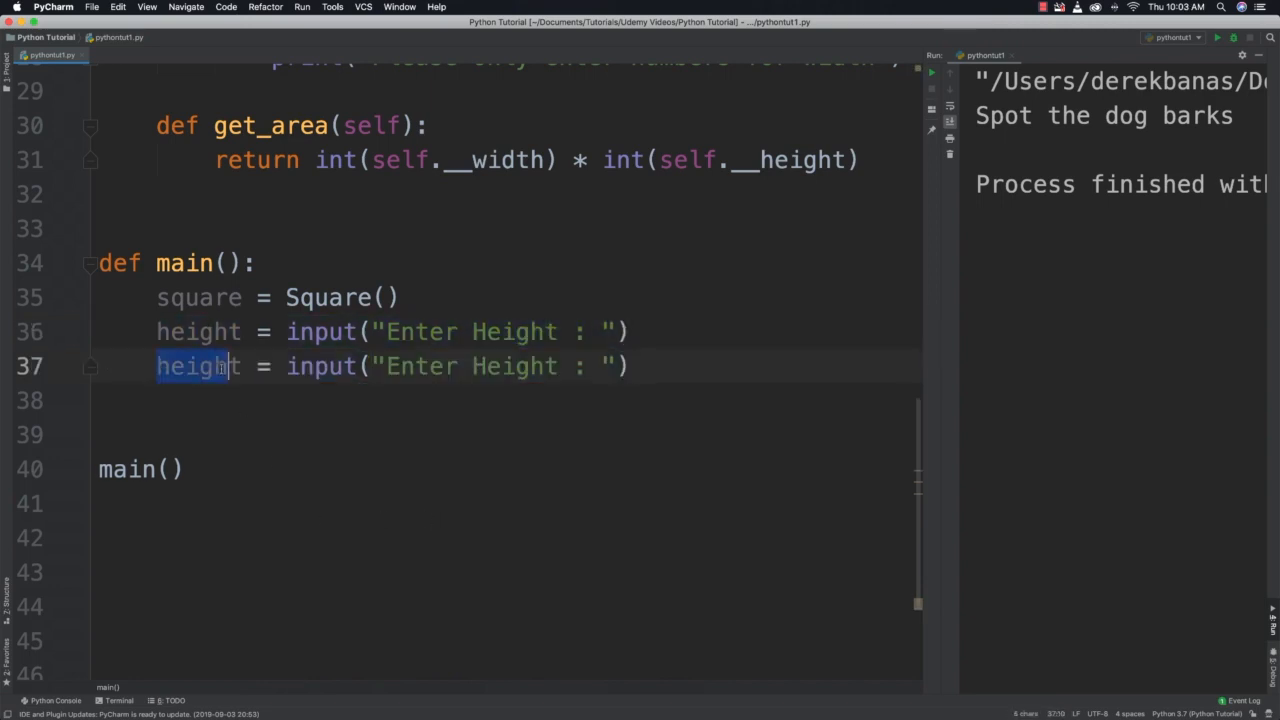
- Turn the duplicated line into width = input("Enter Width : ")
text(width)
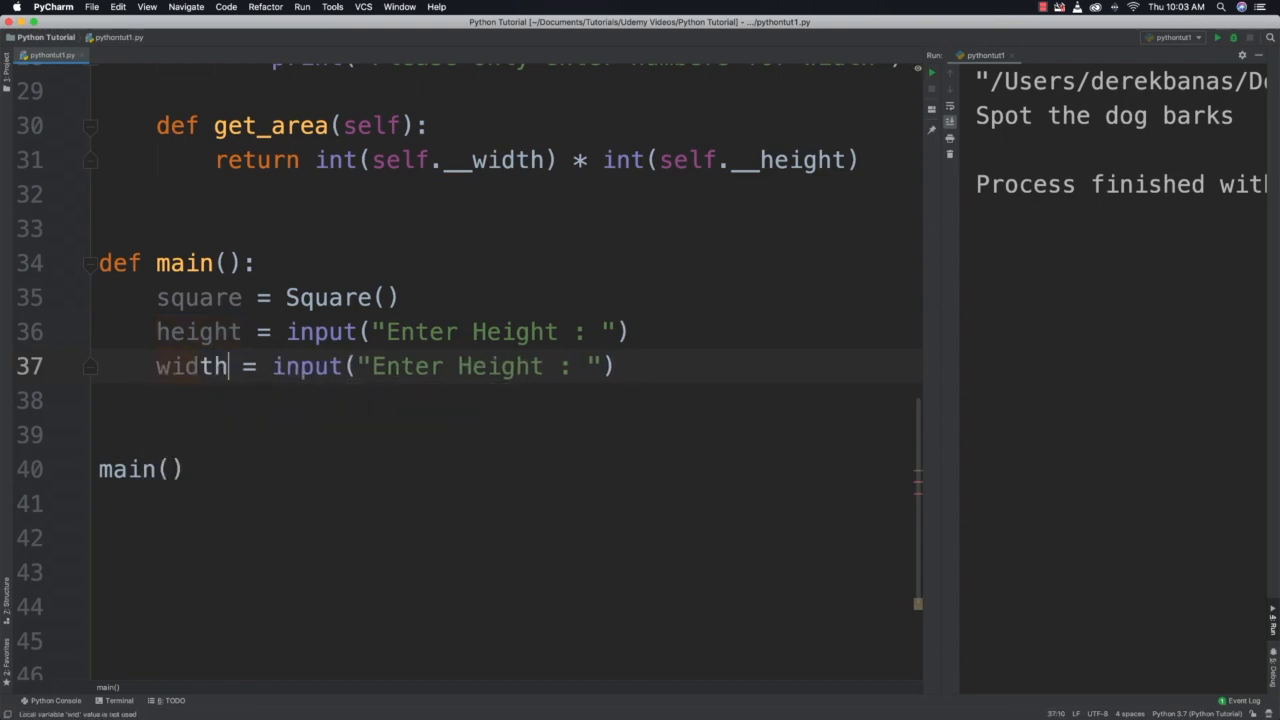
double_click(500, 366)
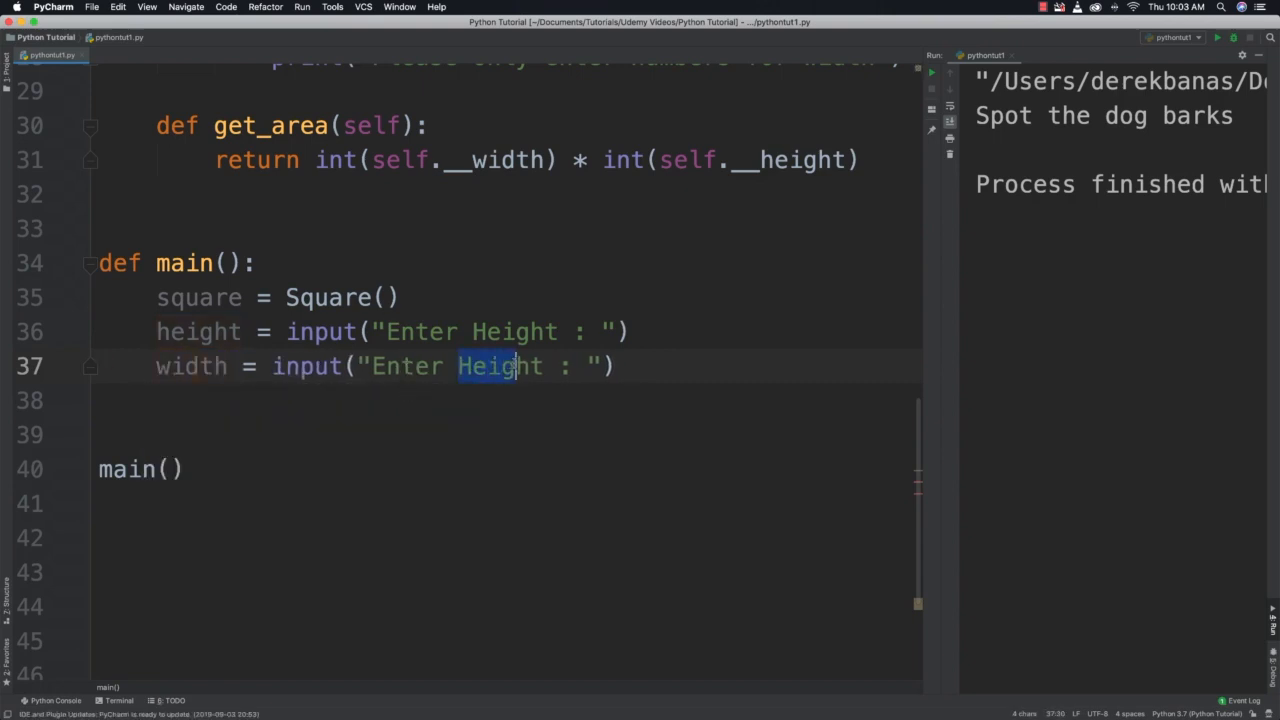
text(Width)
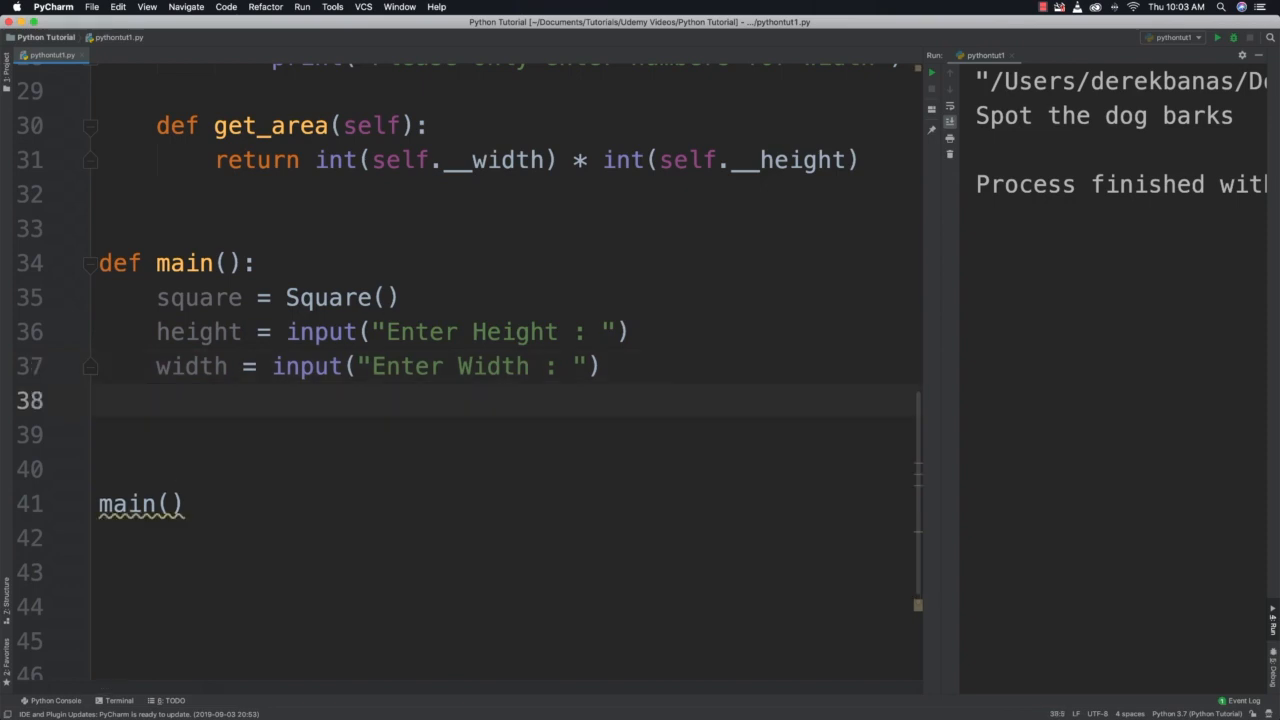
- Assign square.height = height and square.width = width
text(square.height =)
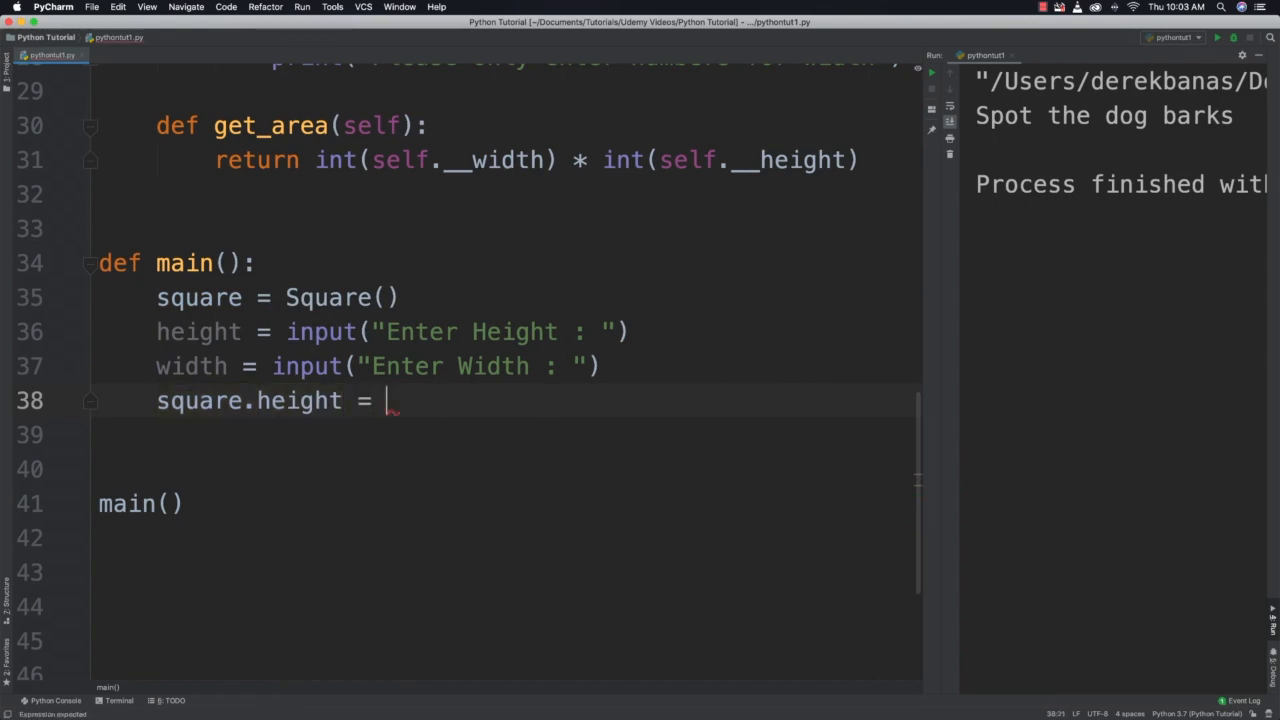
text(height)
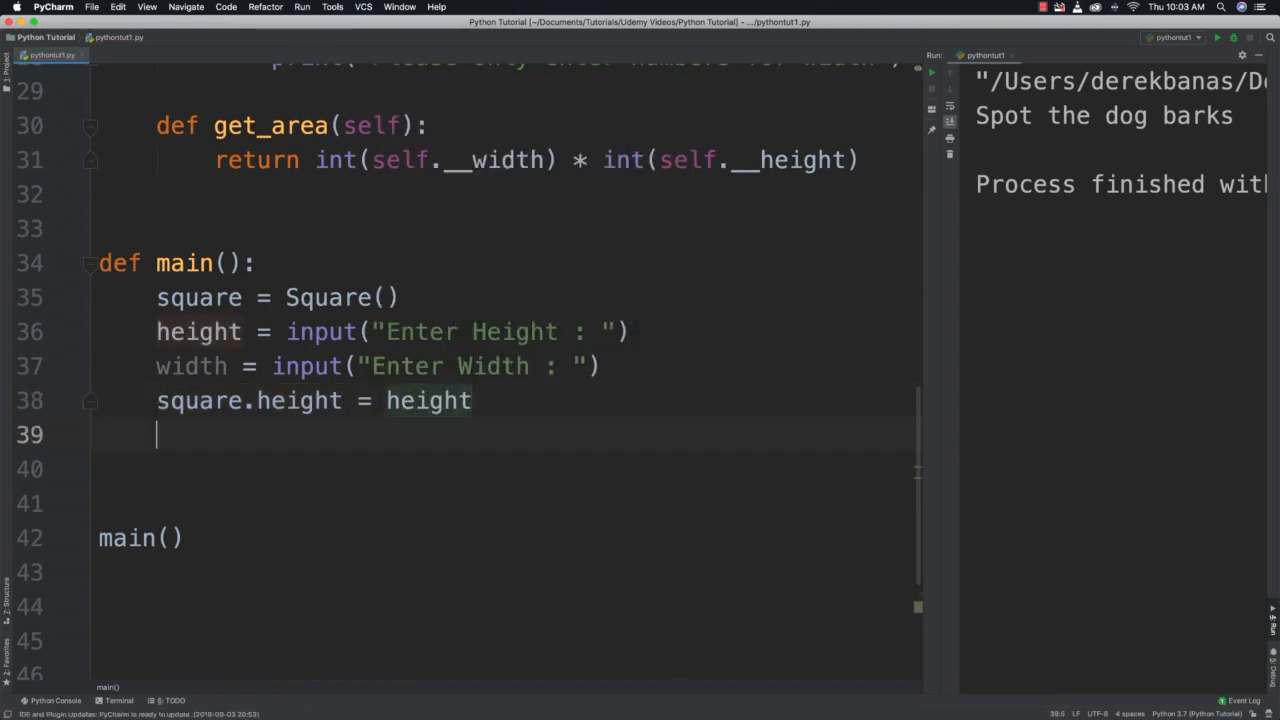
text(square.width)
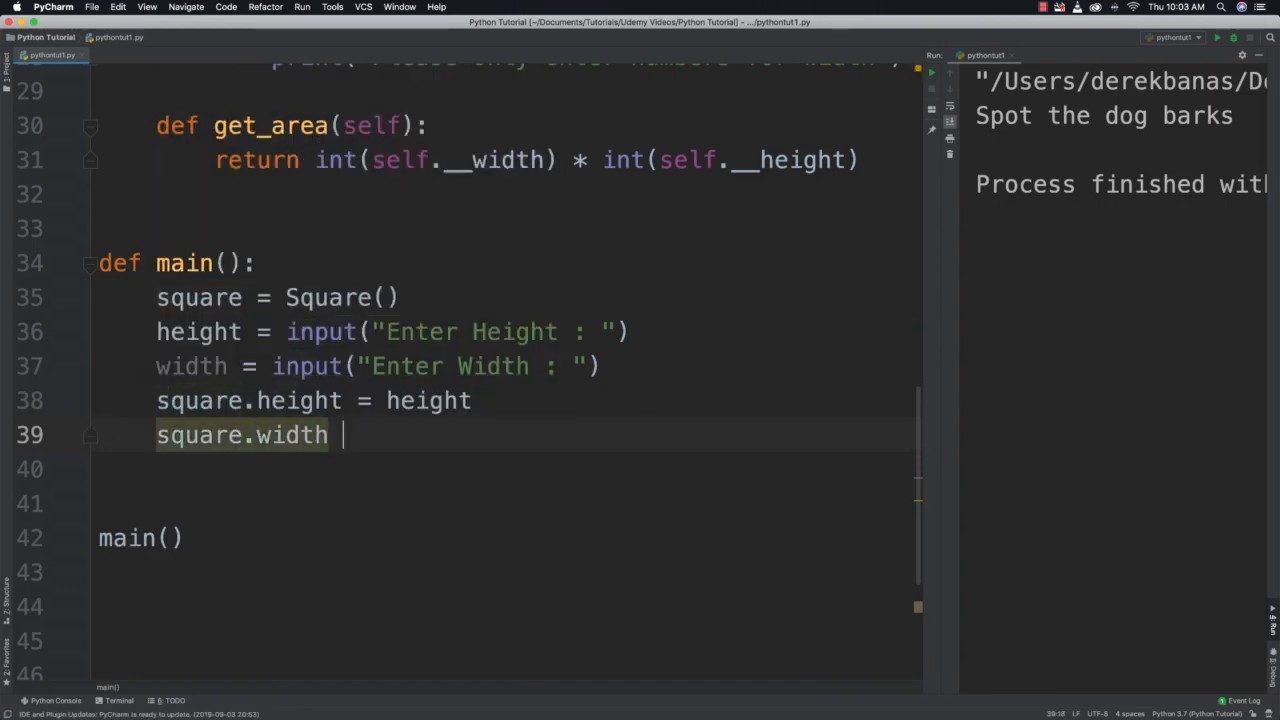
text(= width)
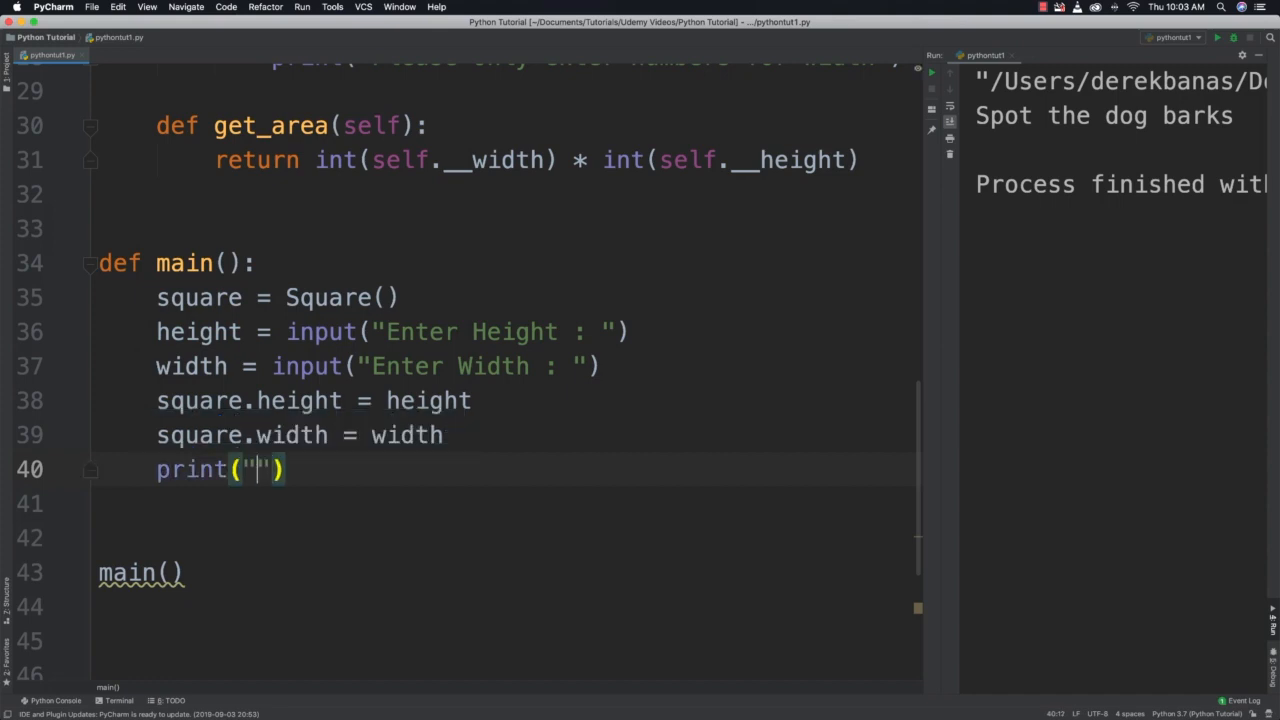
- Print "Height :" with square.height and "Width :" with square.width
text(Height :)
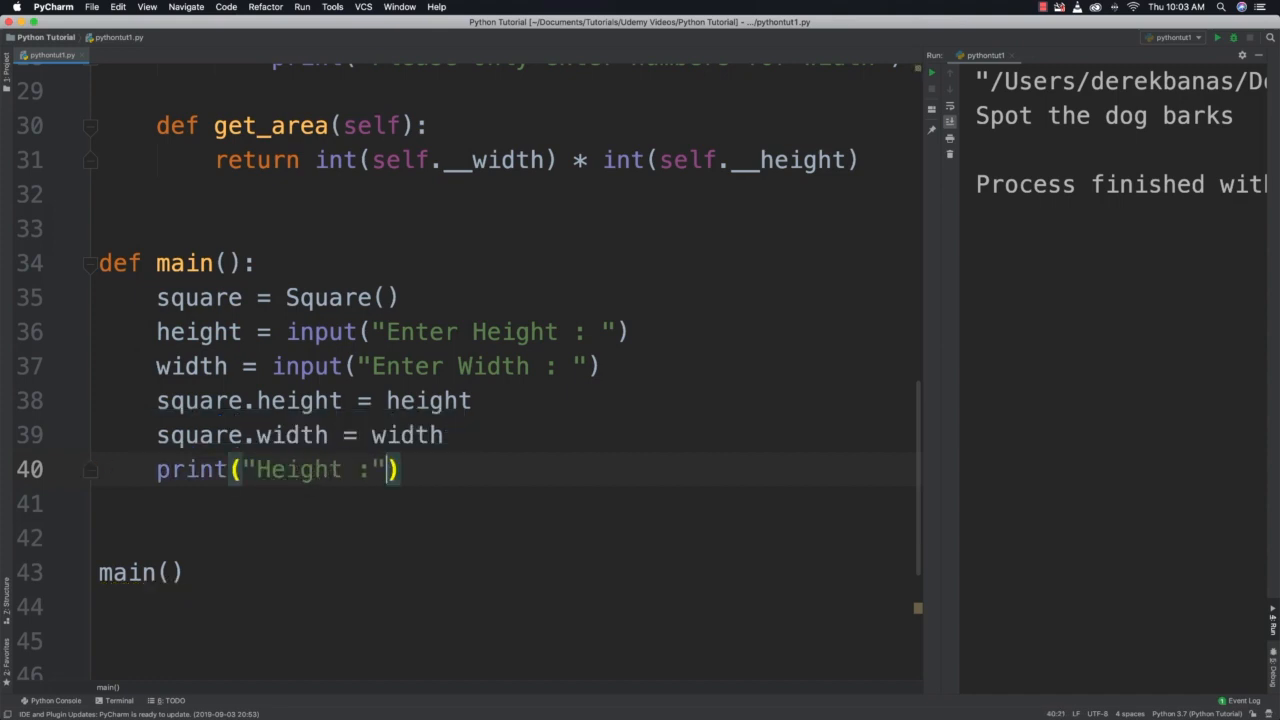
text(, square.height)
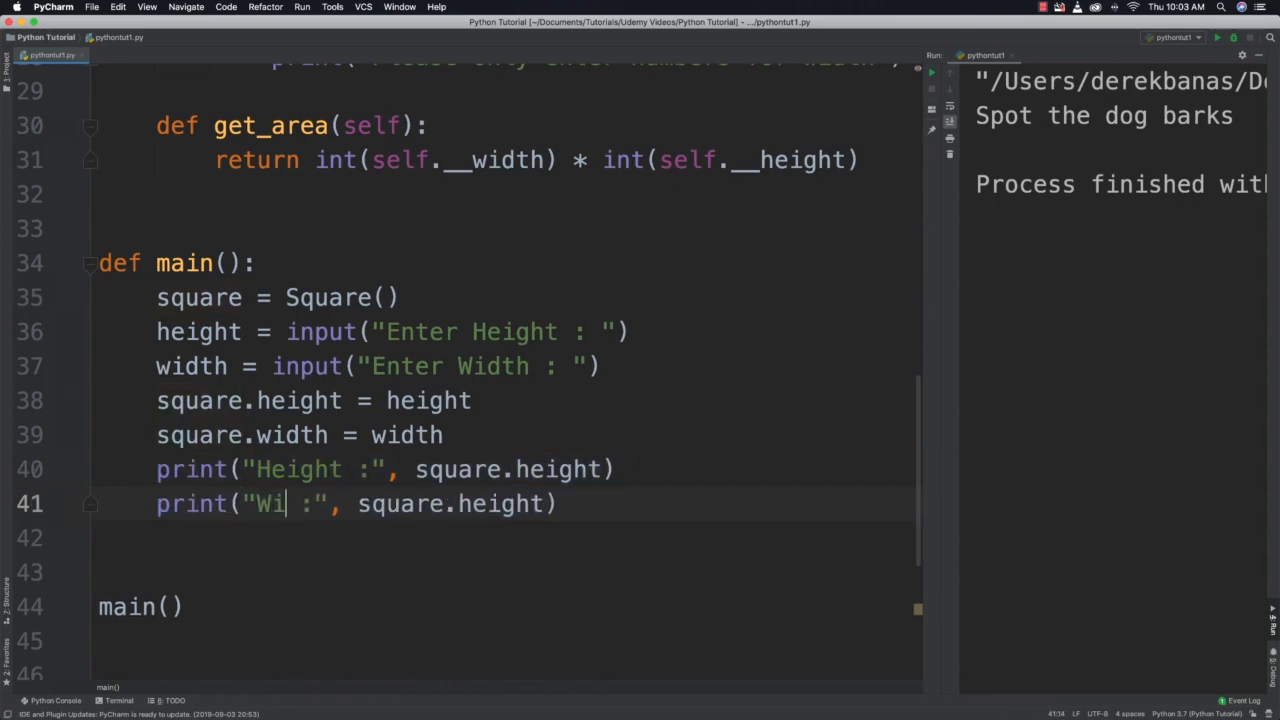
text(dth)
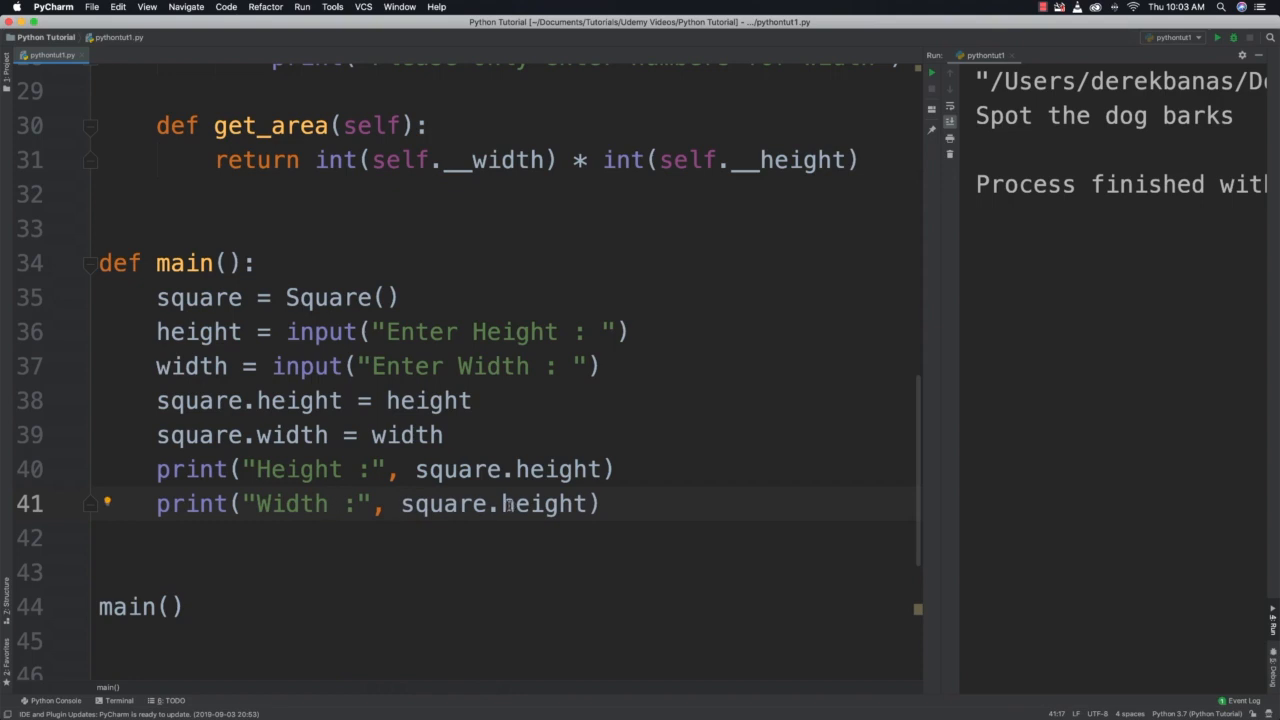
text(widt)
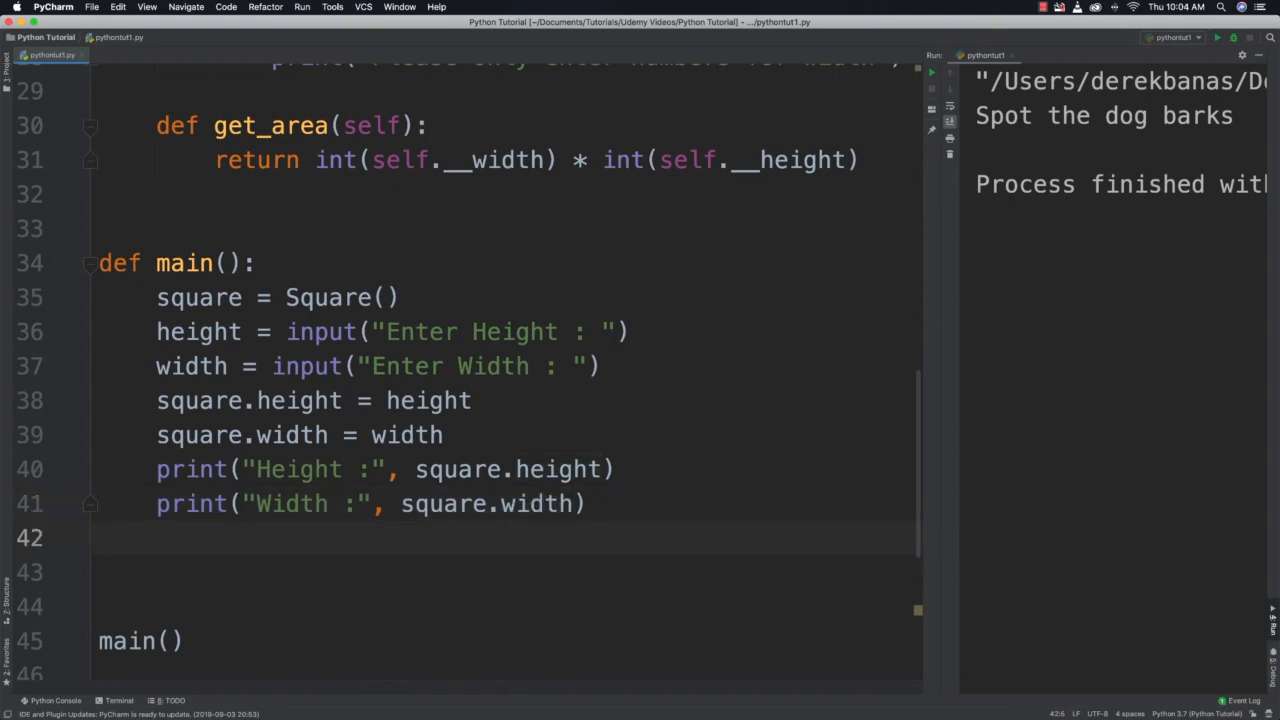
- Print "The area is :" followed by square.get_area() at the end of main
text(print("The a)
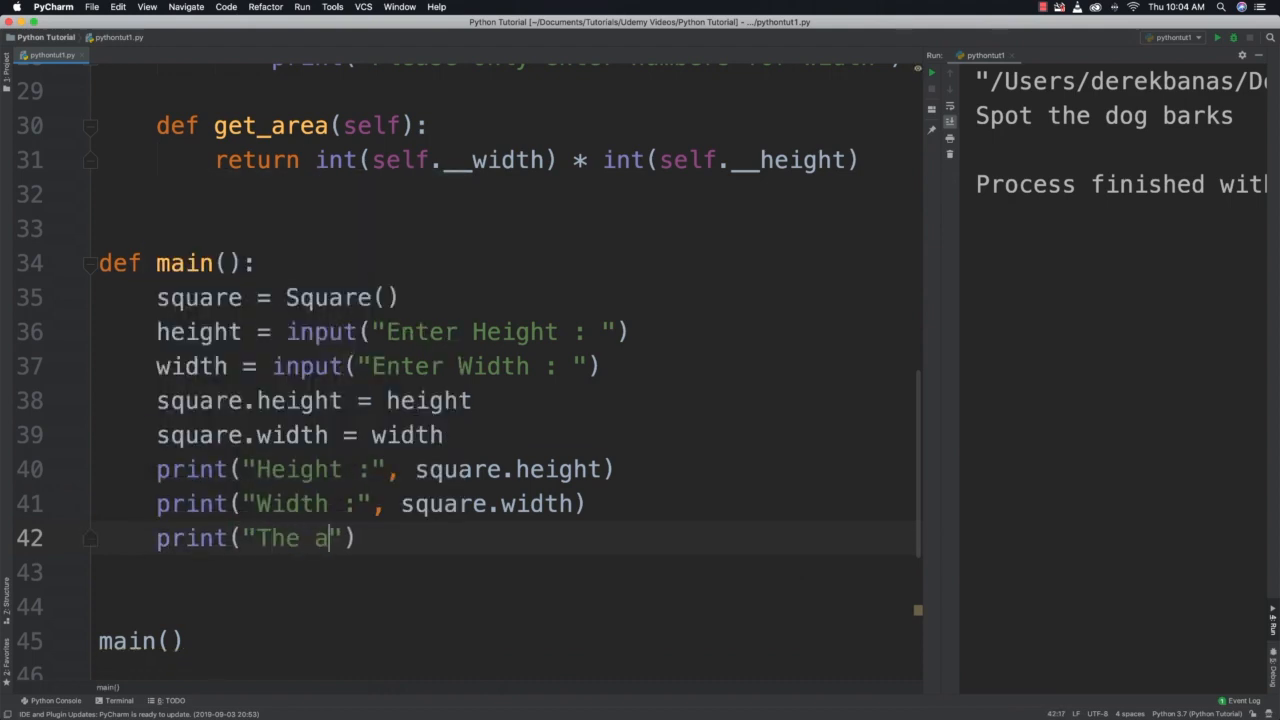
text(rea is)
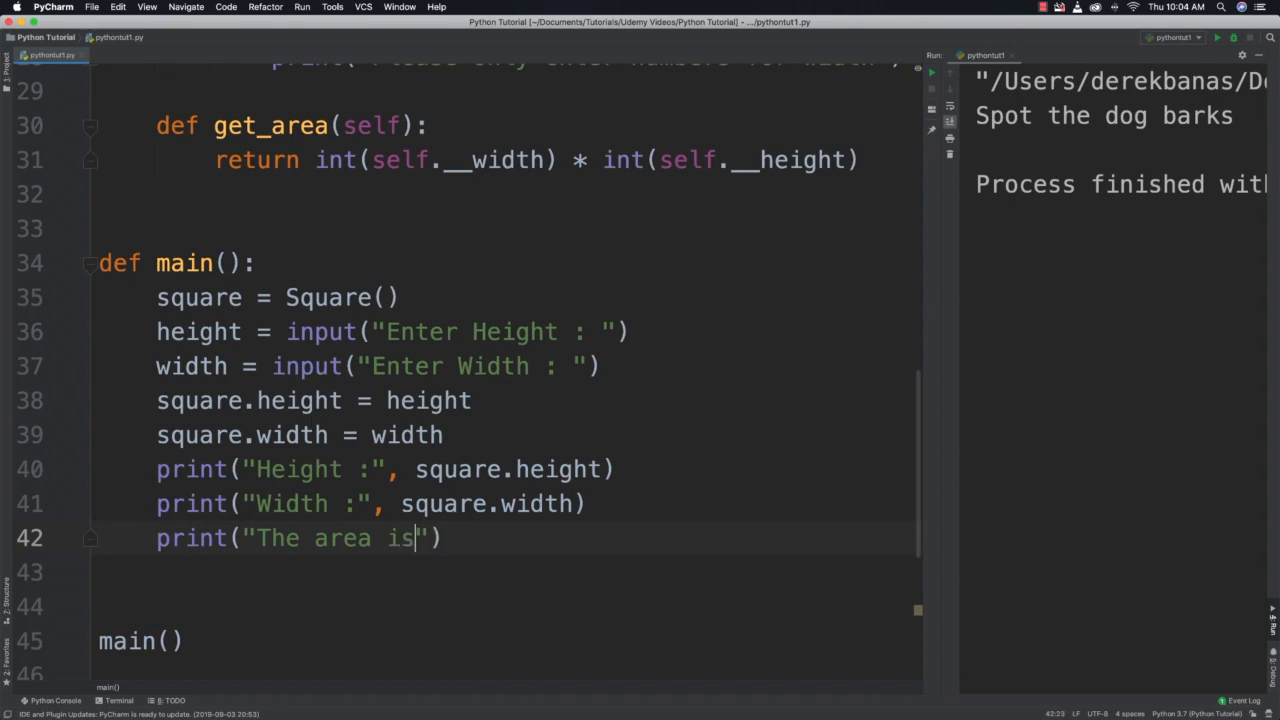
text(:",)
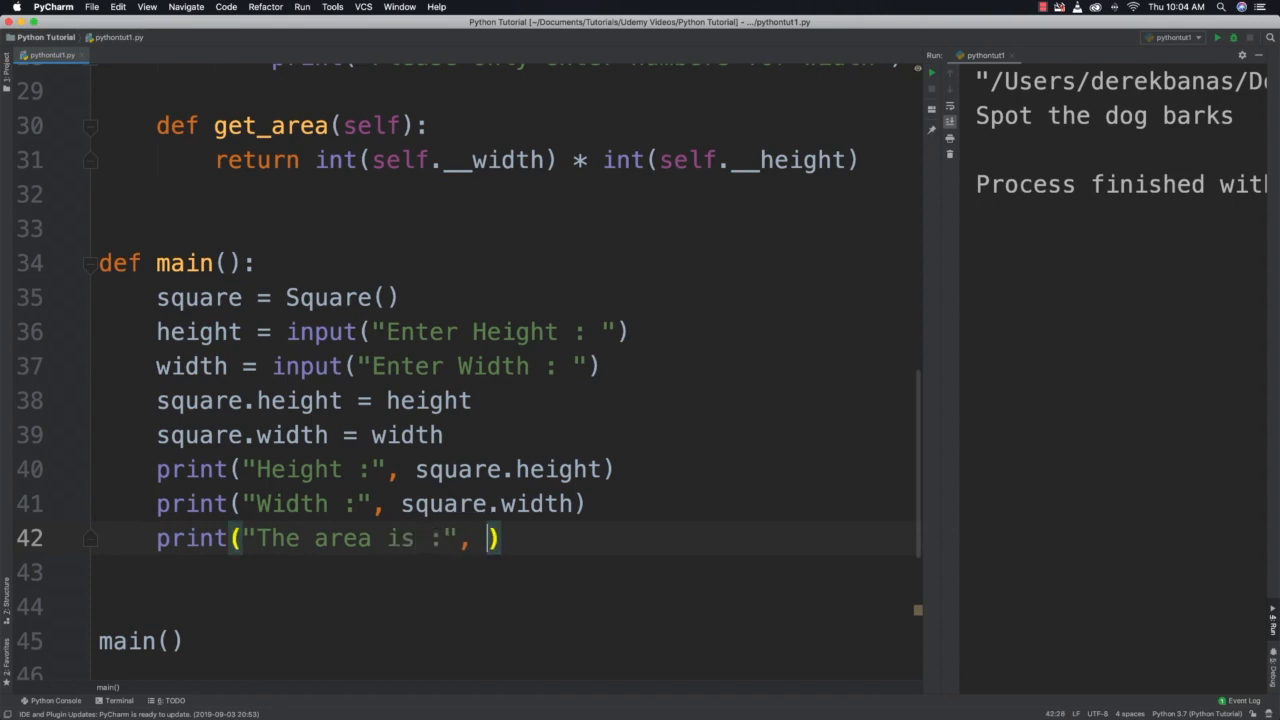
text(square)
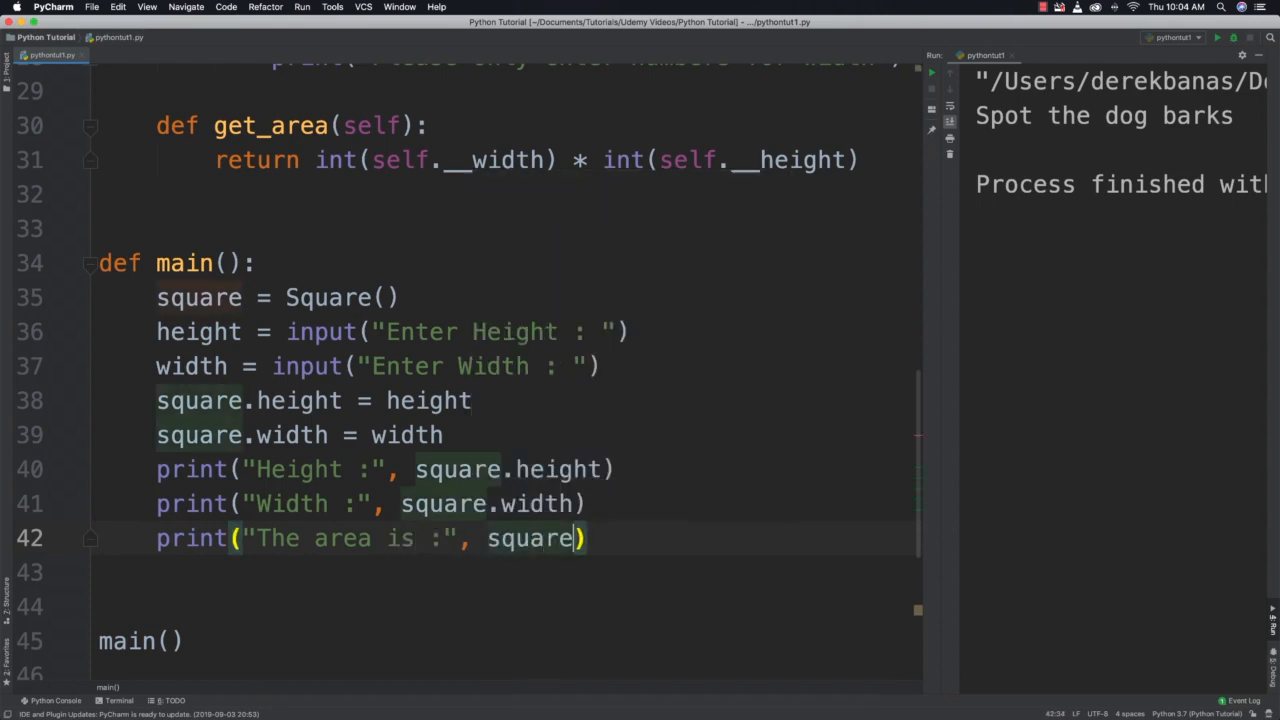
text(.get_area()
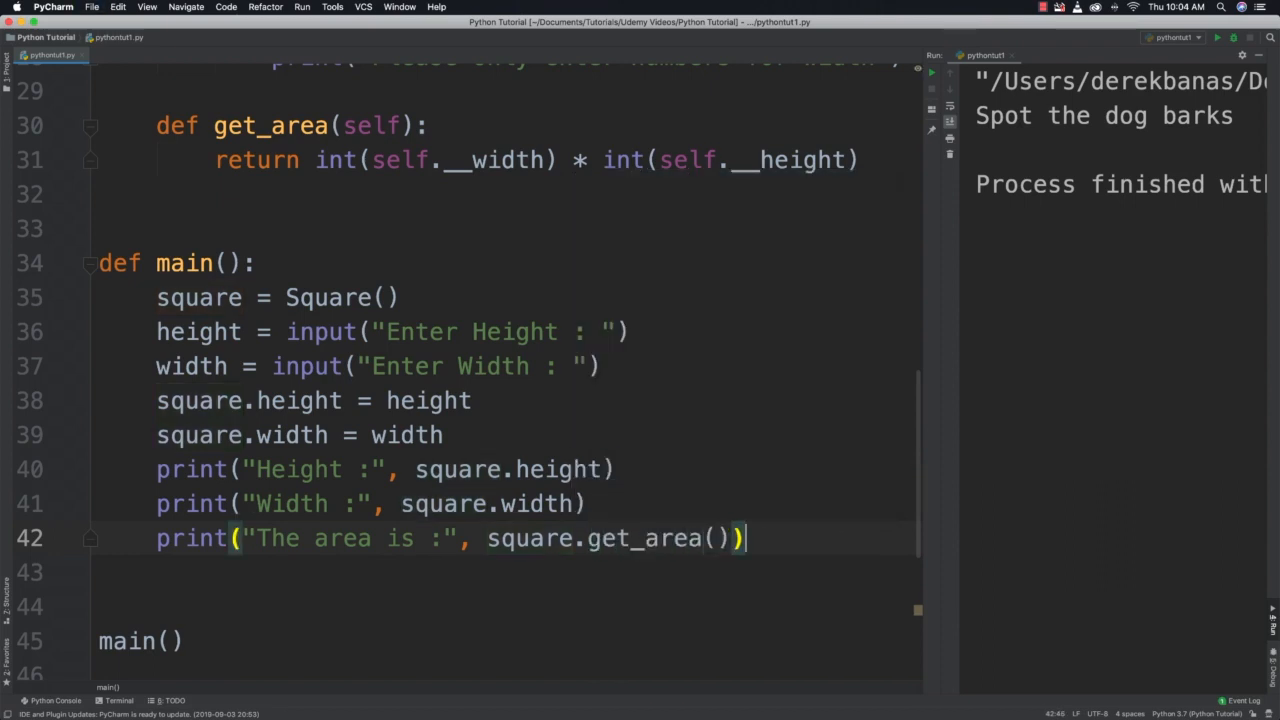
- Run the script entering 10 for height and width, getting "The area is : 100"
click(1237, 37)
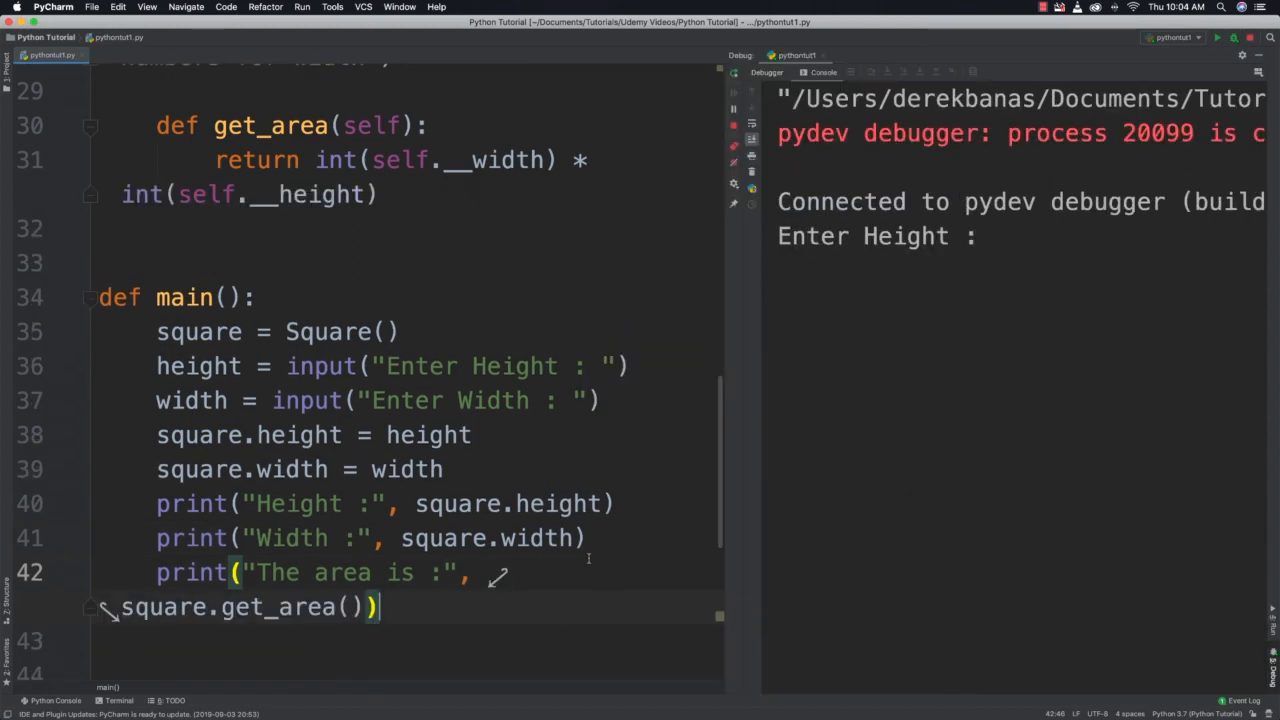
text(10)
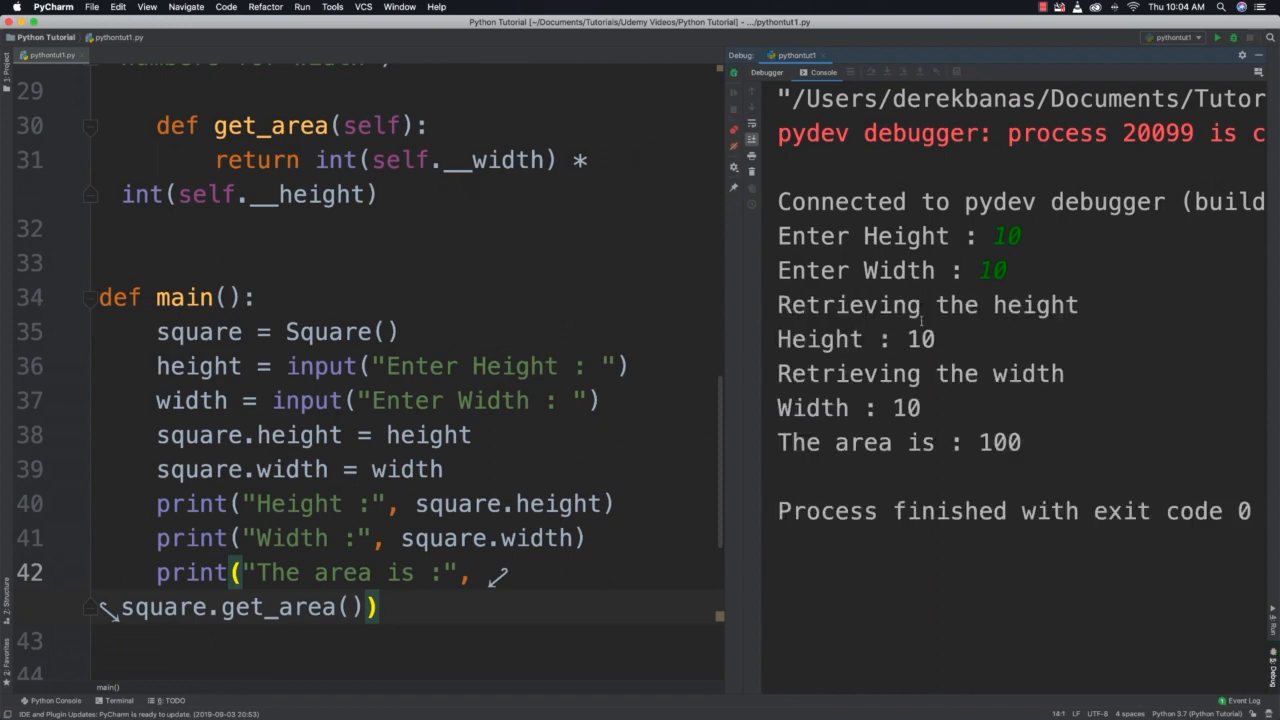
mouse_move(945, 360)
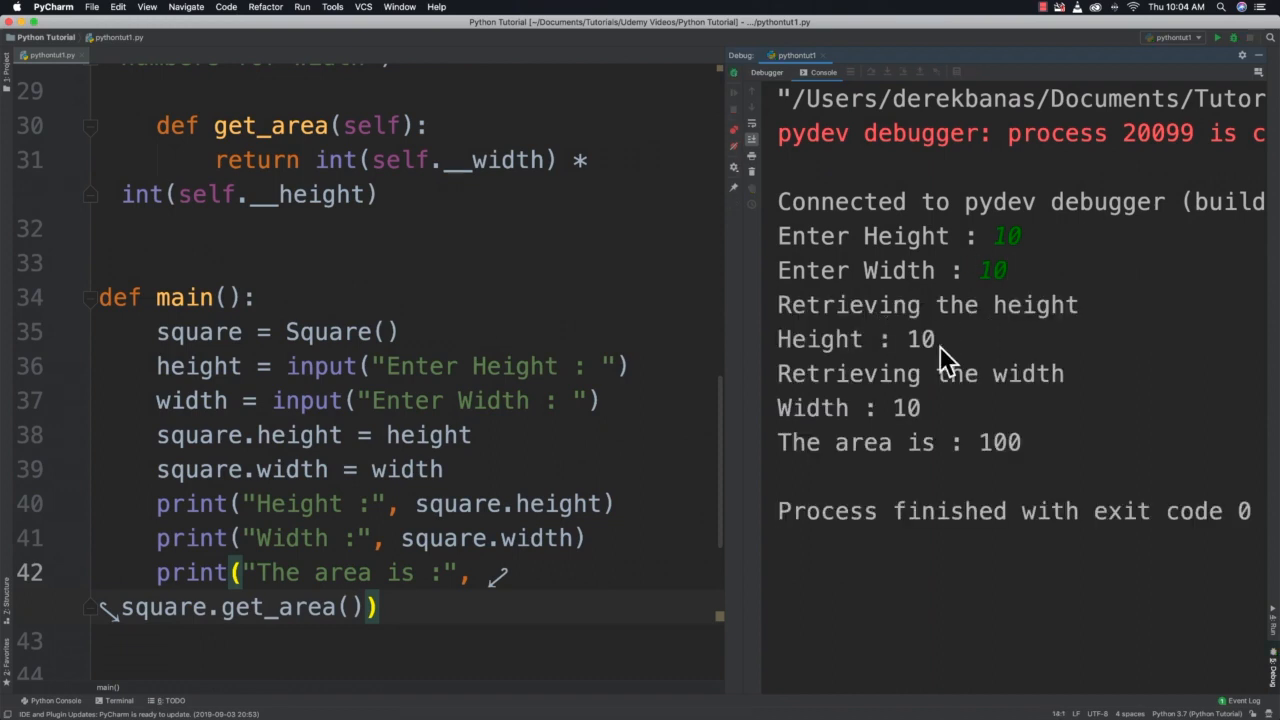